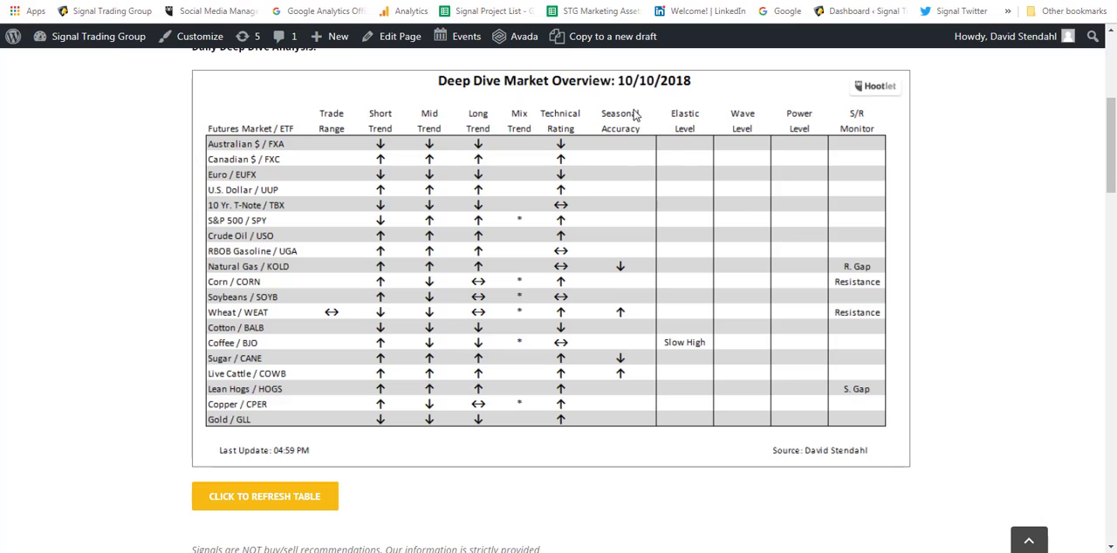
mouse_move(224, 234)
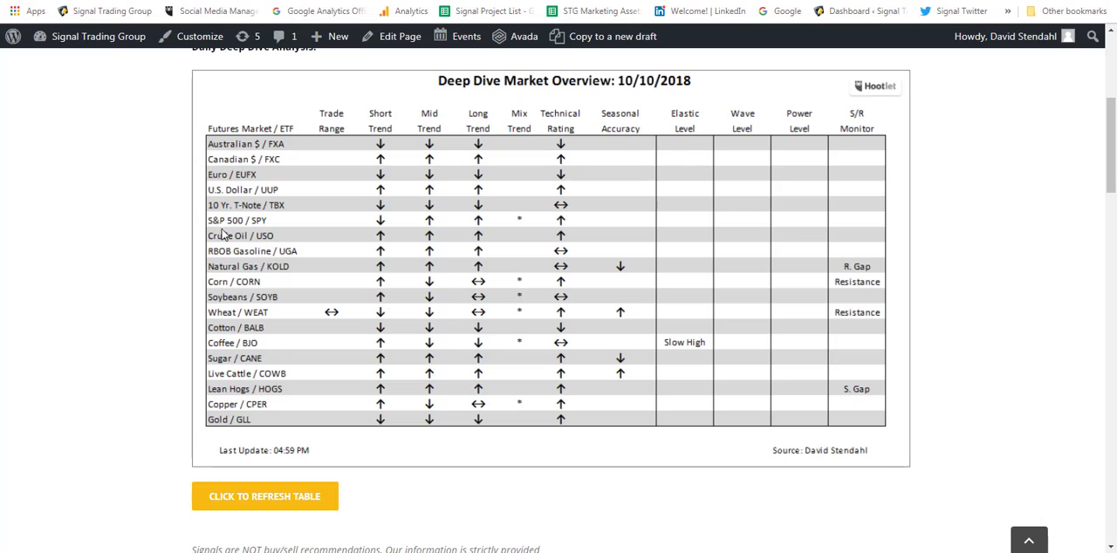
mouse_move(249, 230)
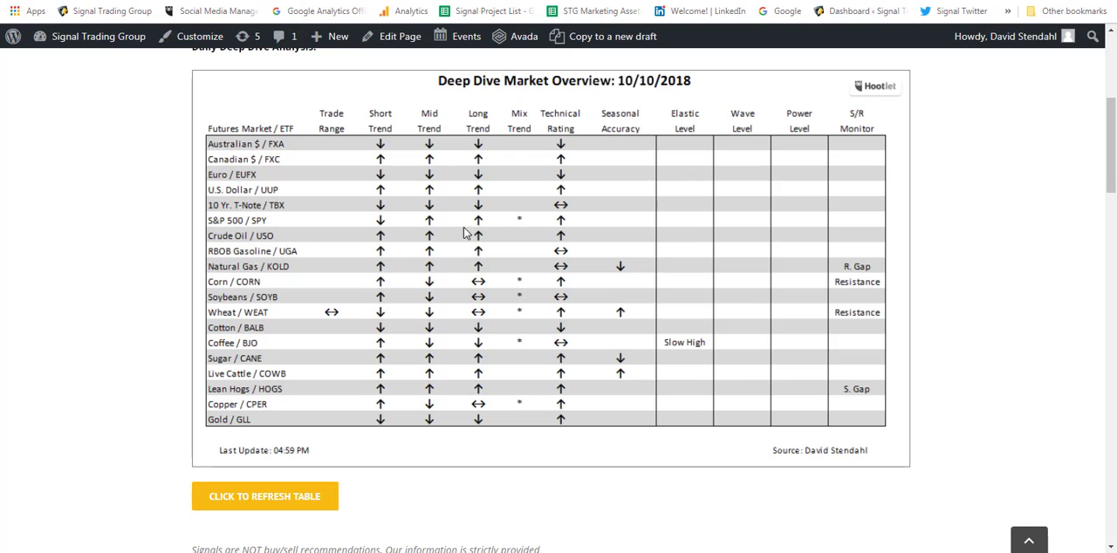
mouse_move(519, 225)
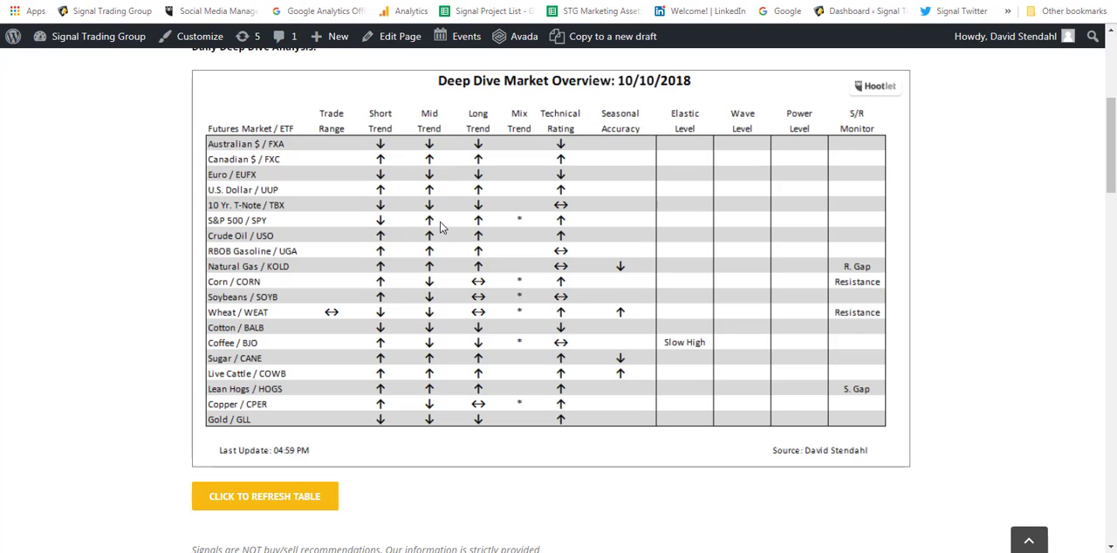
mouse_move(466, 228)
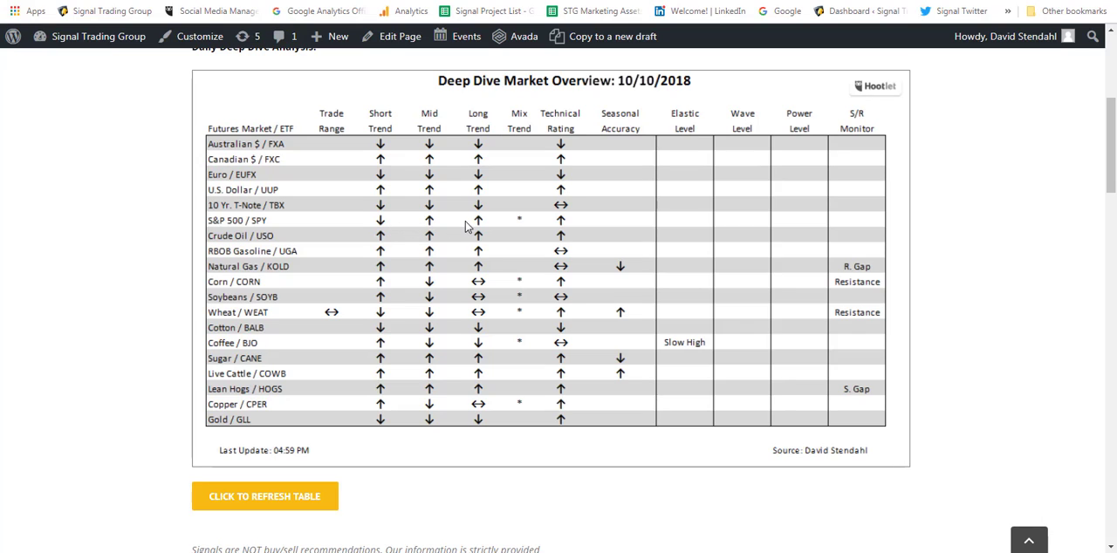
mouse_move(453, 230)
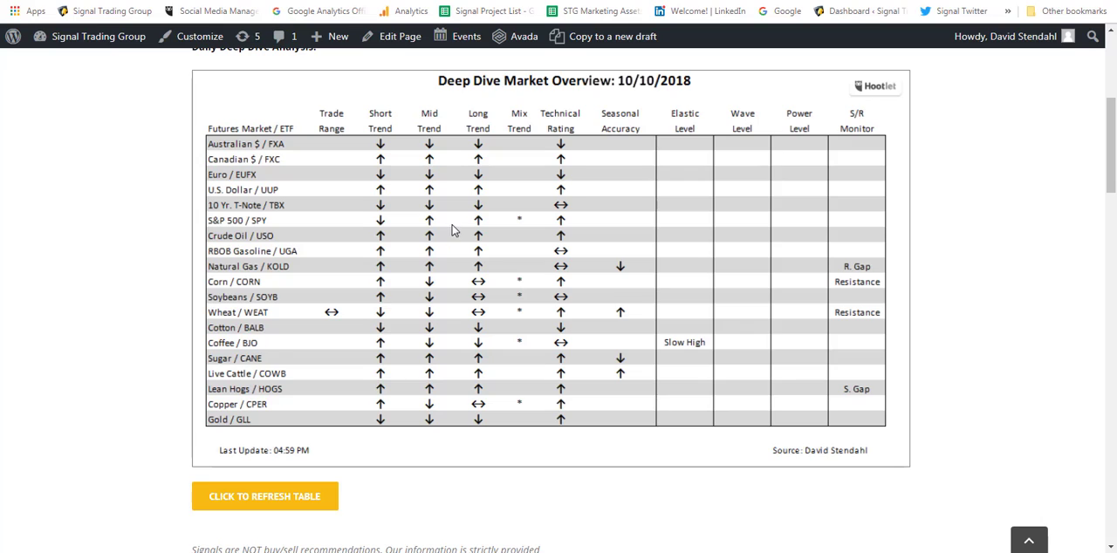
mouse_move(479, 230)
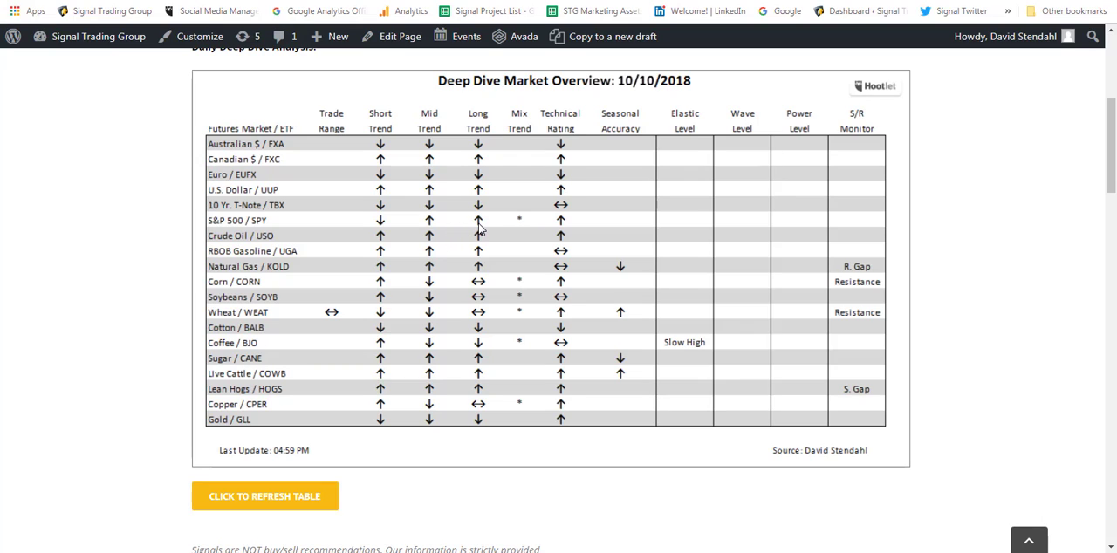
mouse_move(422, 235)
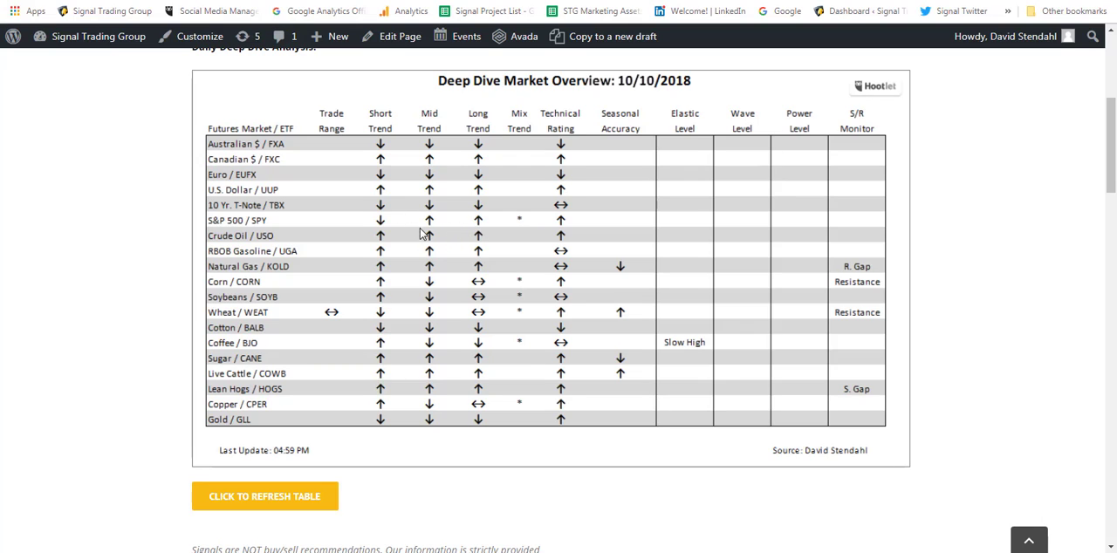
mouse_move(504, 230)
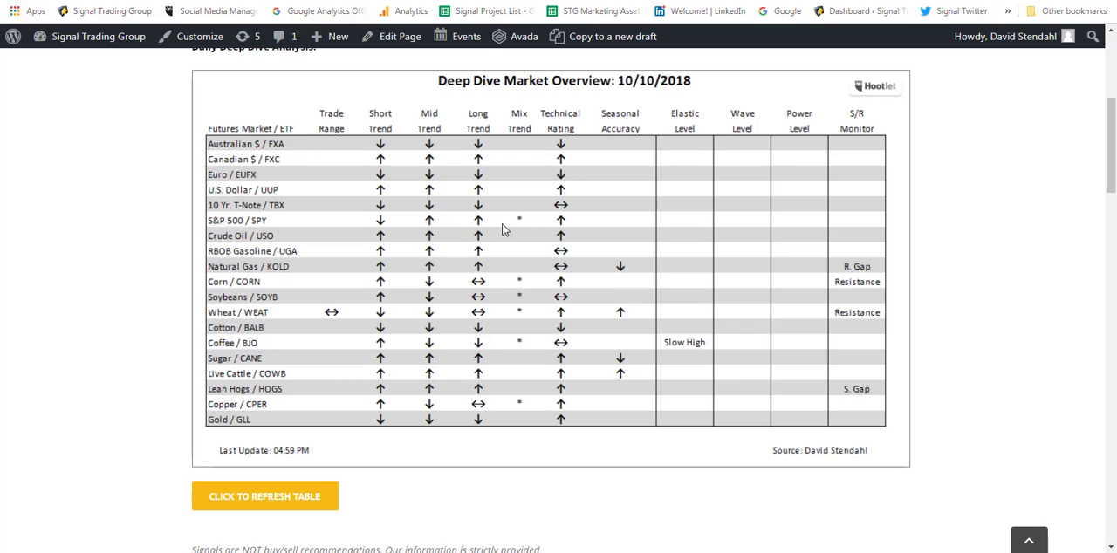
mouse_move(563, 227)
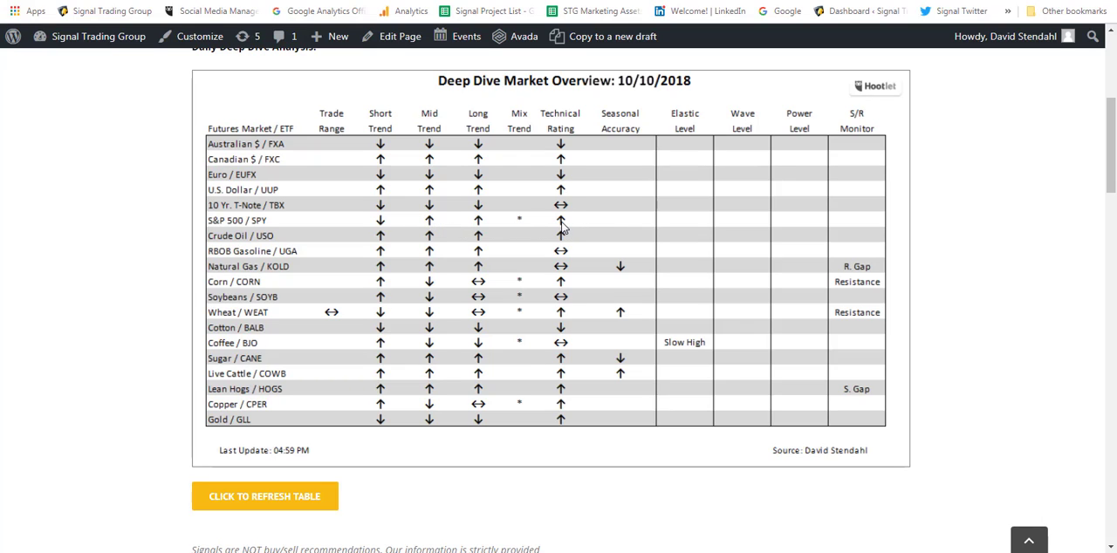
mouse_move(698, 229)
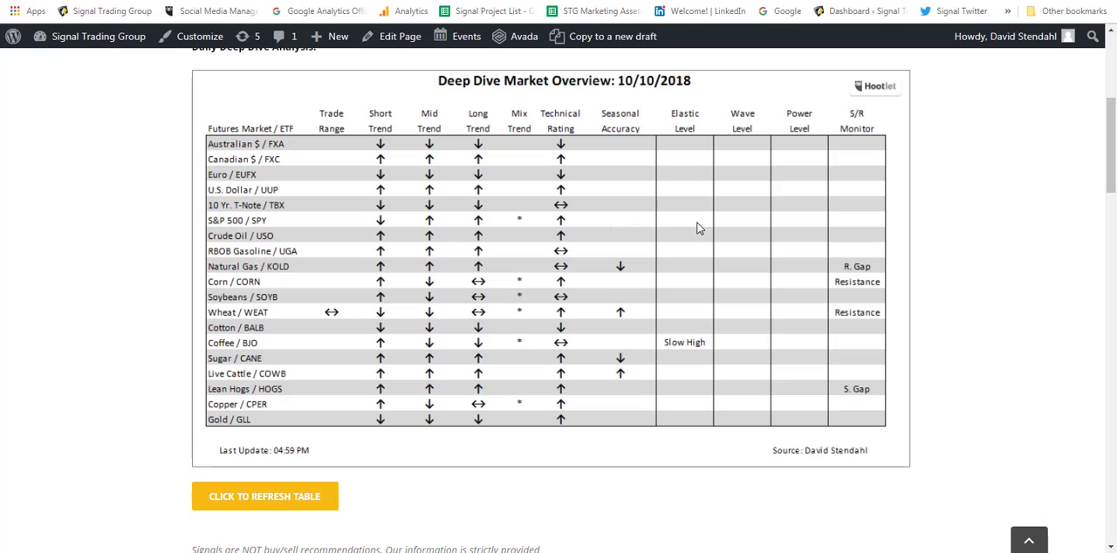
mouse_move(637, 229)
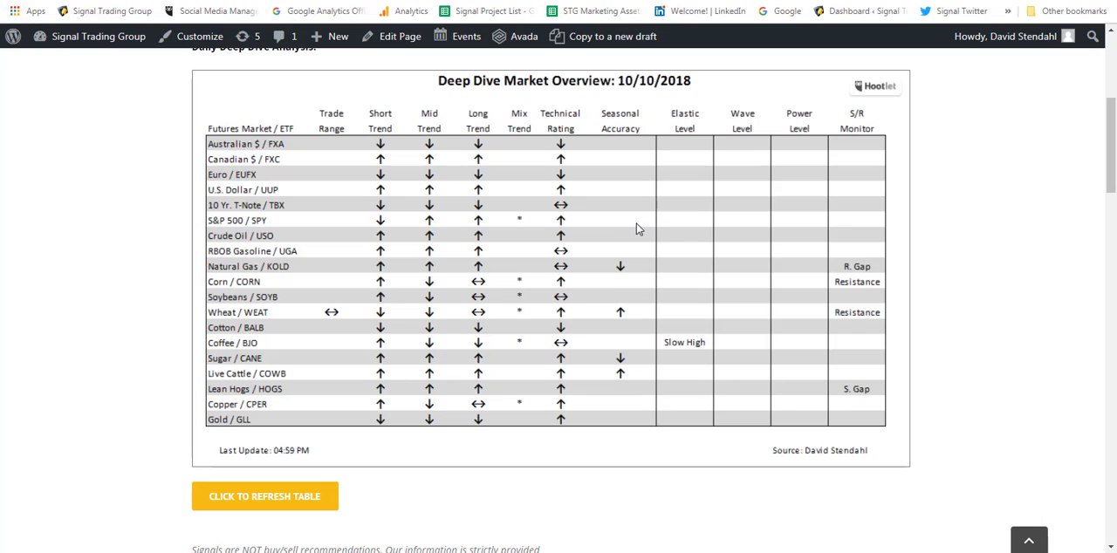
mouse_move(641, 223)
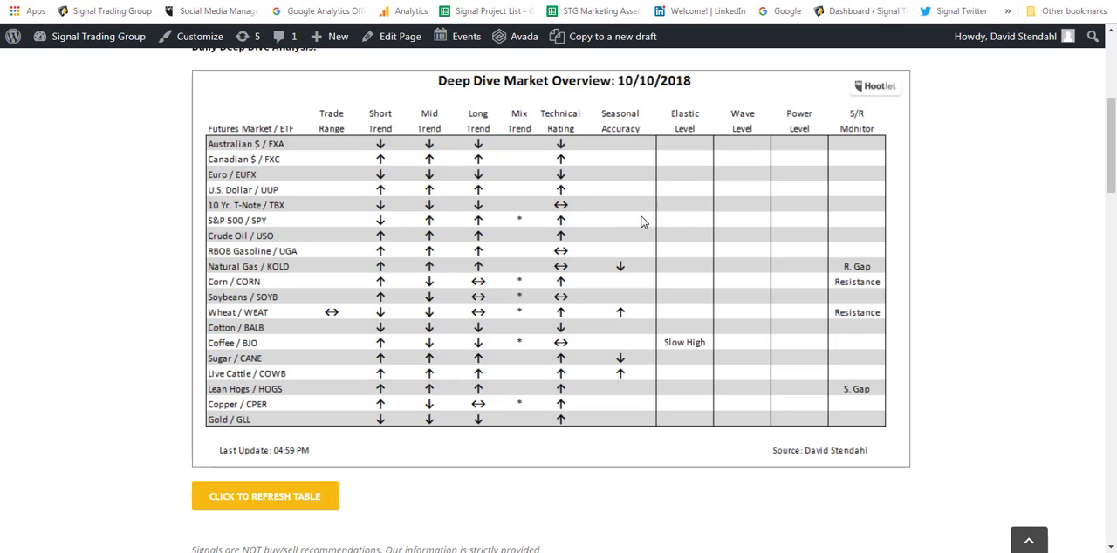
mouse_move(819, 229)
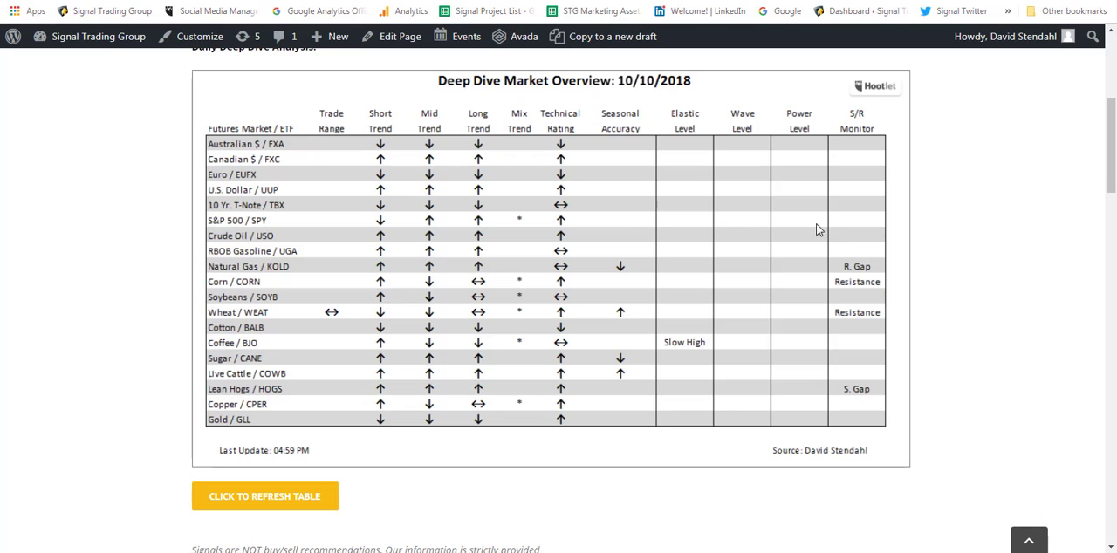
mouse_move(653, 229)
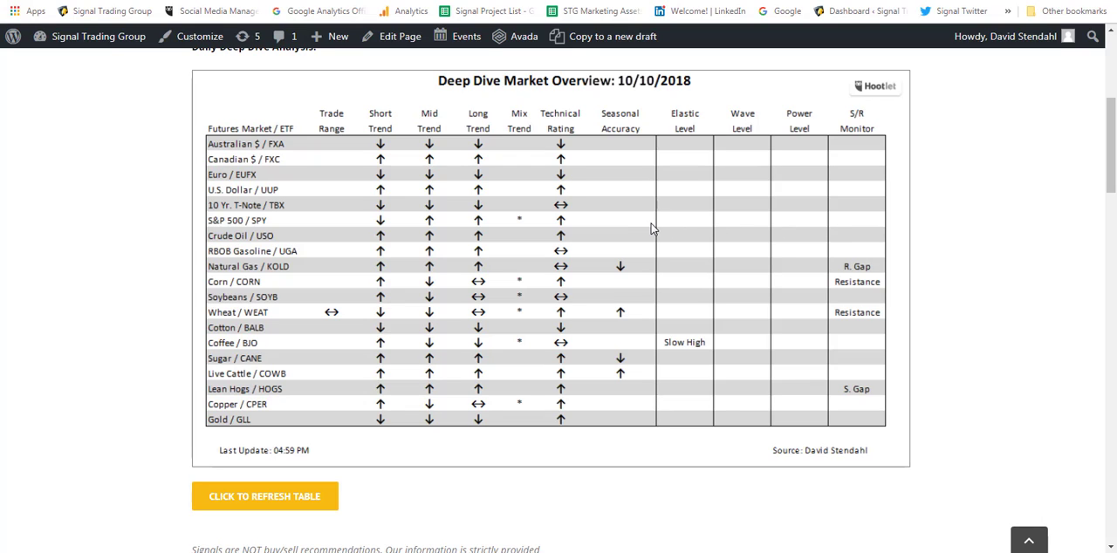
mouse_move(796, 234)
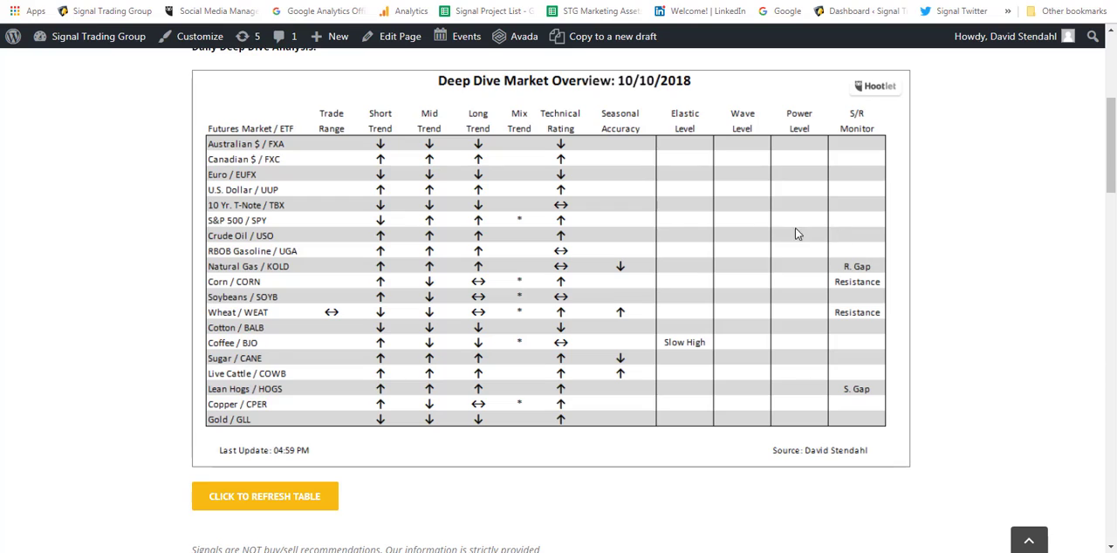
mouse_move(755, 230)
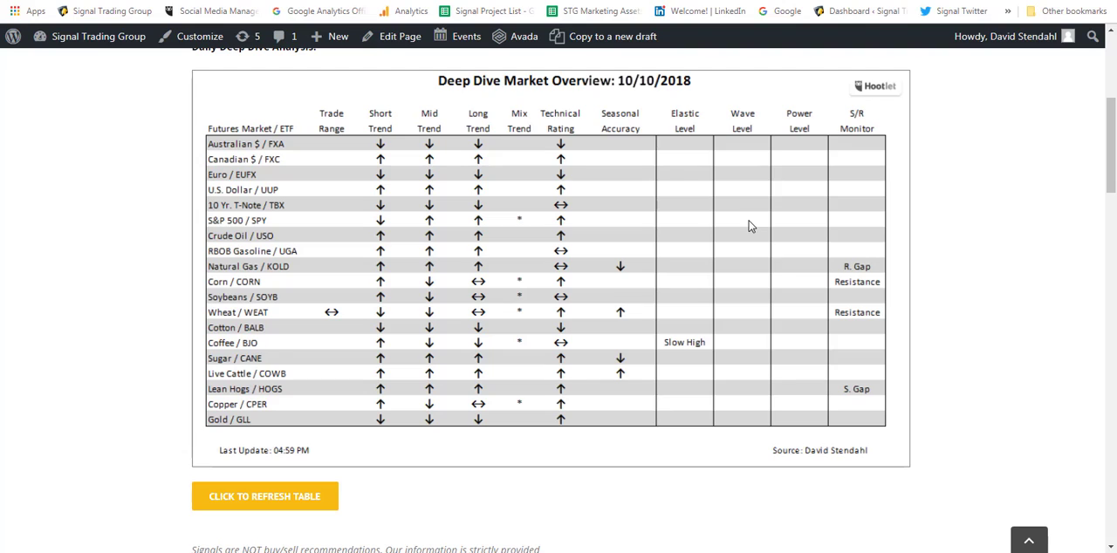
mouse_move(705, 230)
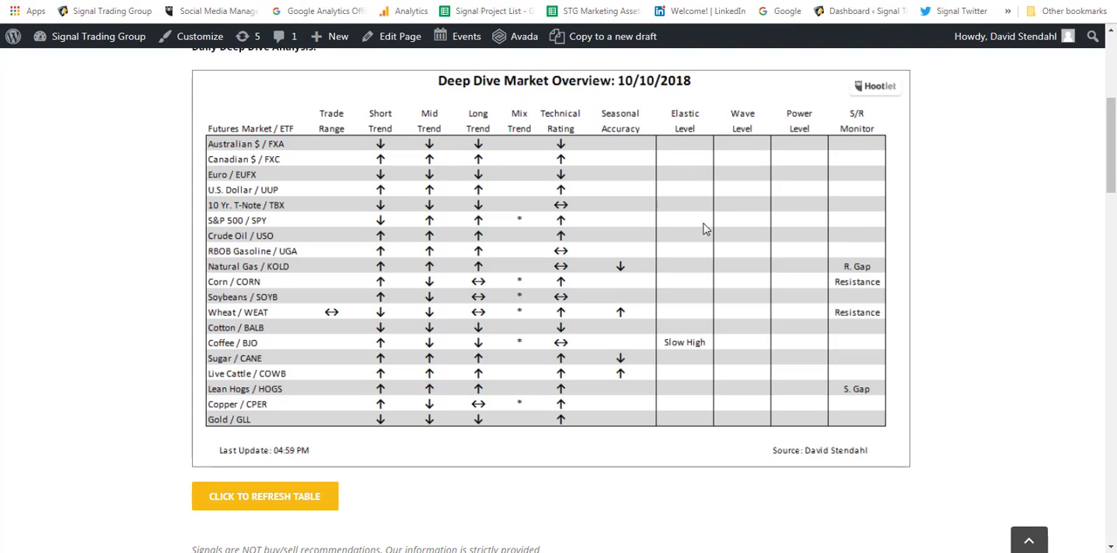
mouse_move(241, 36)
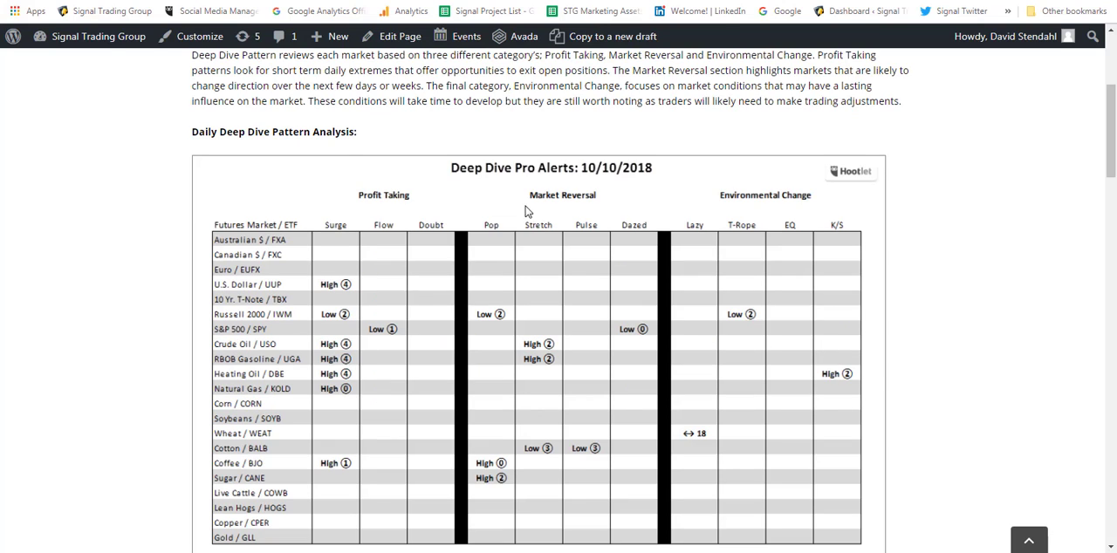
mouse_move(561, 252)
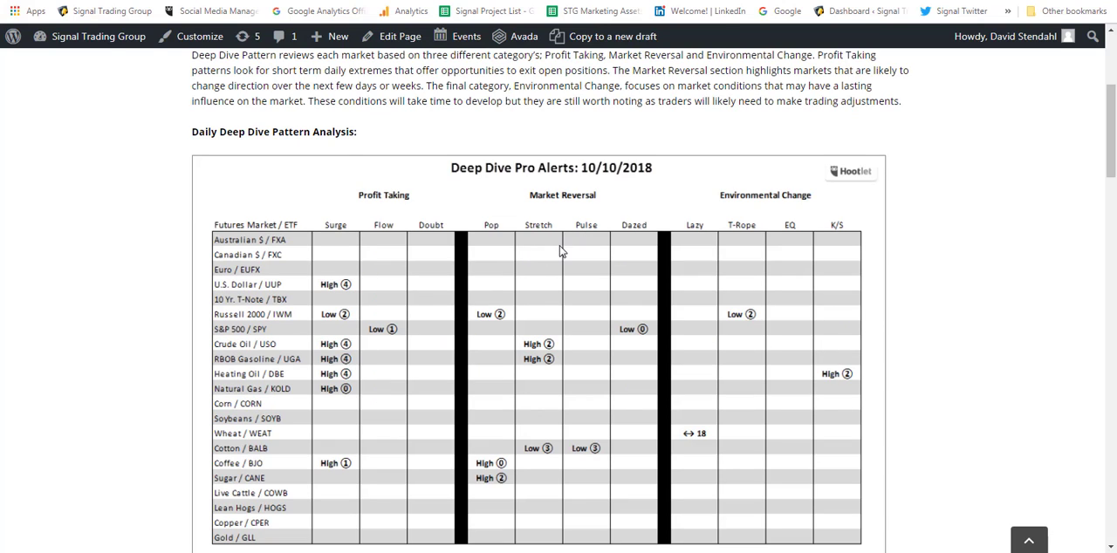
mouse_move(425, 288)
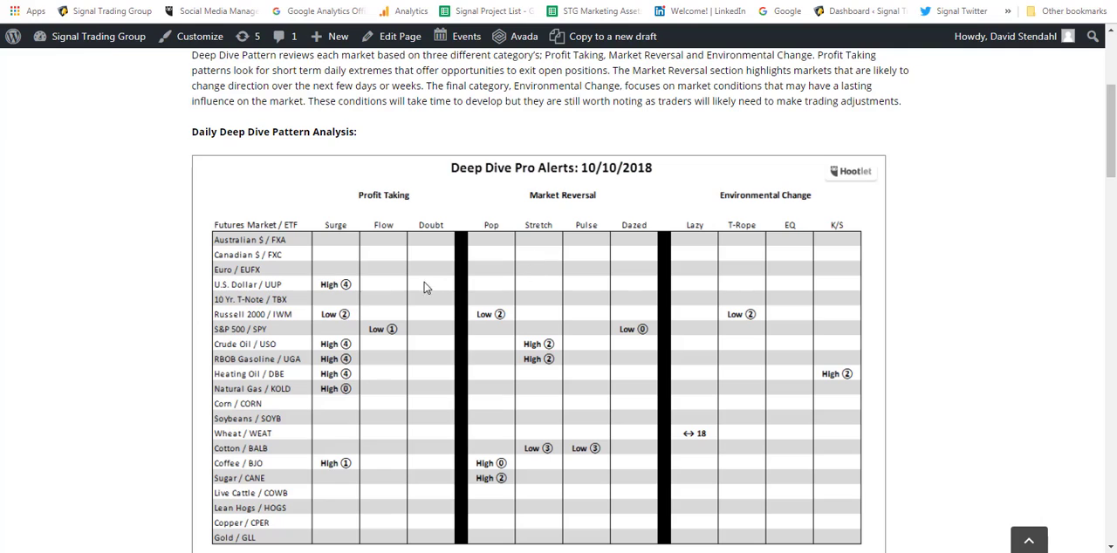
mouse_move(379, 332)
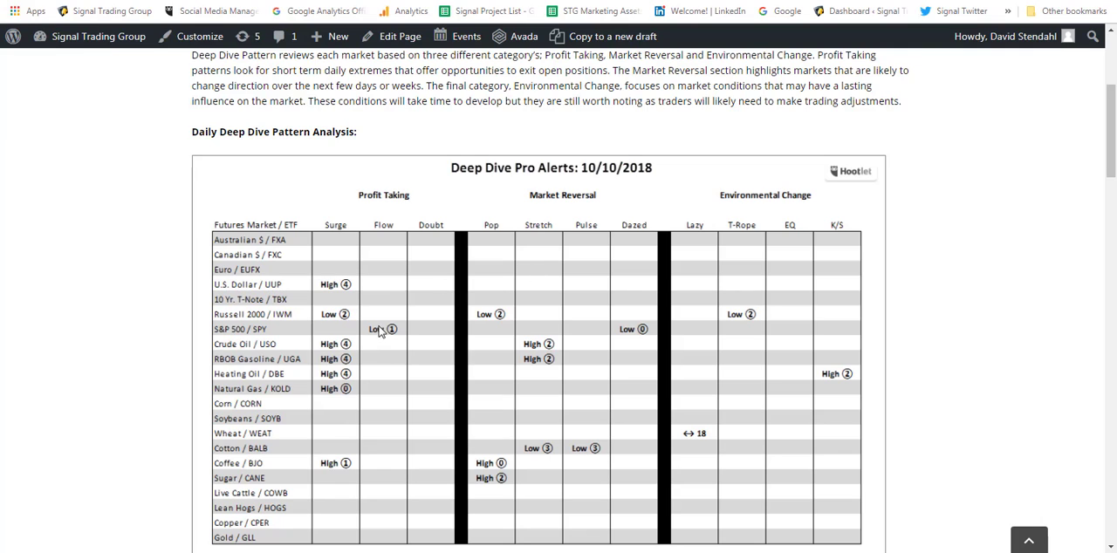
mouse_move(244, 336)
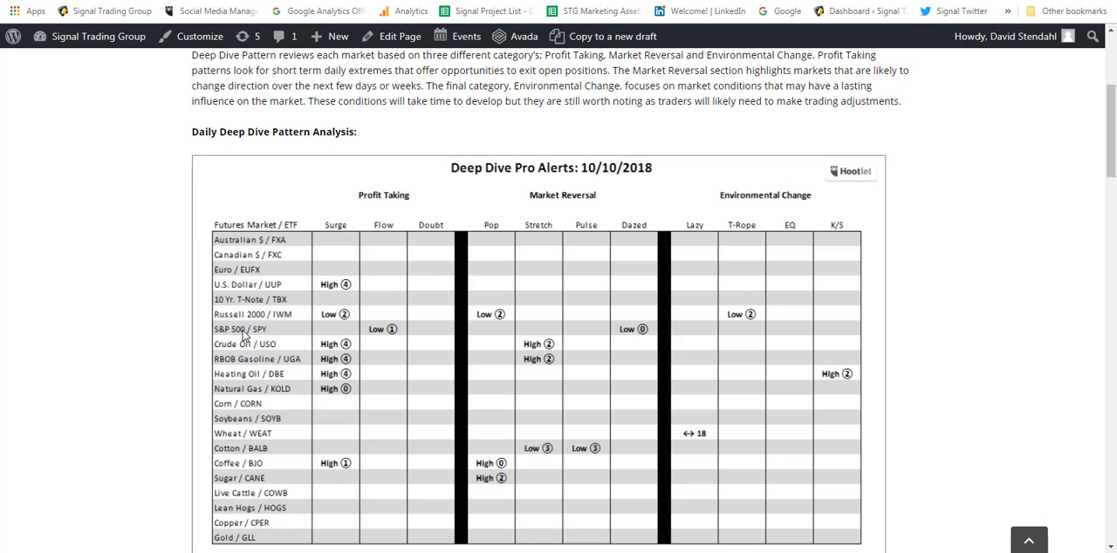
mouse_move(331, 321)
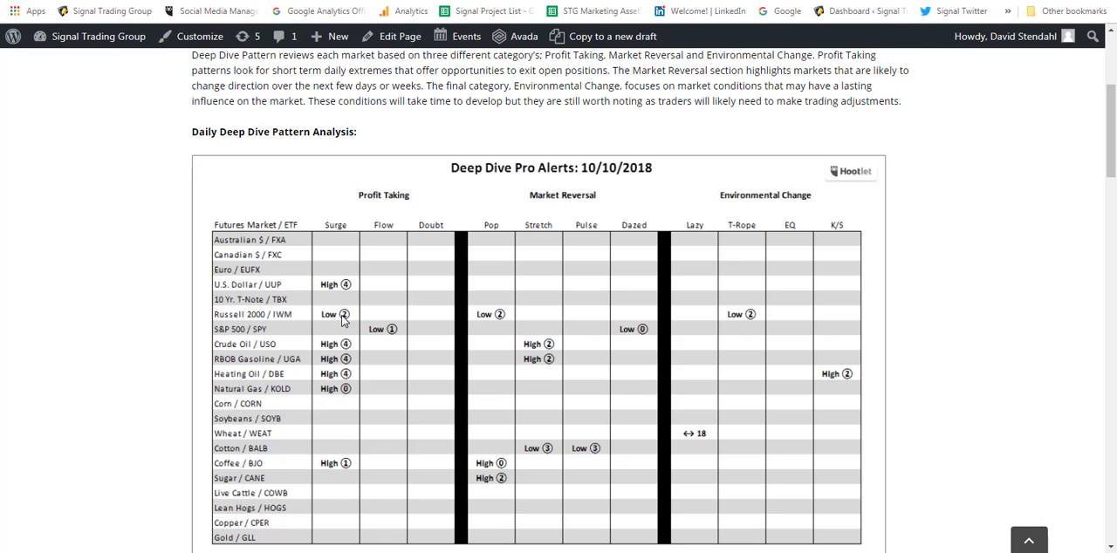
mouse_move(511, 321)
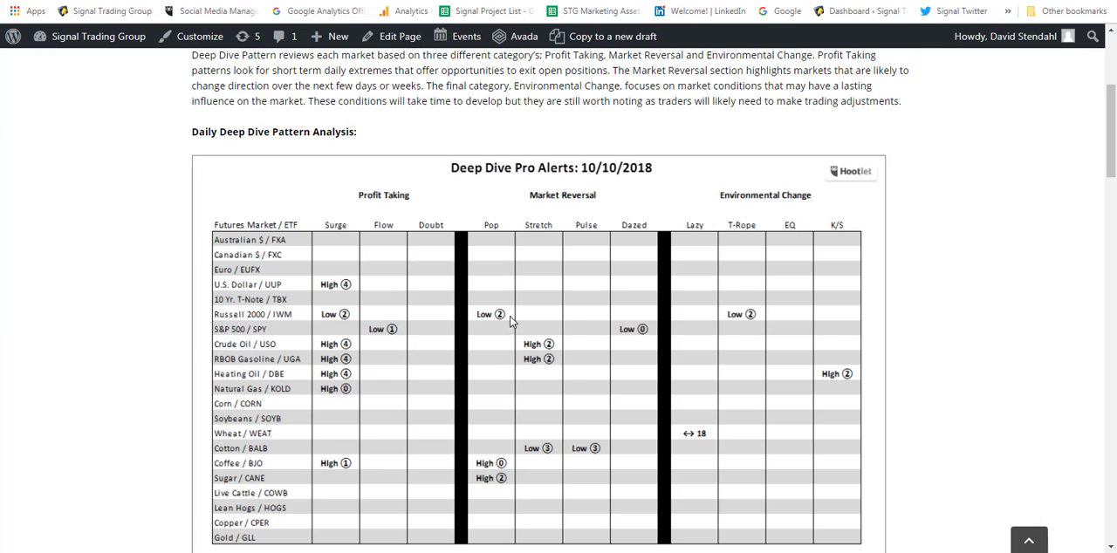
mouse_move(652, 337)
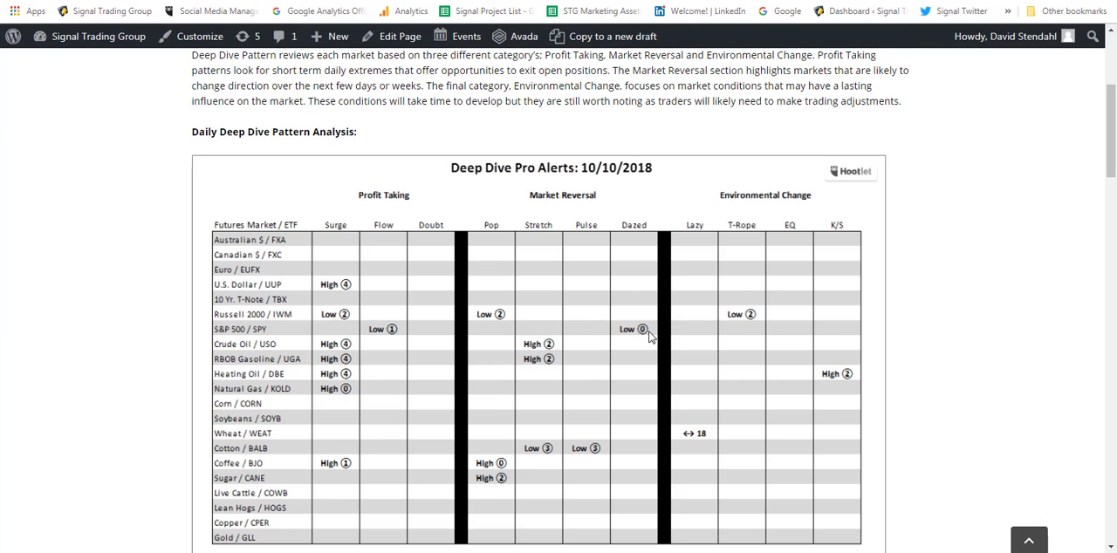
mouse_move(306, 334)
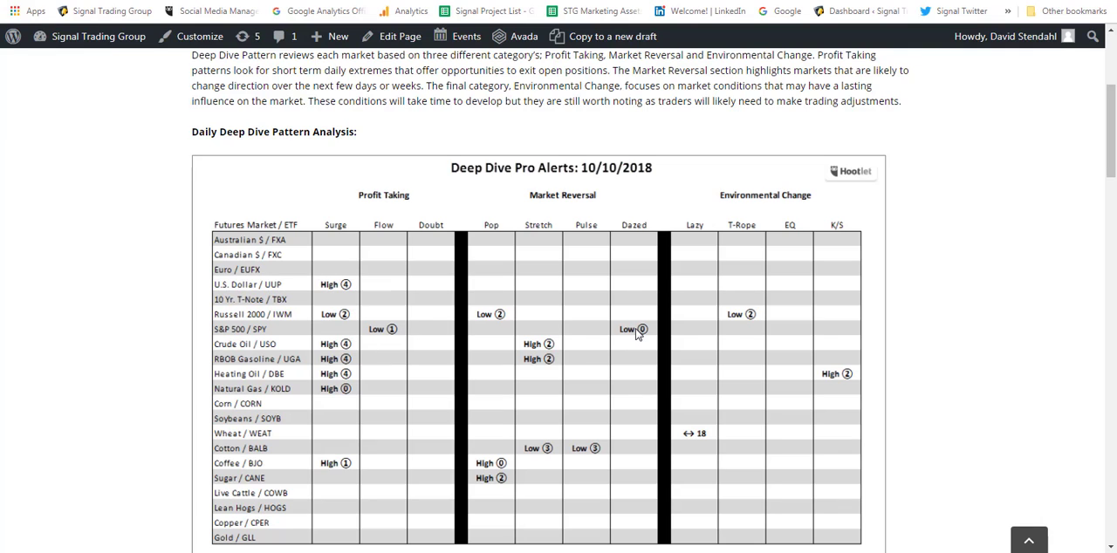
mouse_move(614, 332)
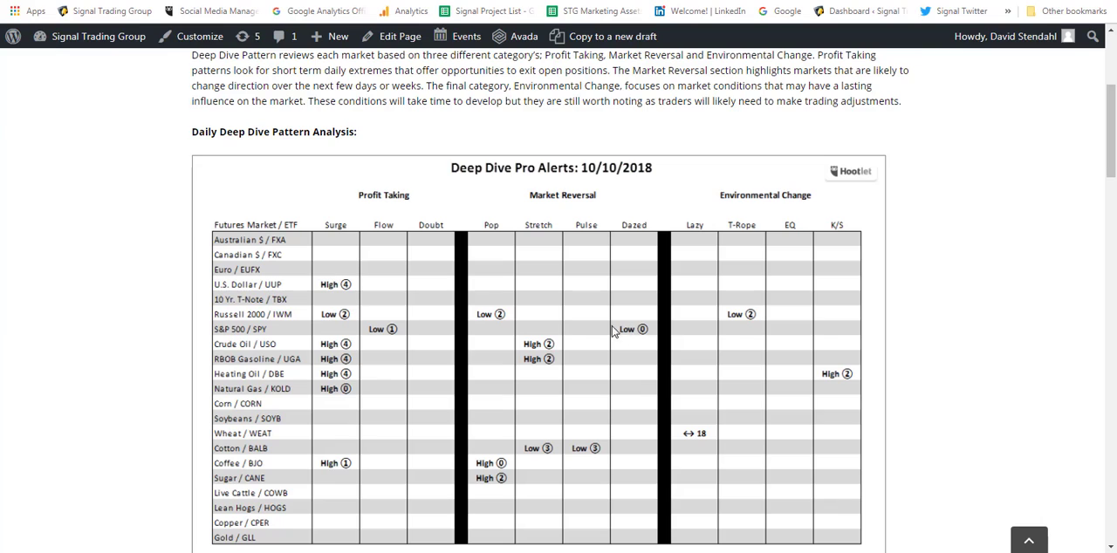
mouse_move(610, 330)
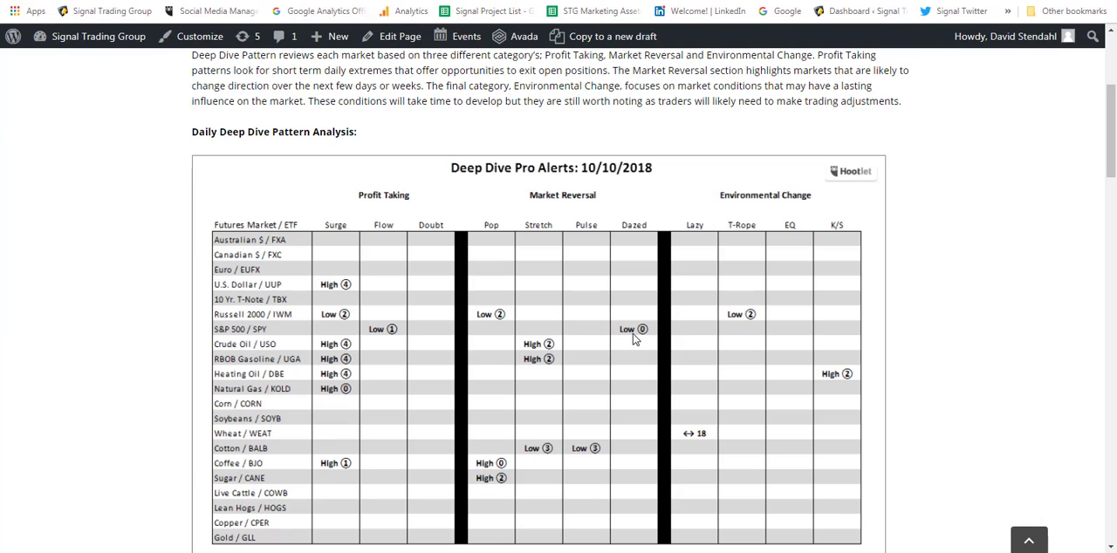
mouse_move(639, 337)
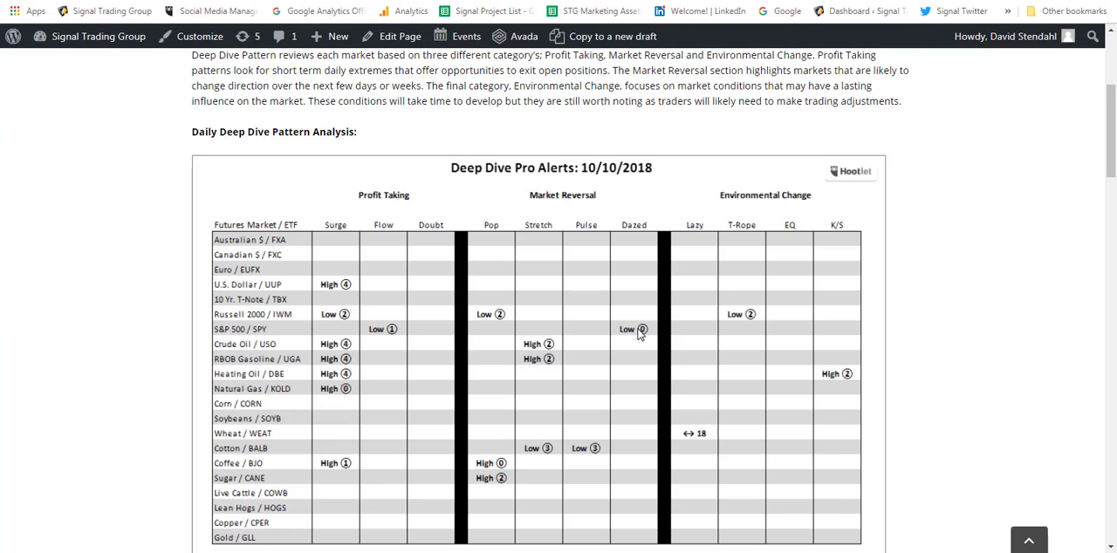
mouse_move(362, 316)
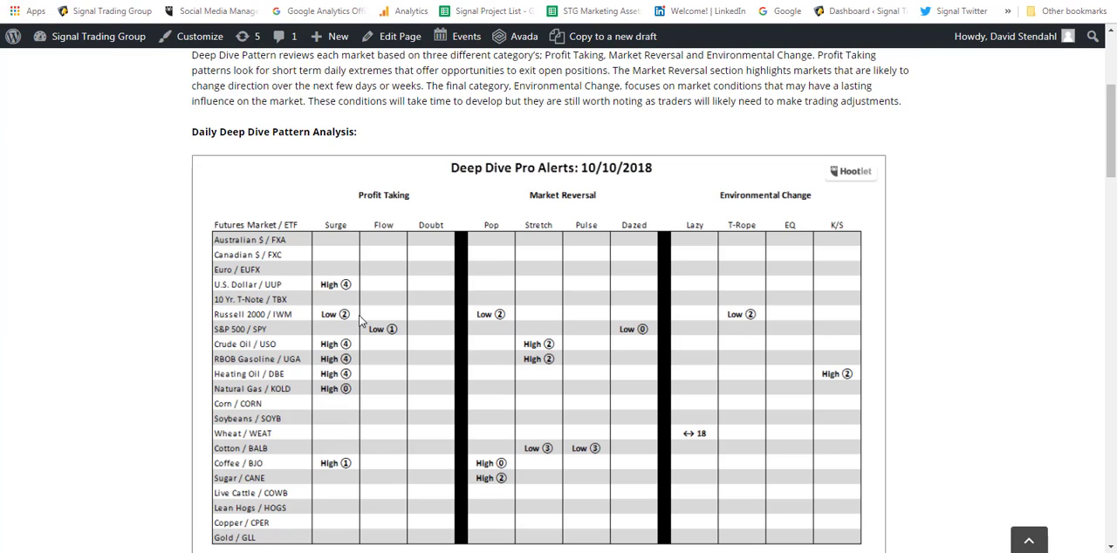
mouse_move(672, 339)
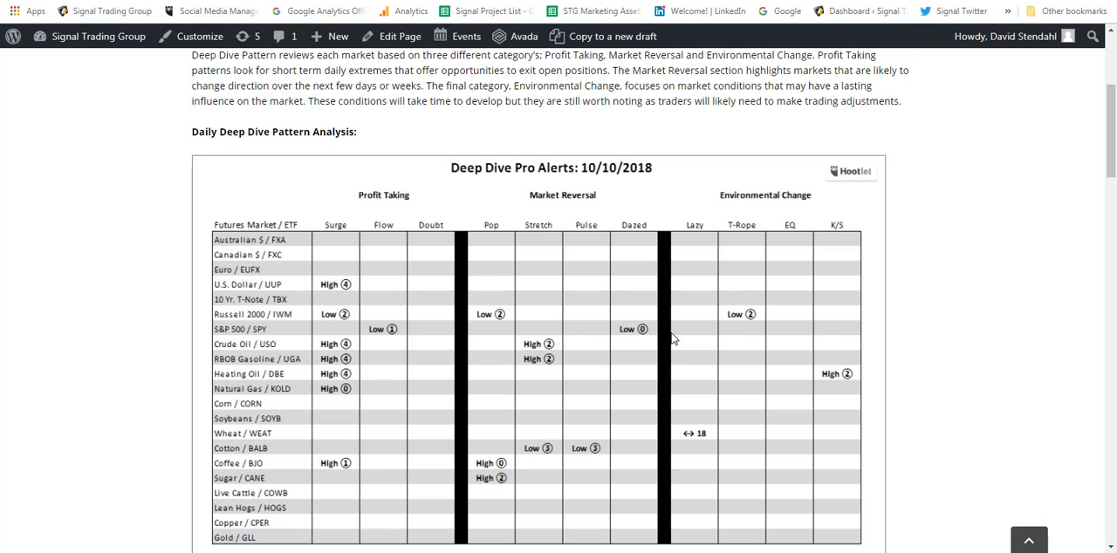
mouse_move(462, 314)
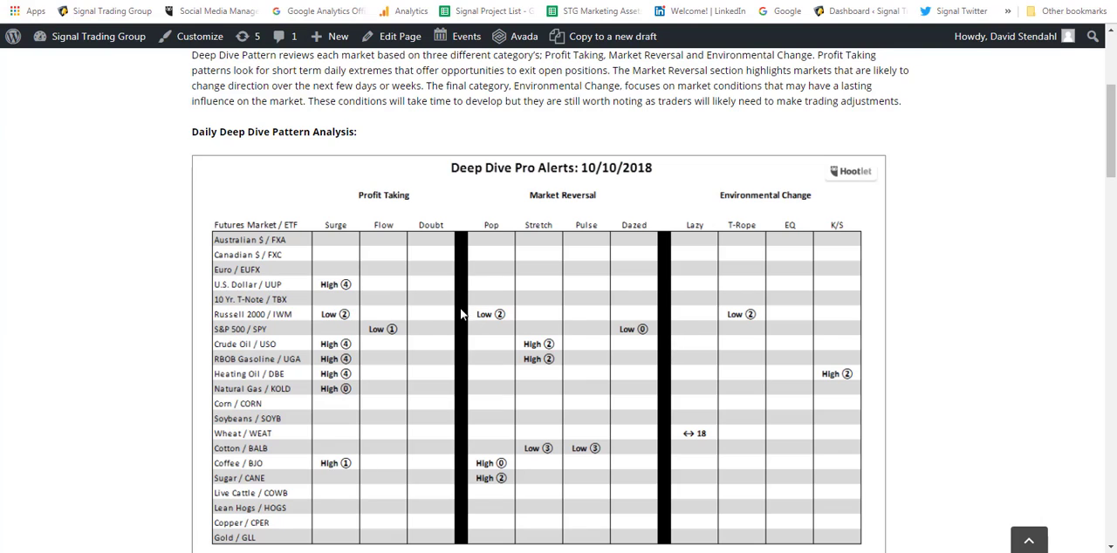
mouse_move(737, 324)
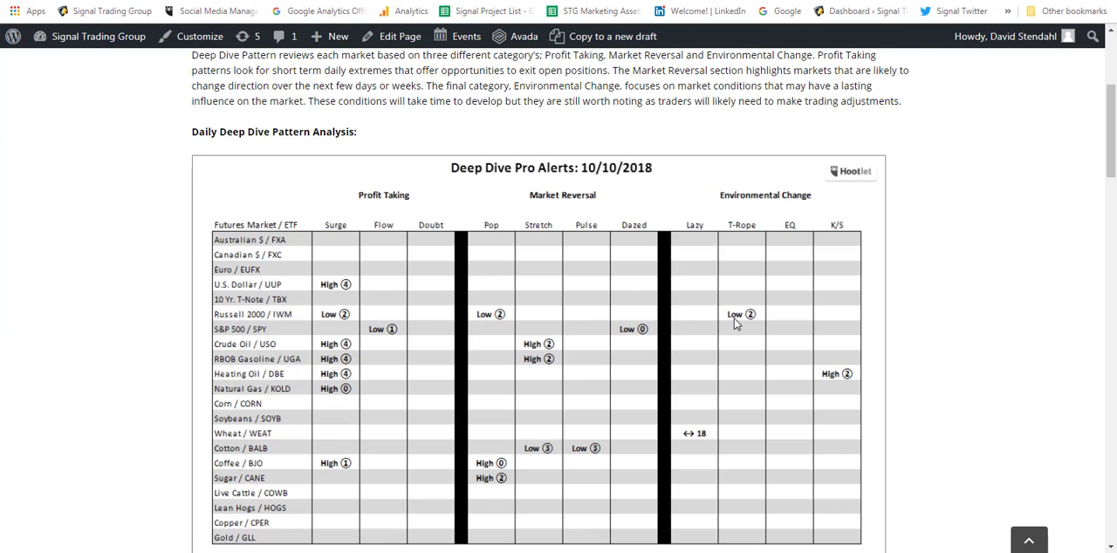
mouse_move(722, 413)
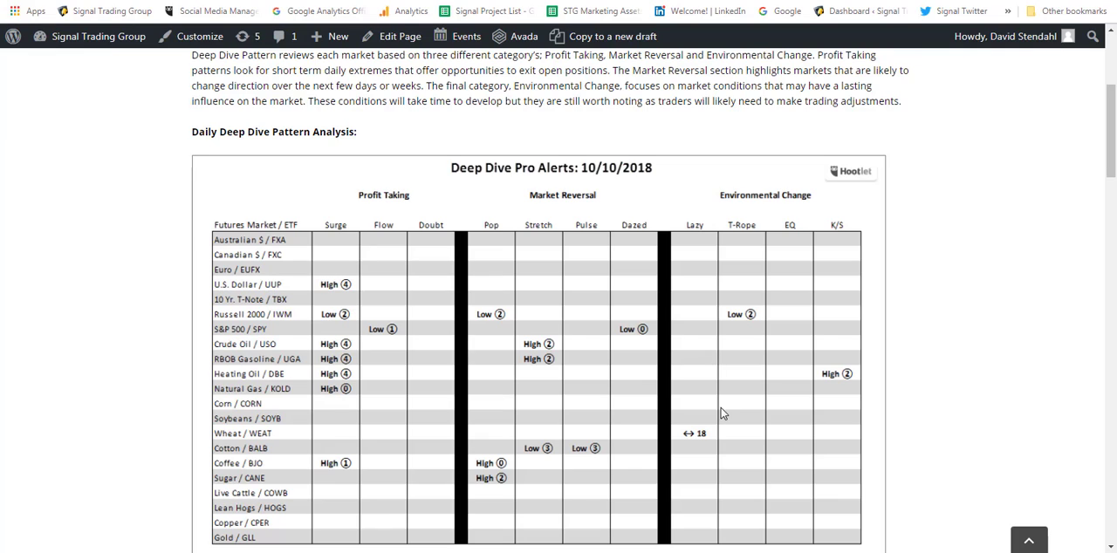
mouse_move(728, 411)
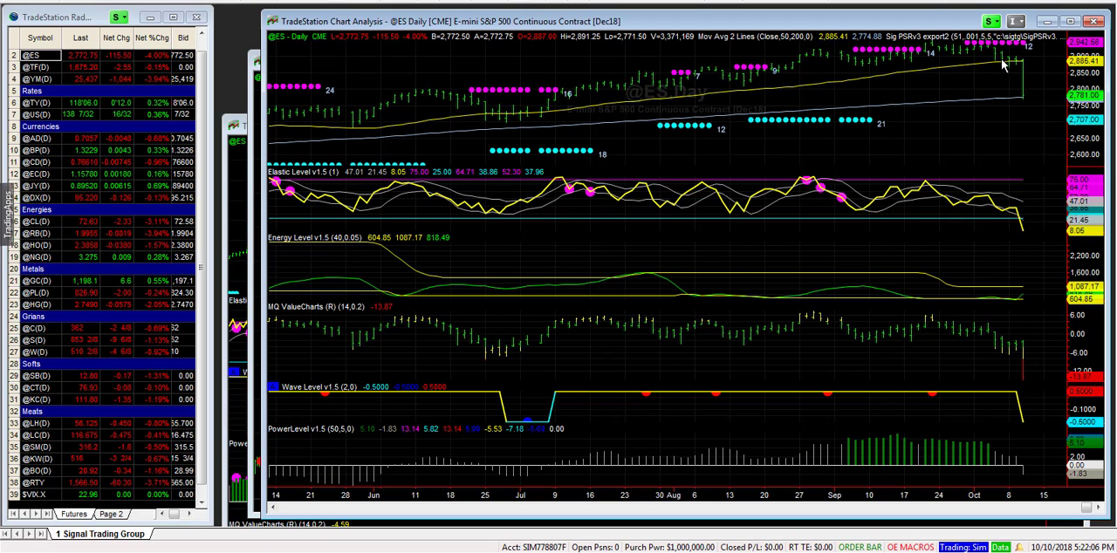
mouse_move(1012, 68)
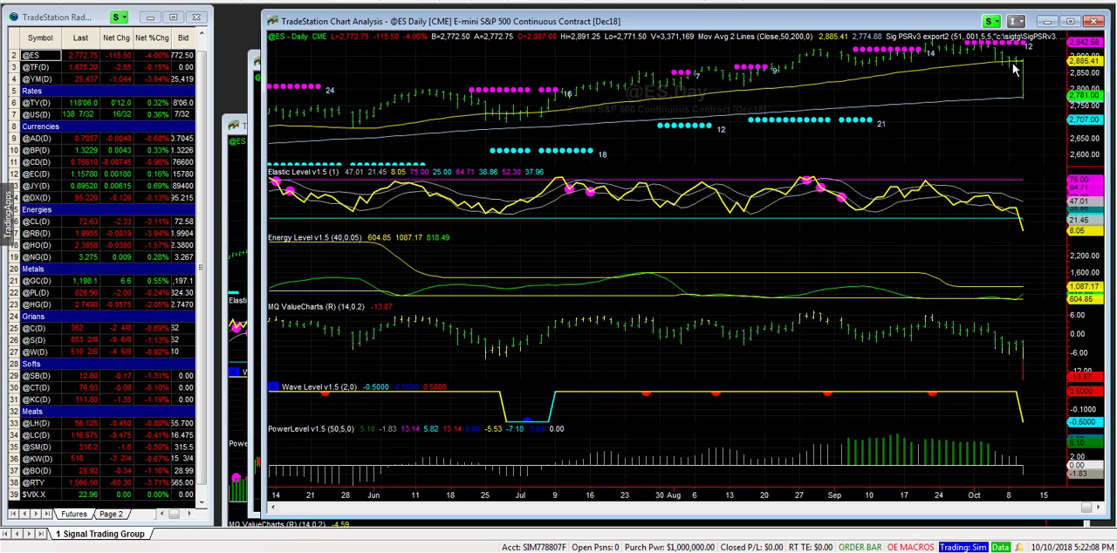
mouse_move(941, 57)
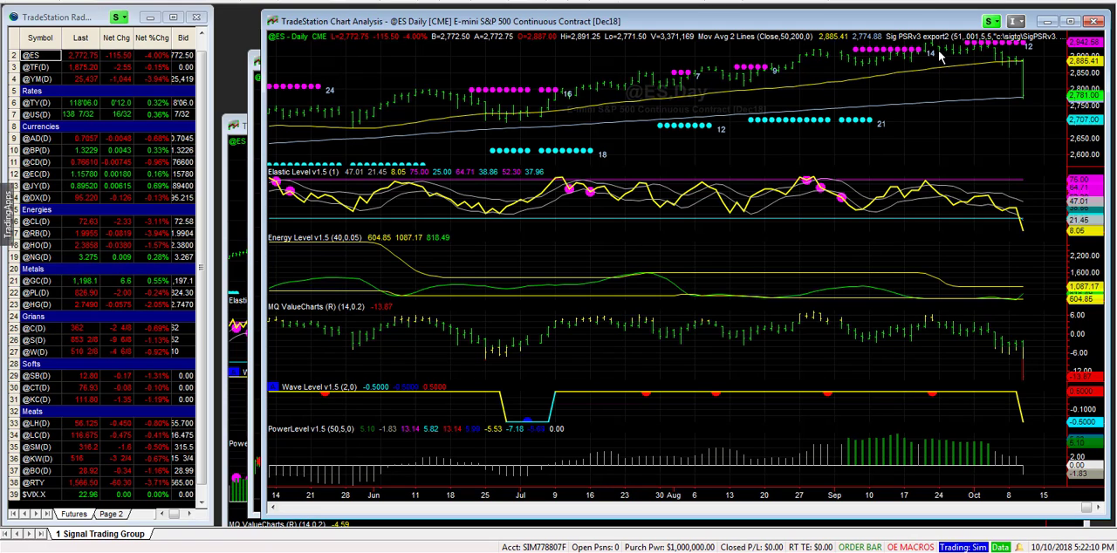
mouse_move(1021, 66)
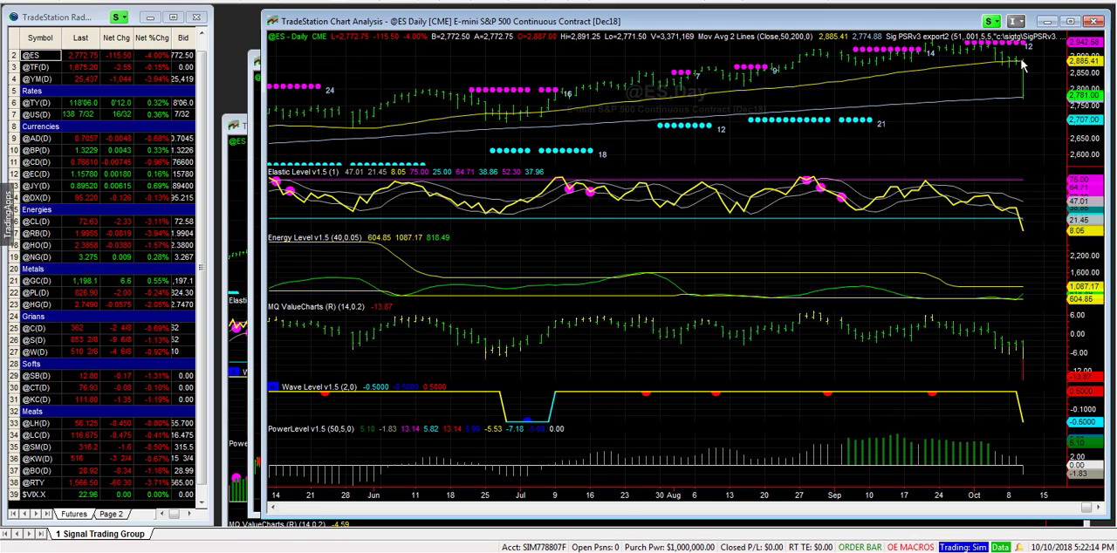
mouse_move(1013, 70)
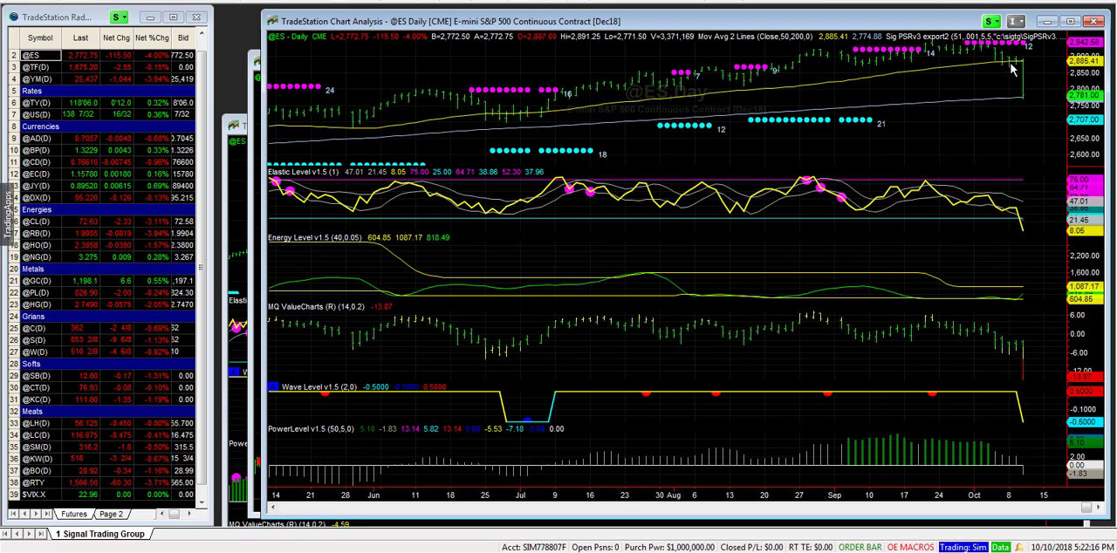
mouse_move(1015, 65)
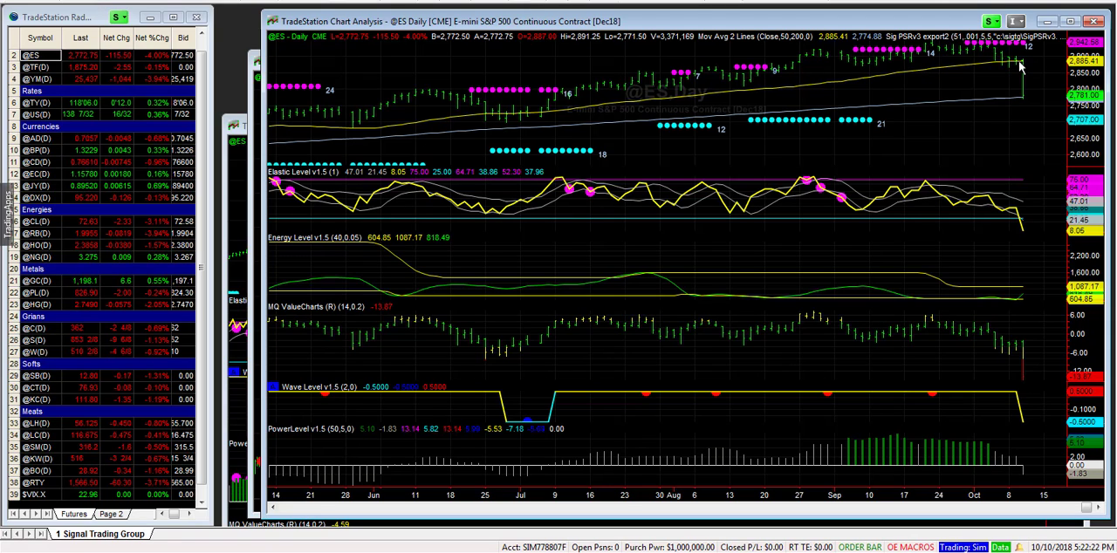
mouse_move(1026, 103)
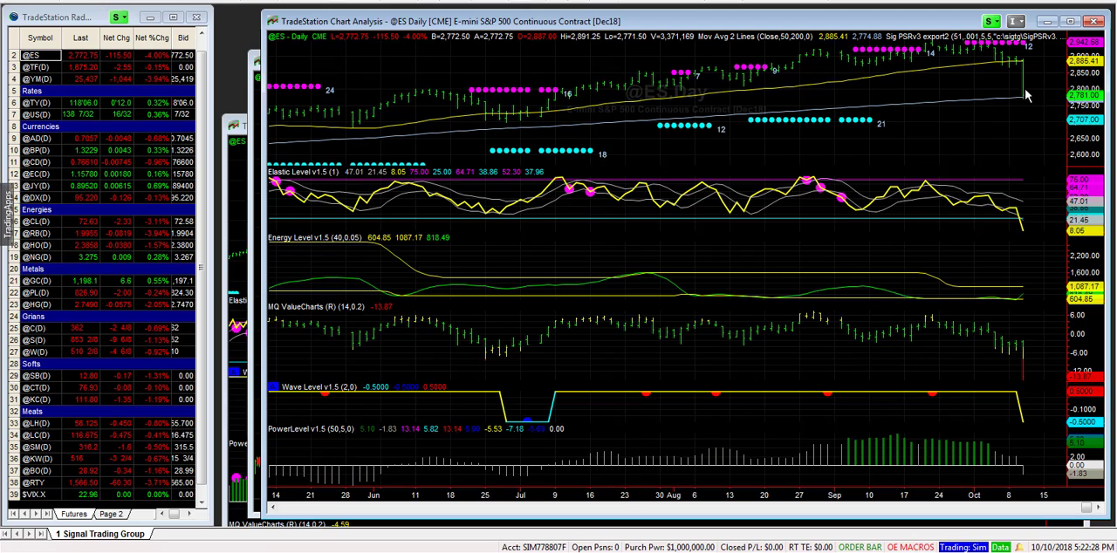
mouse_move(1016, 227)
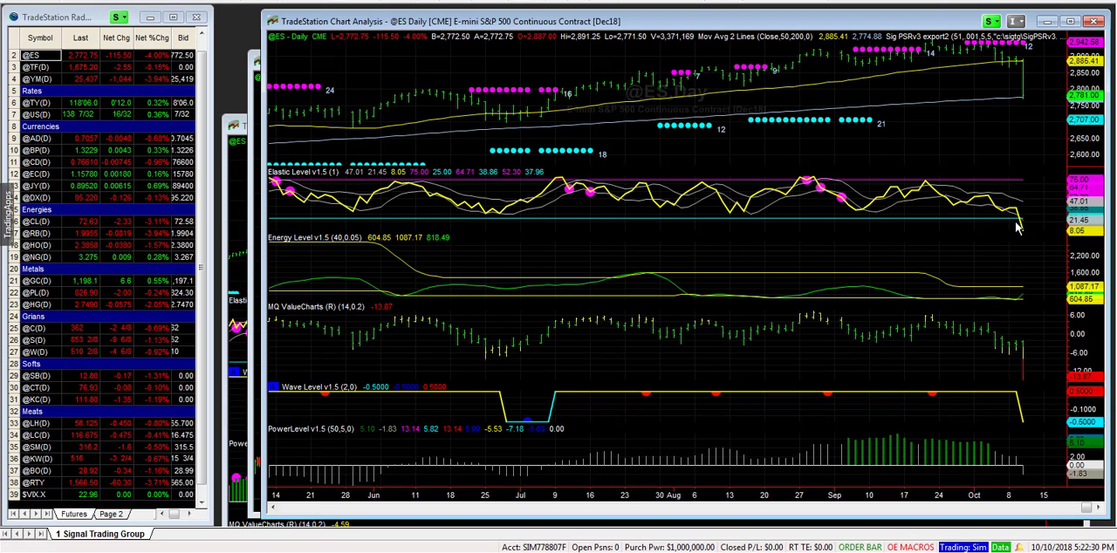
mouse_move(1016, 440)
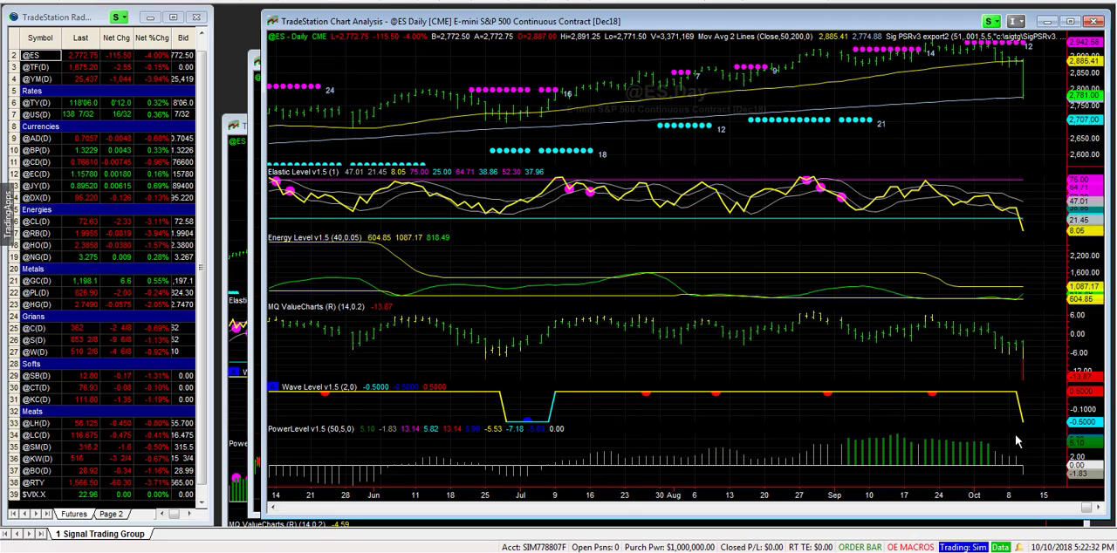
mouse_move(925, 447)
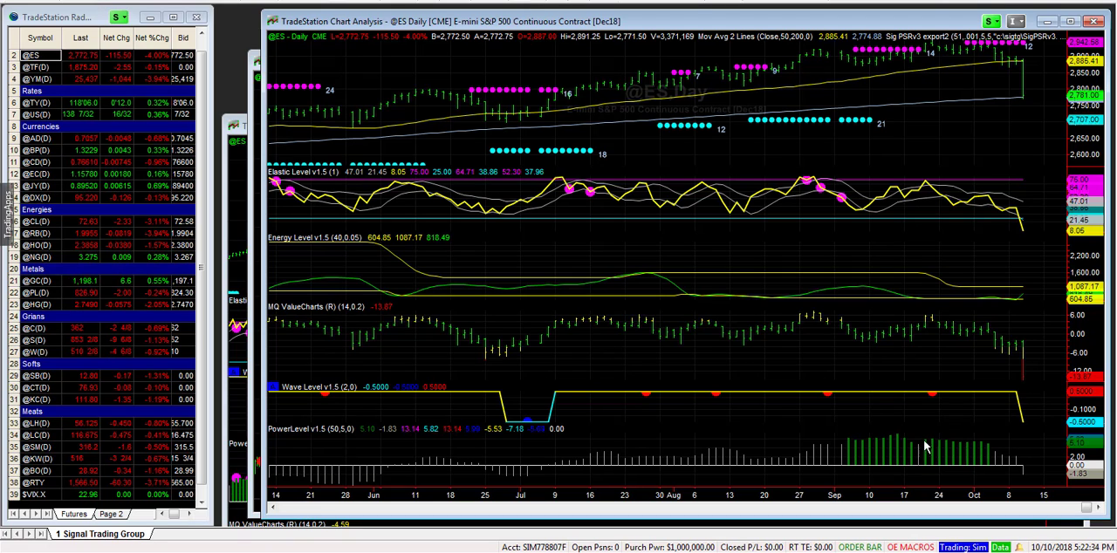
mouse_move(1026, 472)
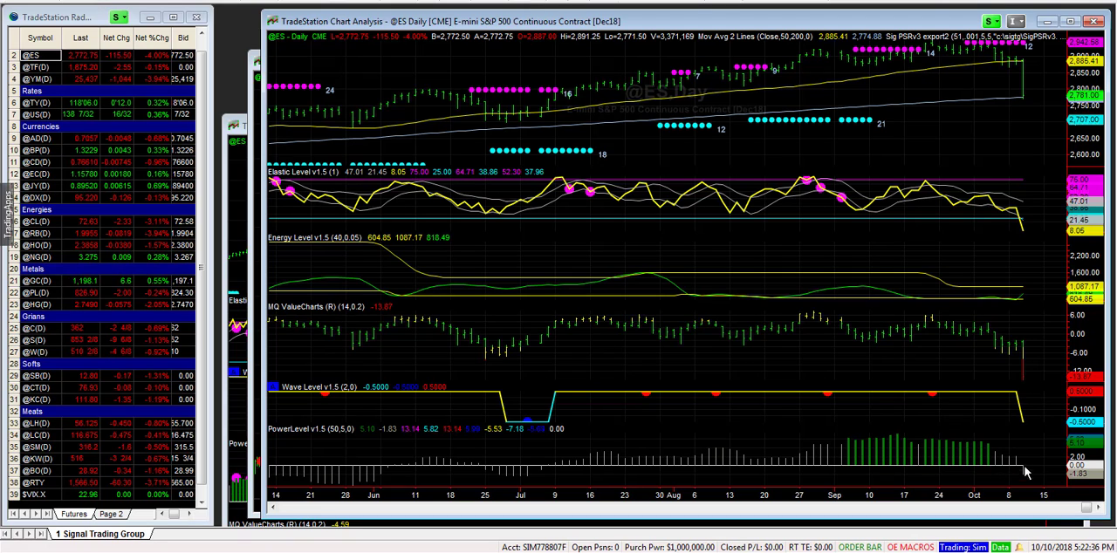
mouse_move(951, 403)
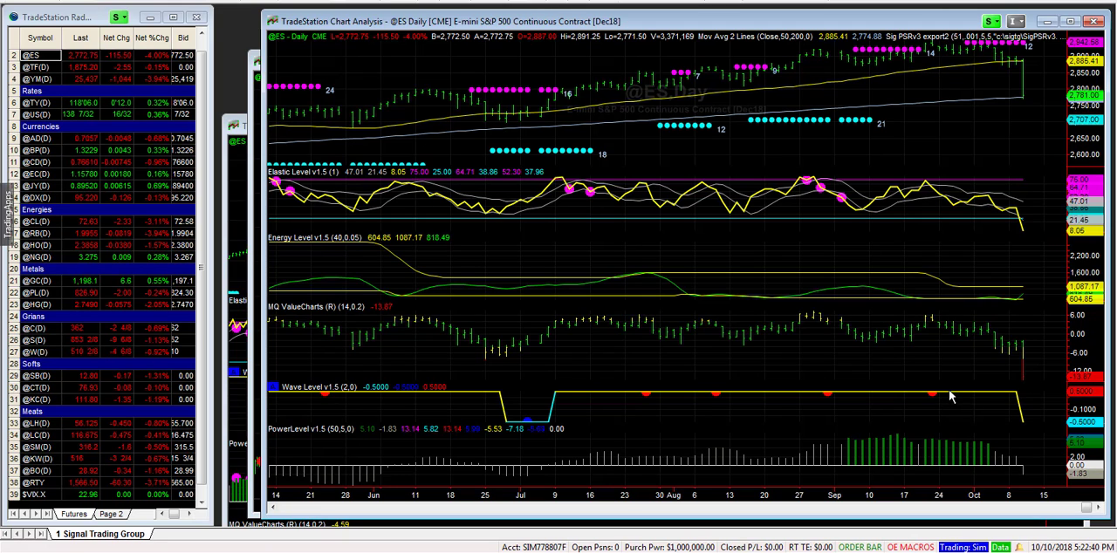
mouse_move(1009, 405)
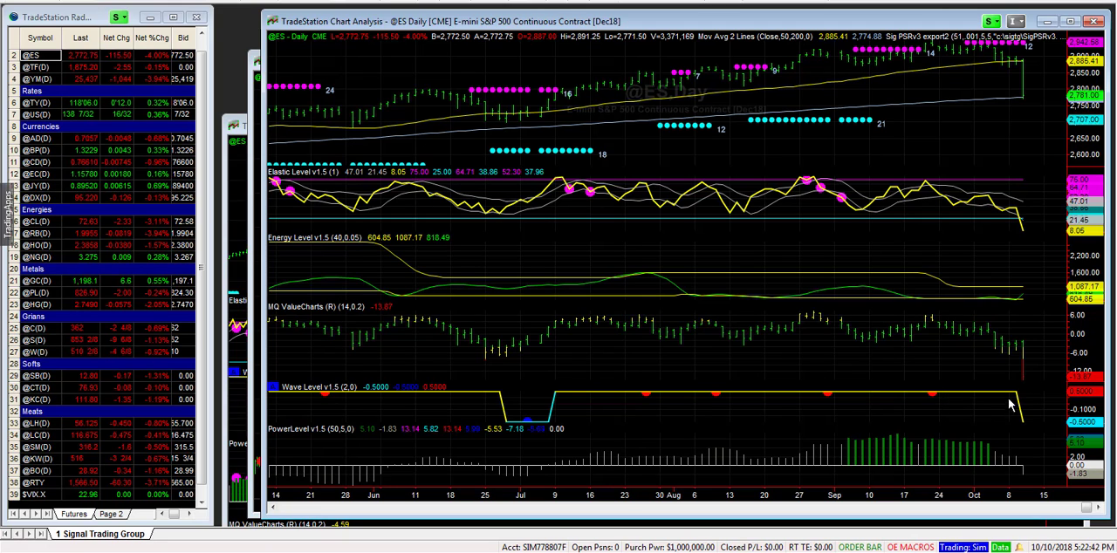
mouse_move(1021, 234)
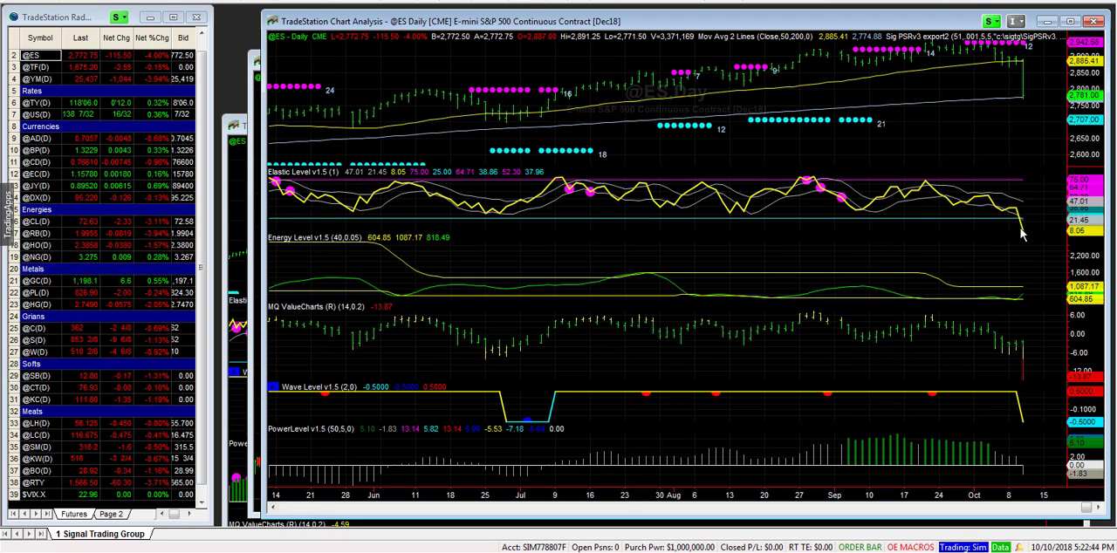
mouse_move(924, 330)
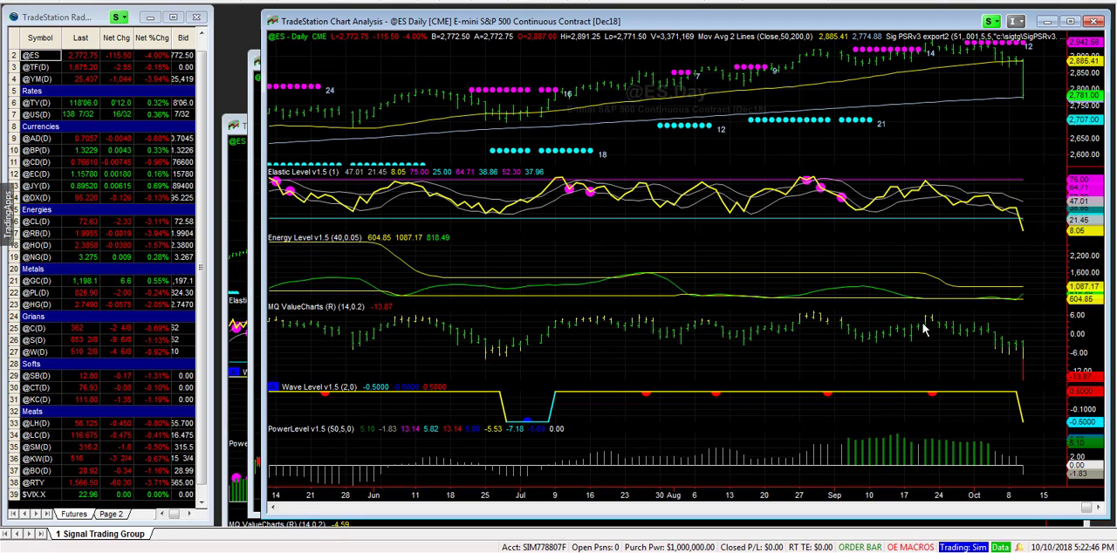
mouse_move(523, 520)
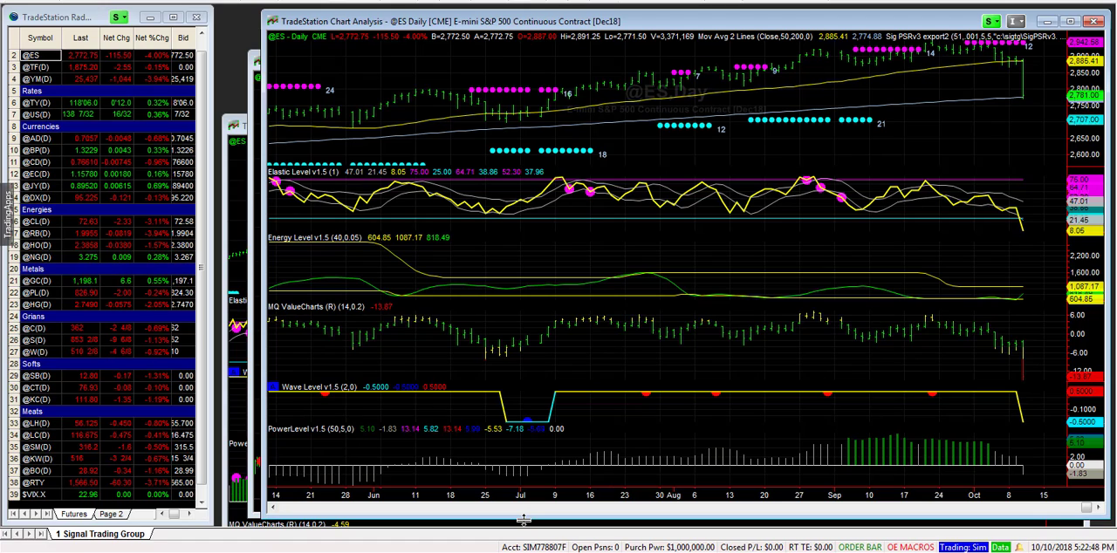
mouse_move(1053, 132)
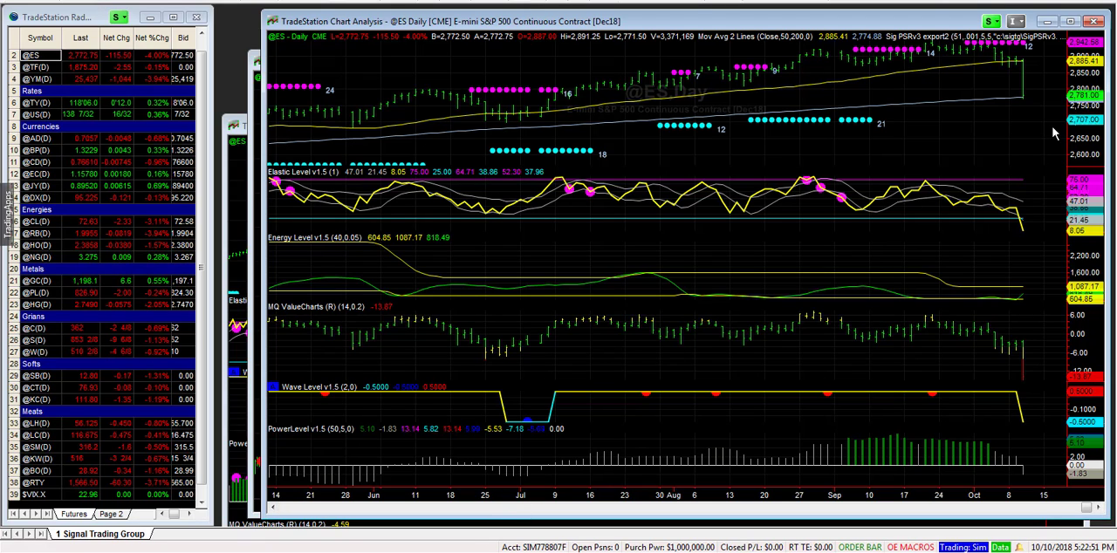
mouse_move(1030, 94)
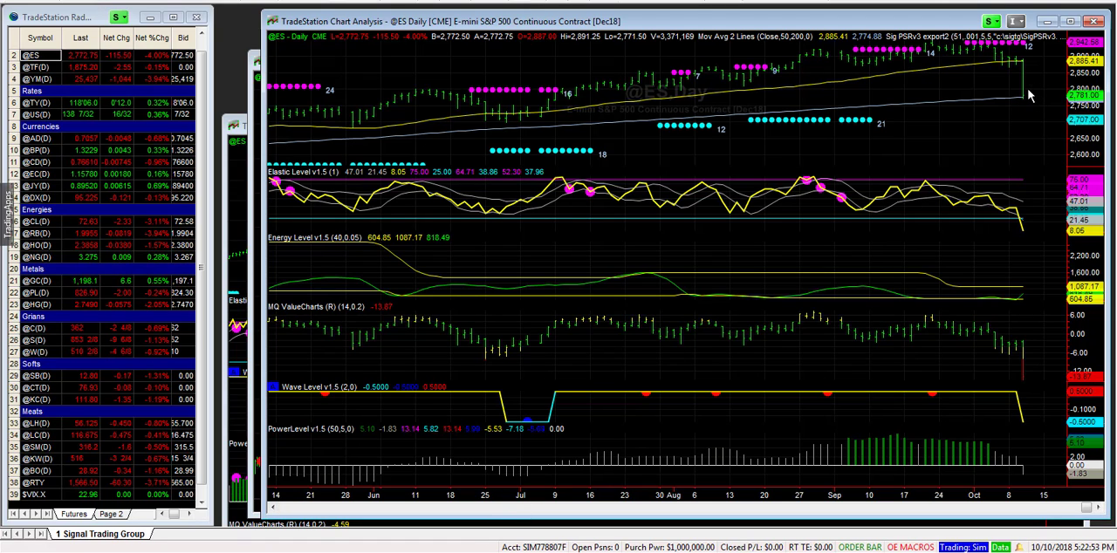
mouse_move(1026, 105)
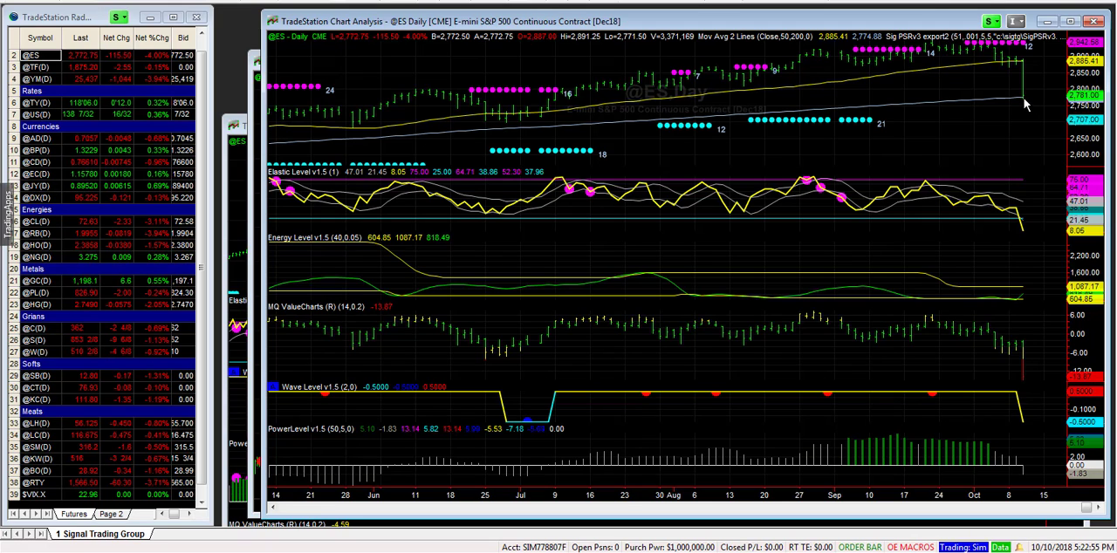
mouse_move(1025, 96)
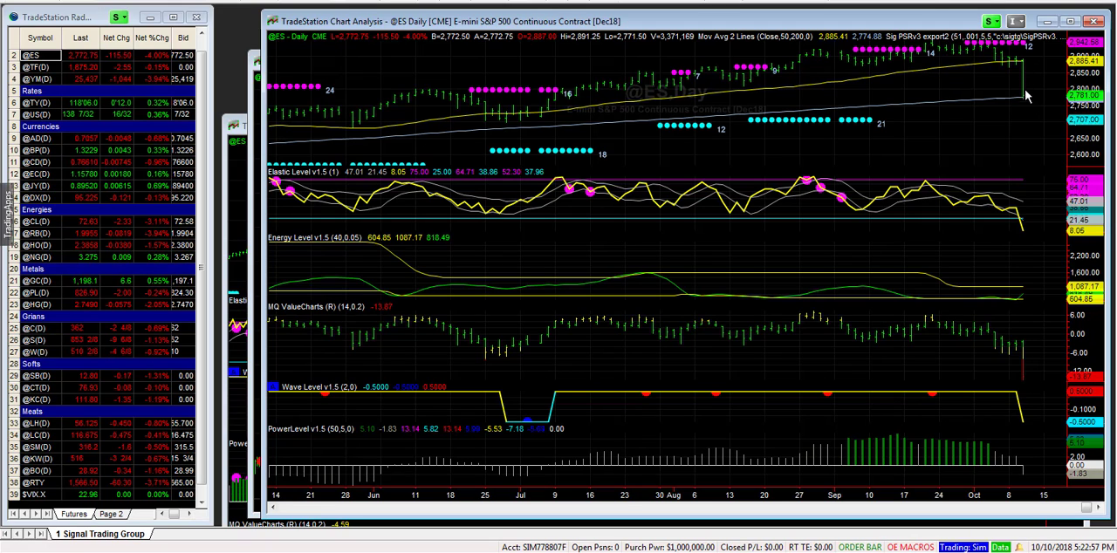
mouse_move(1028, 101)
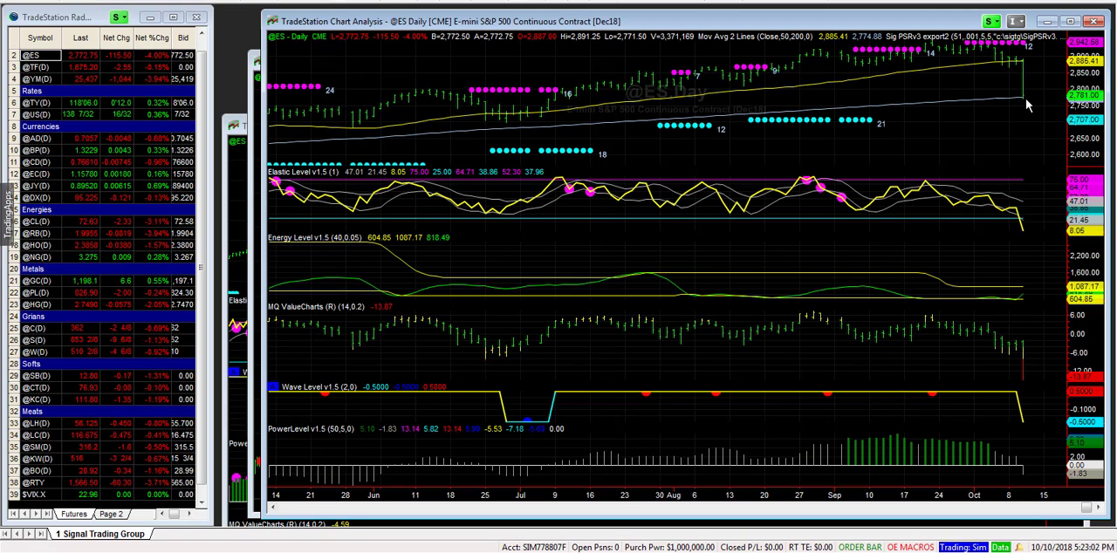
mouse_move(1025, 75)
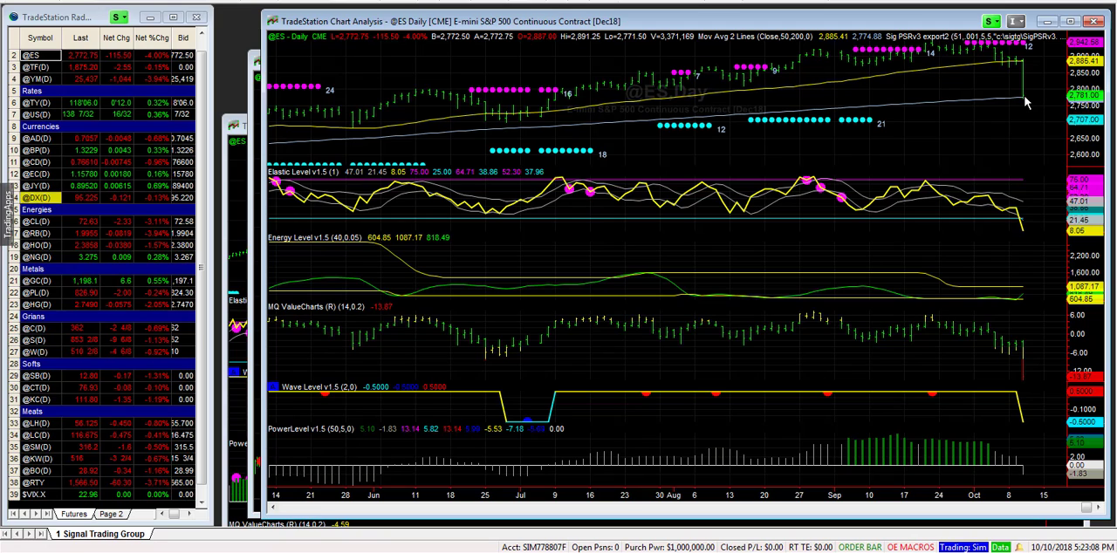
mouse_move(1037, 103)
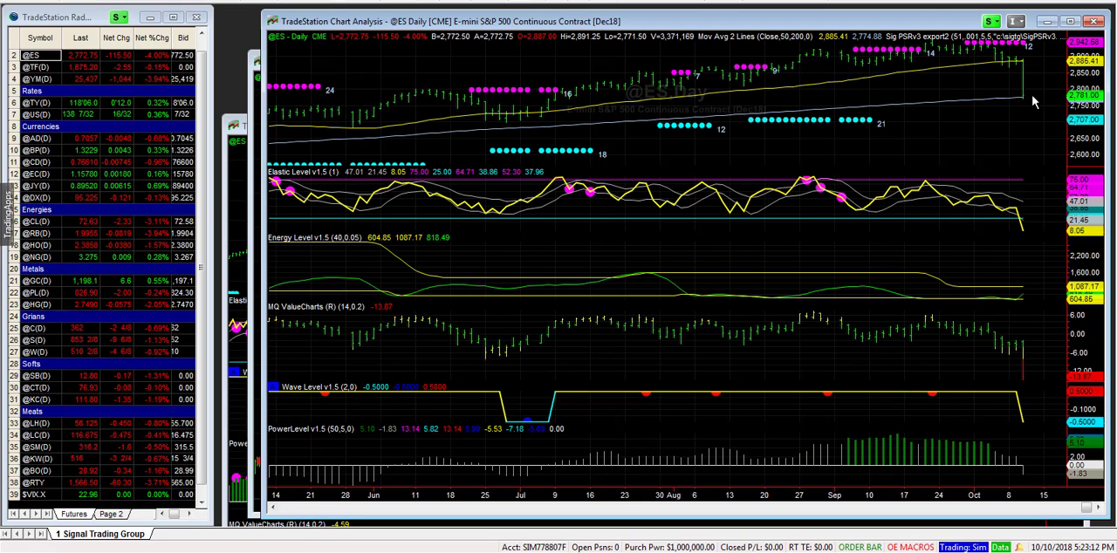
mouse_move(1023, 103)
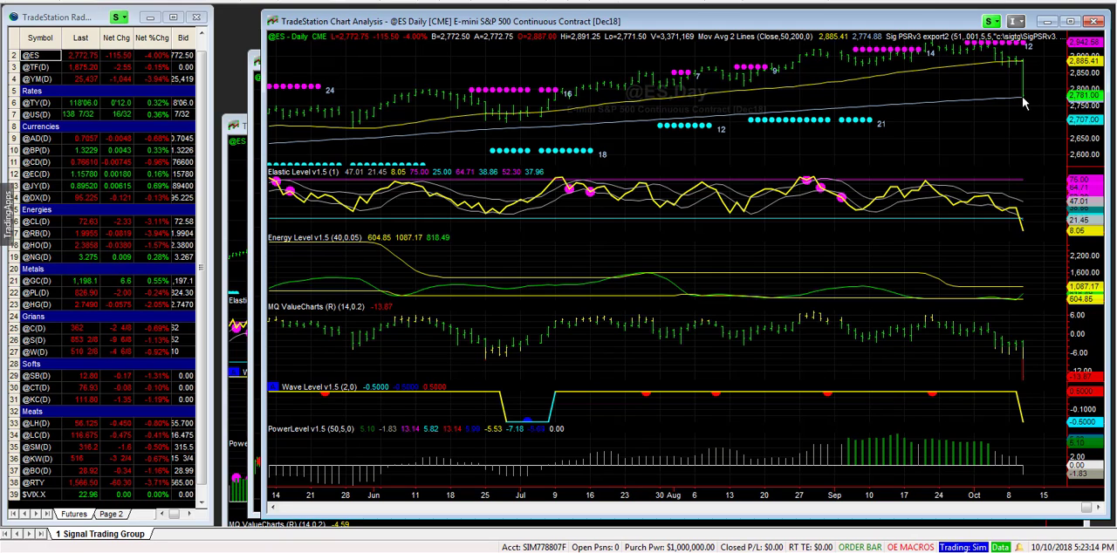
mouse_move(1029, 102)
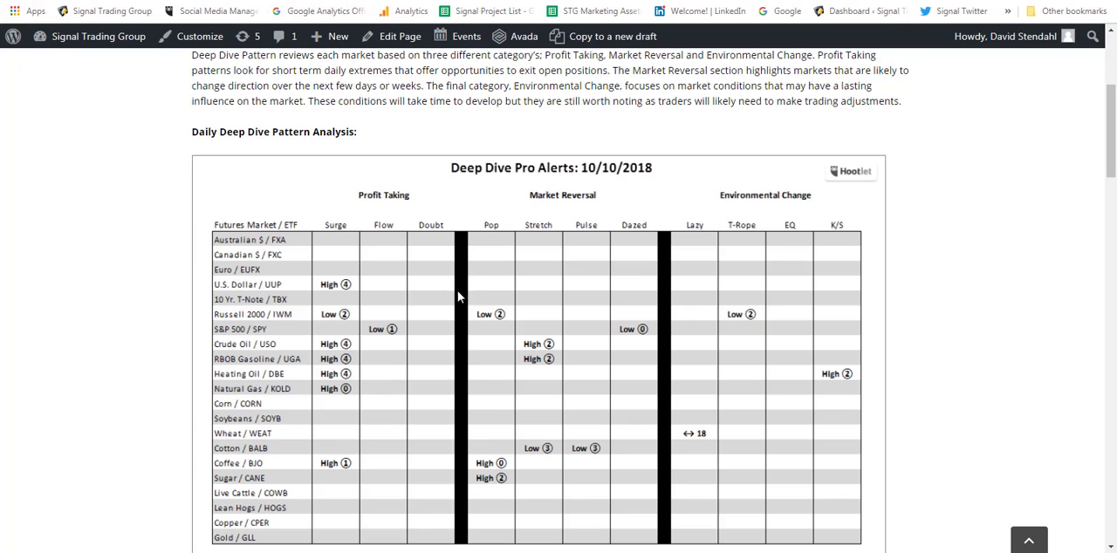
mouse_move(388, 337)
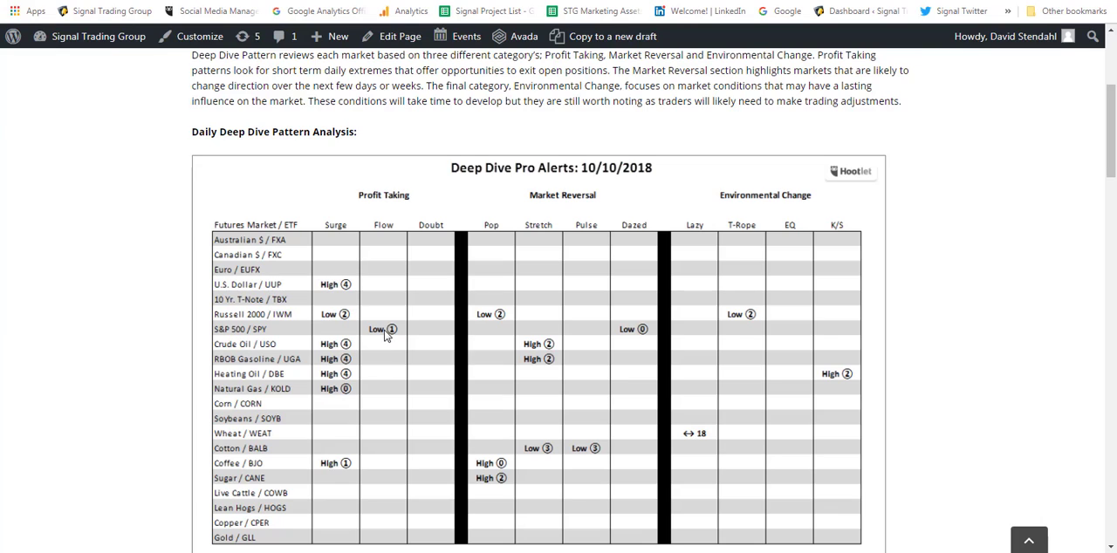
mouse_move(637, 339)
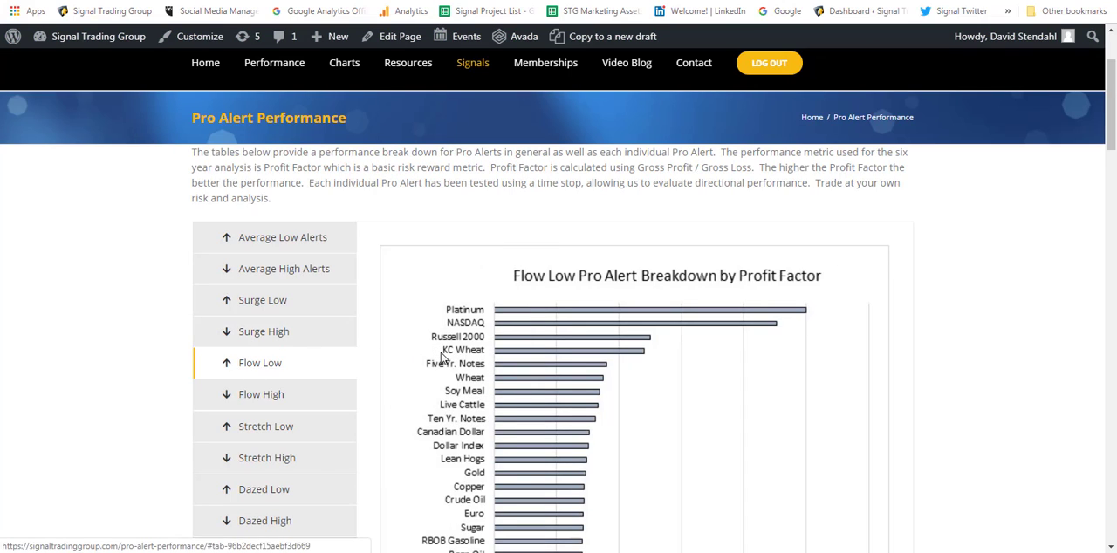
click(472, 62)
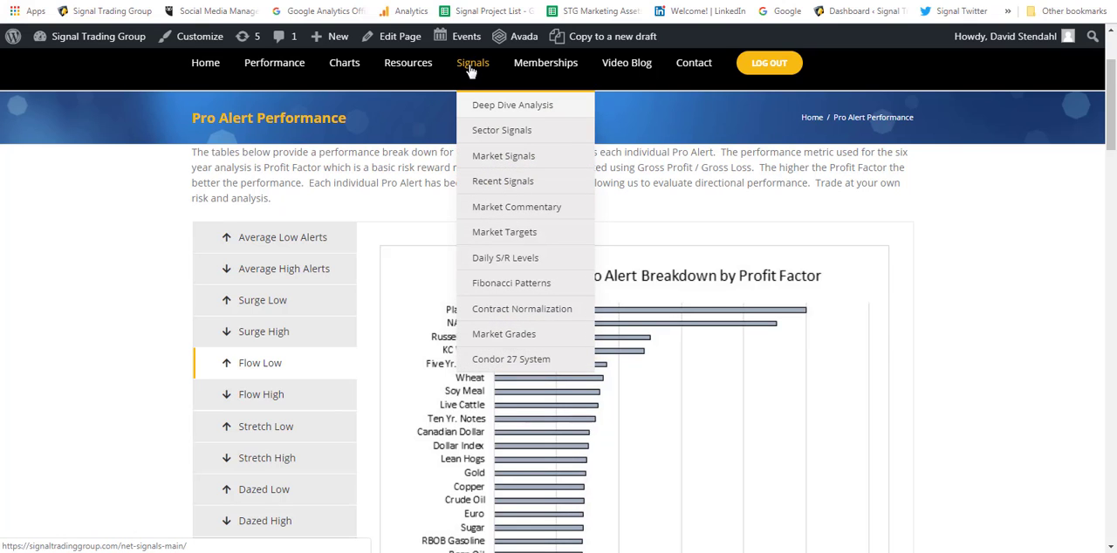
mouse_move(512, 105)
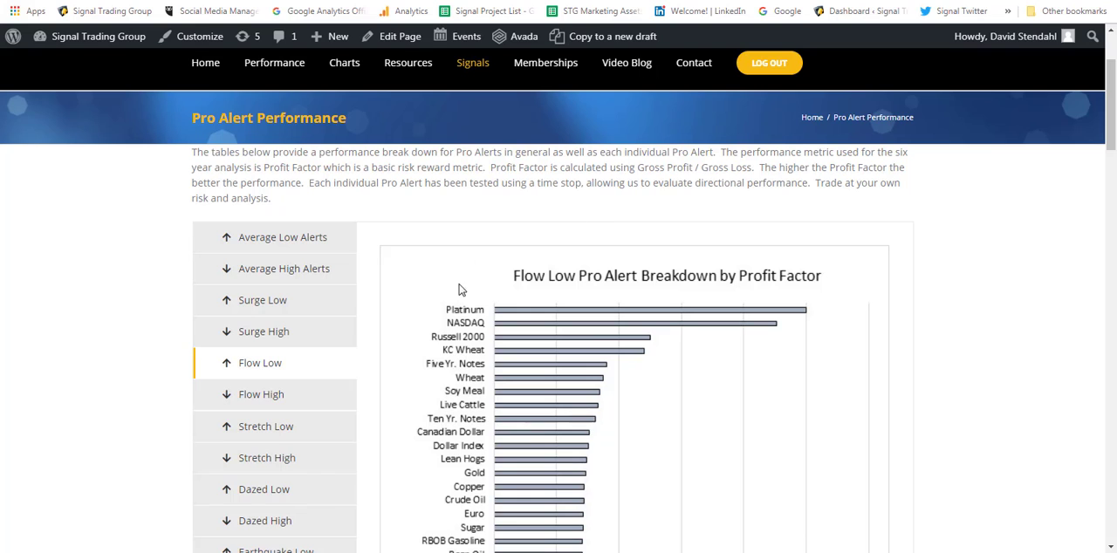
scroll(down, 3)
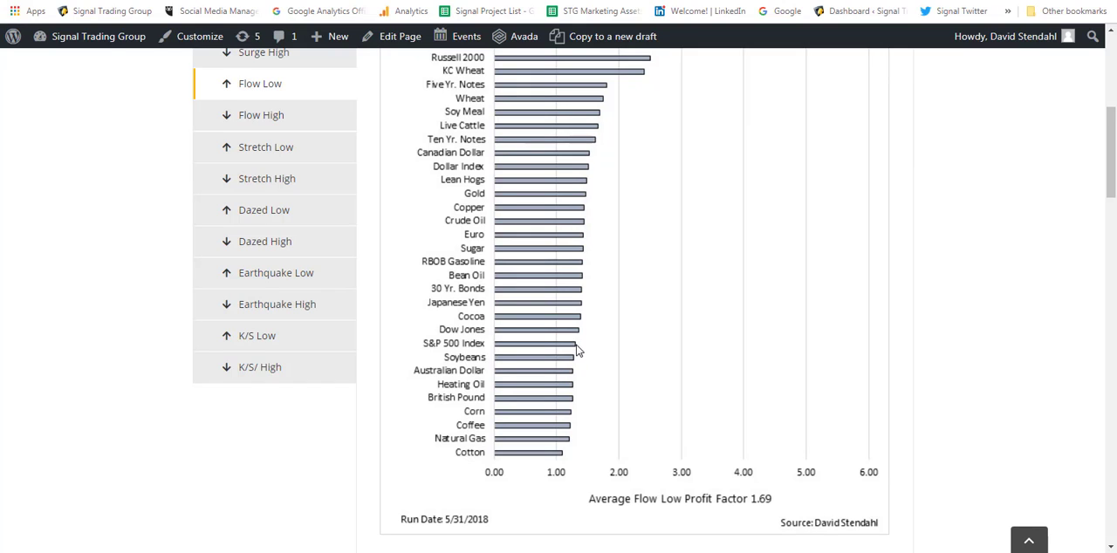
mouse_move(574, 350)
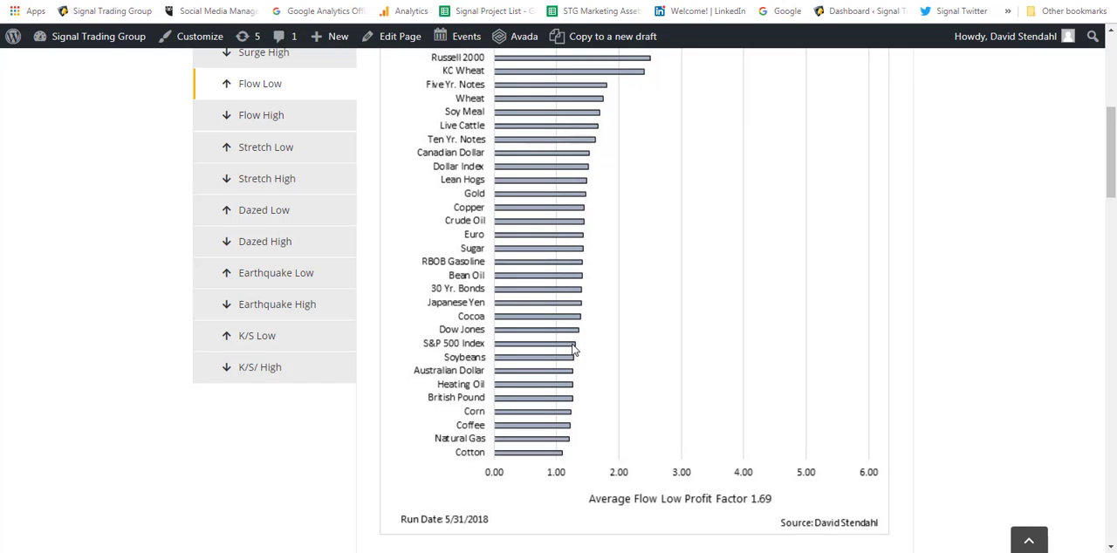
mouse_move(583, 228)
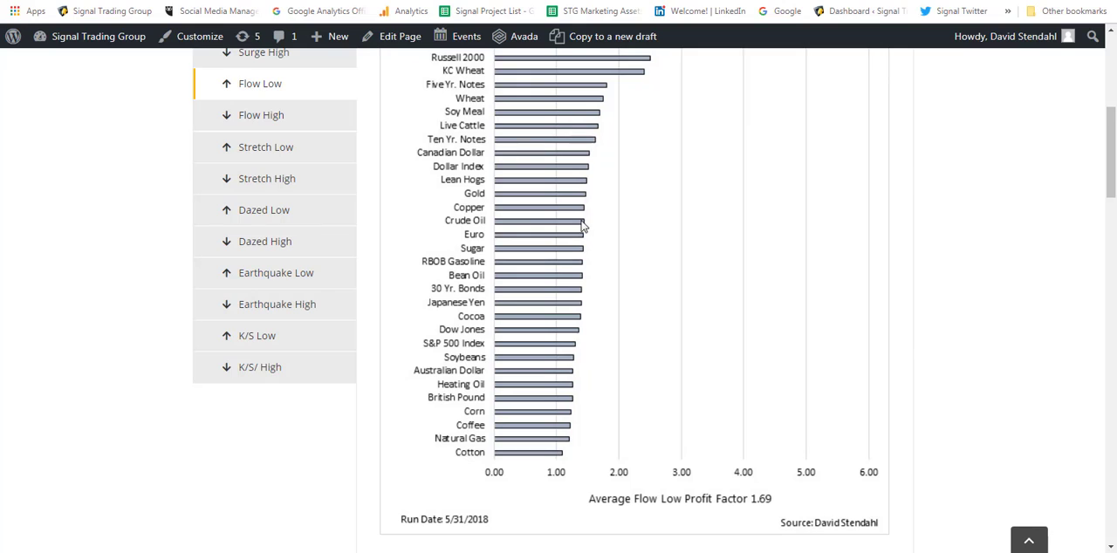
mouse_move(562, 382)
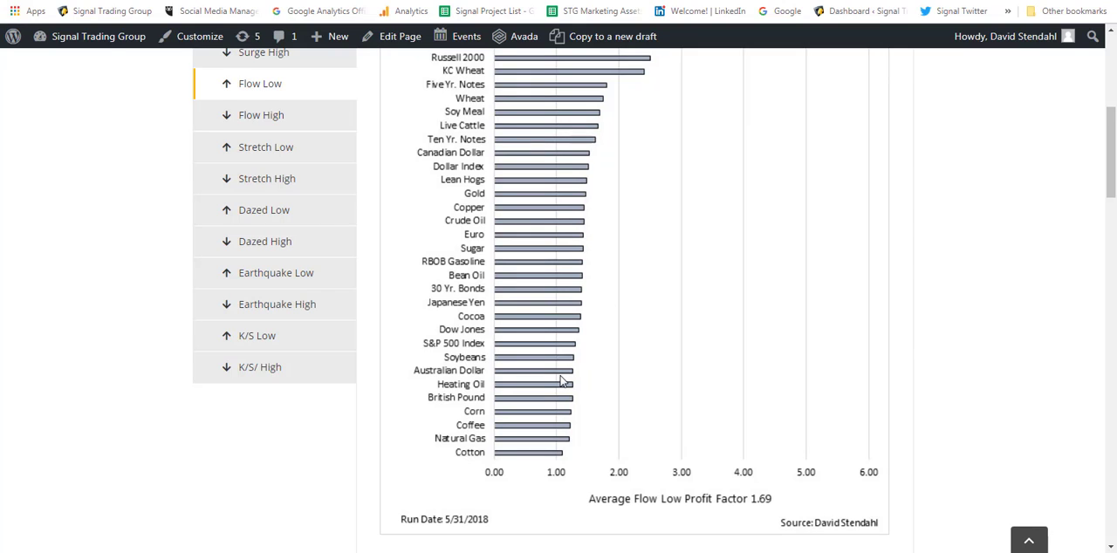
mouse_move(480, 354)
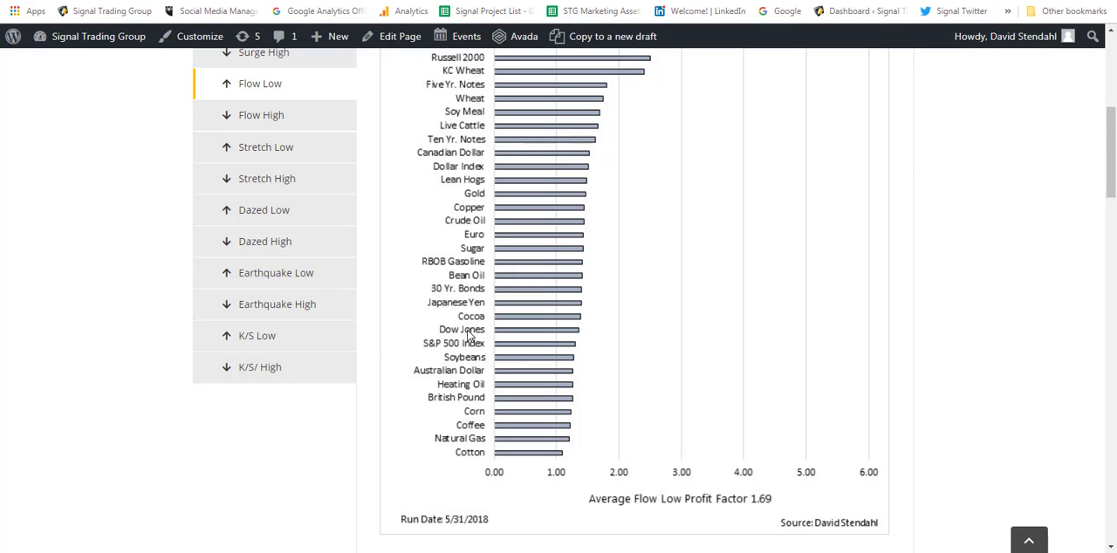
mouse_move(561, 326)
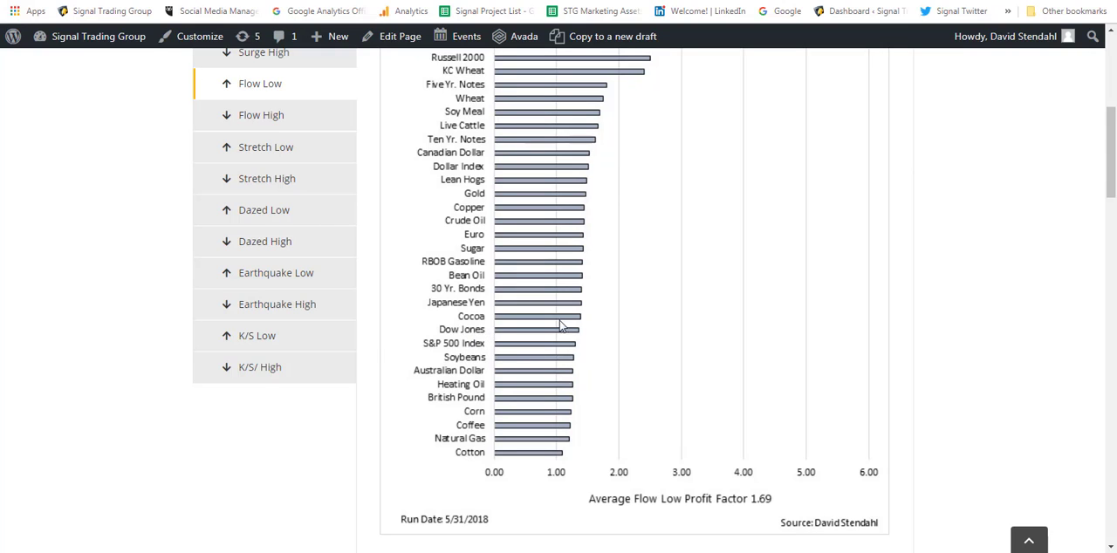
mouse_move(564, 358)
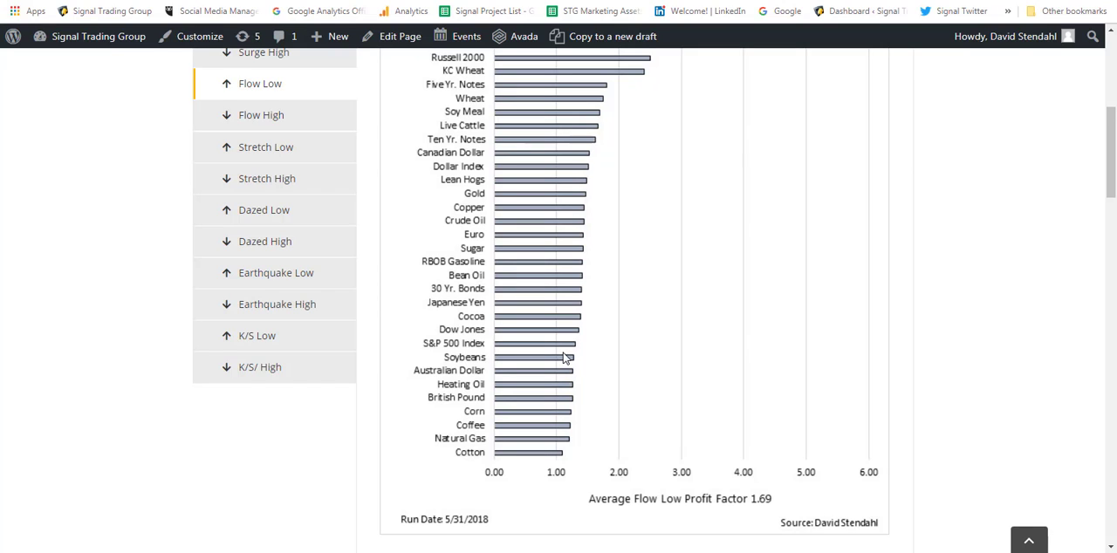
mouse_move(573, 345)
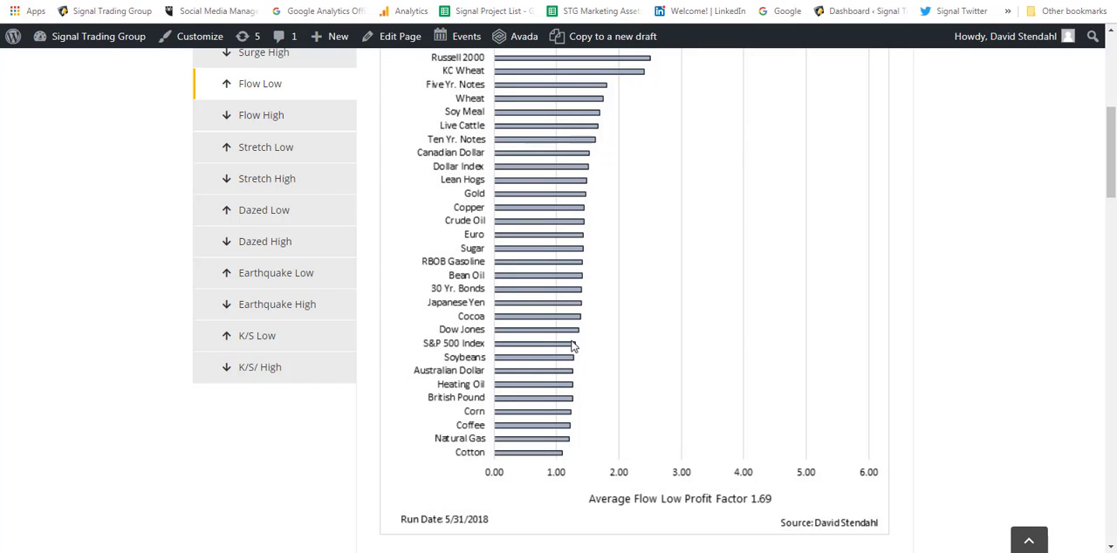
mouse_move(556, 461)
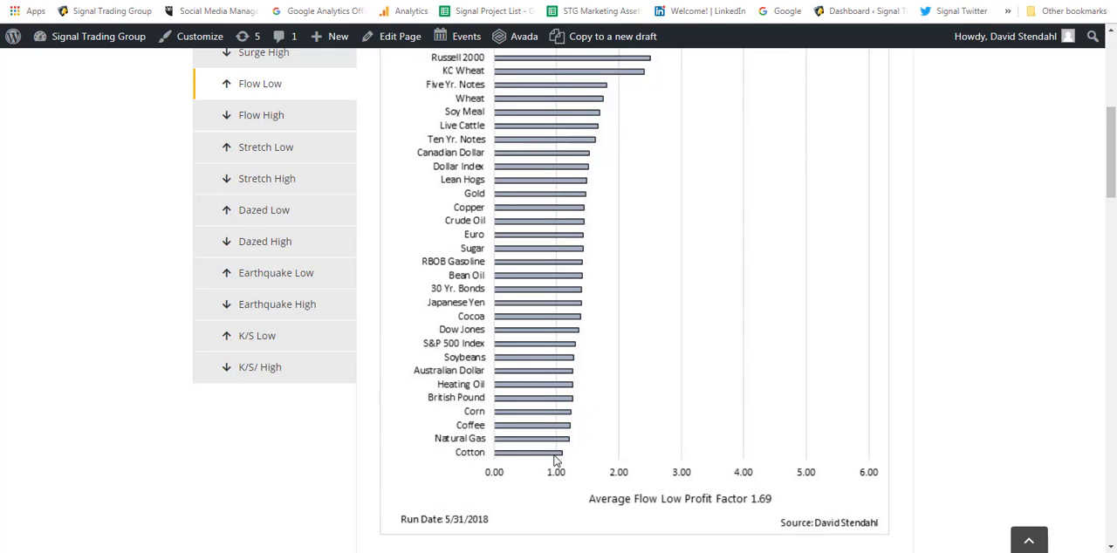
mouse_move(560, 289)
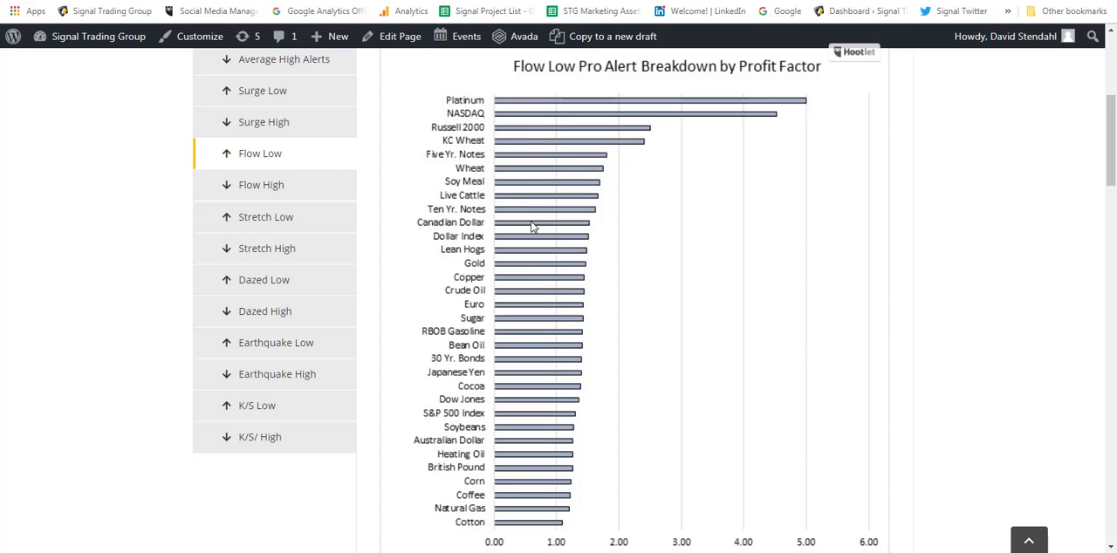
mouse_move(525, 405)
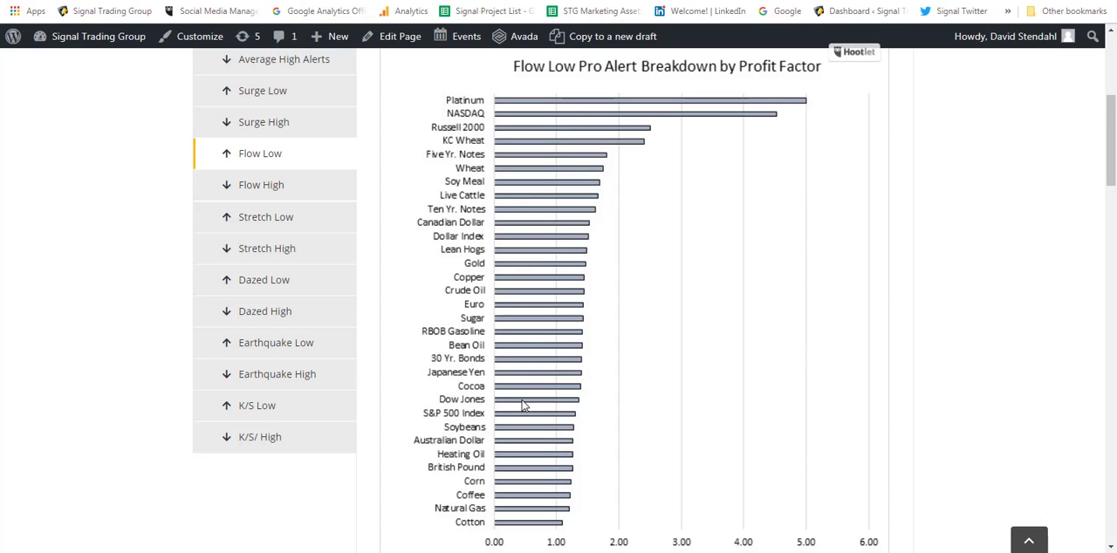
mouse_move(415, 329)
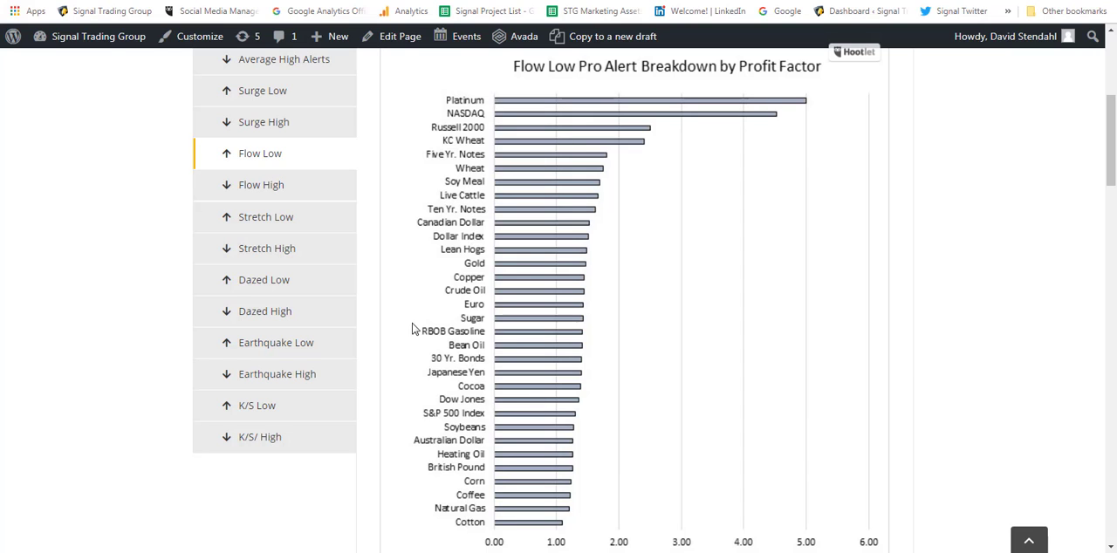
scroll(down, 3)
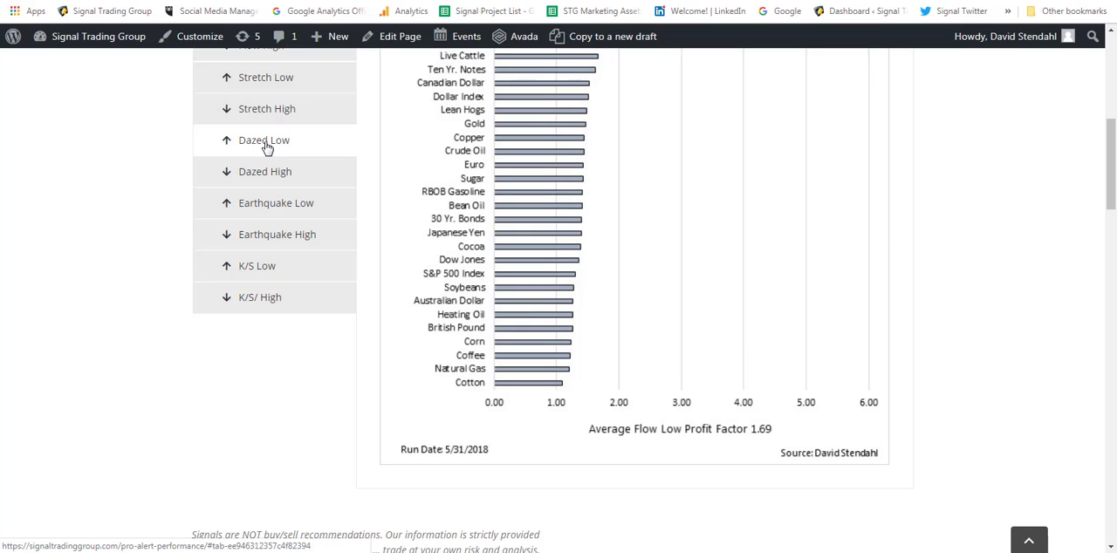
Show the Dazed Low profit-factor breakdown, led by Copper, S&P 500 and Russell 2000.
click(265, 140)
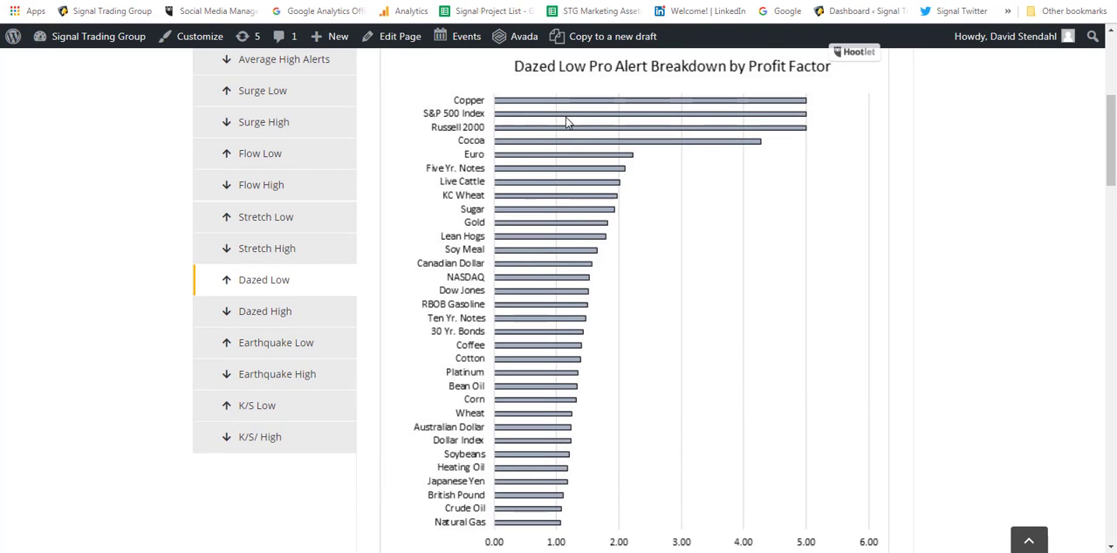
mouse_move(537, 125)
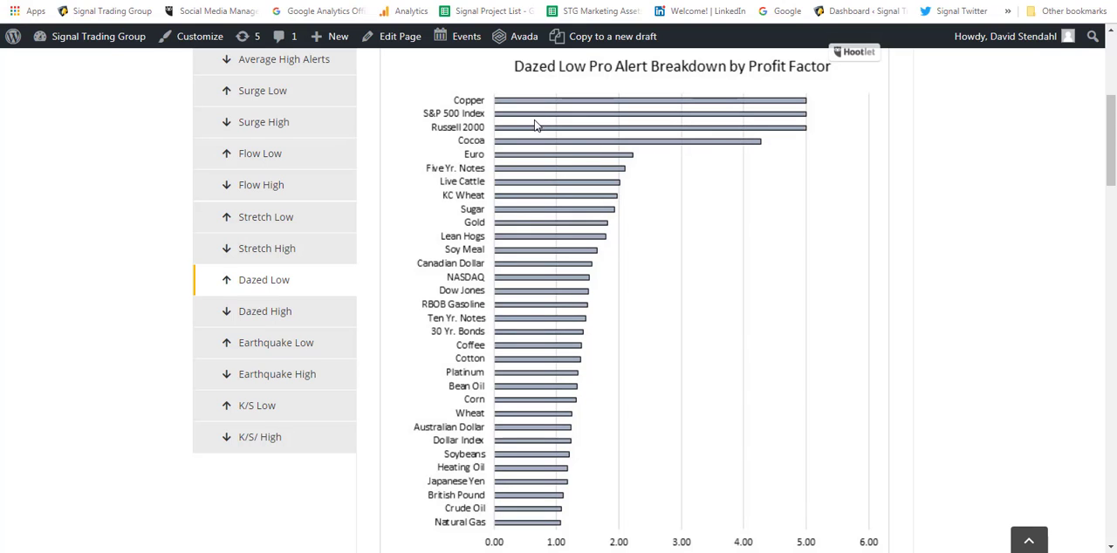
mouse_move(672, 245)
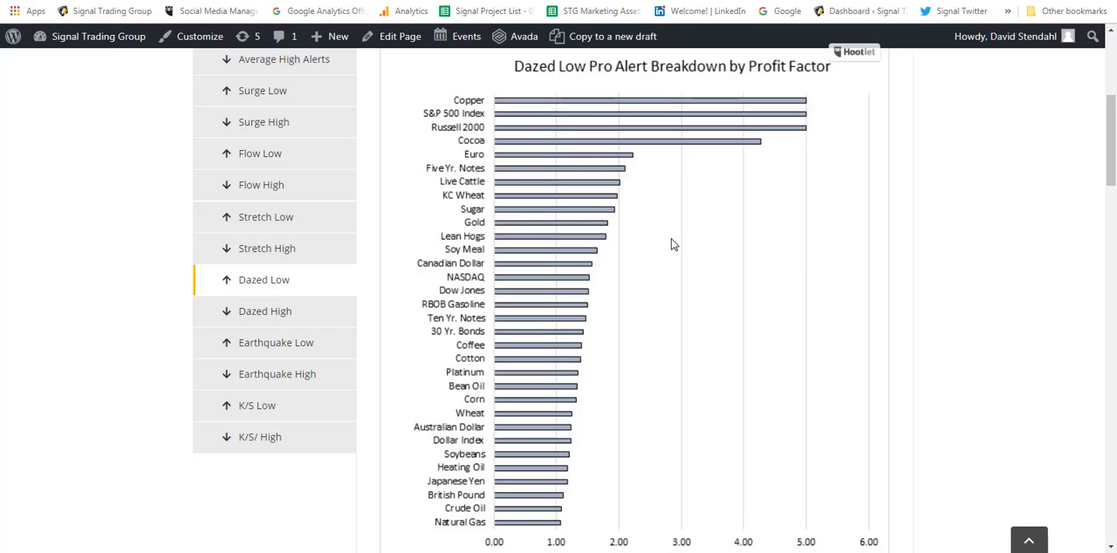
mouse_move(536, 165)
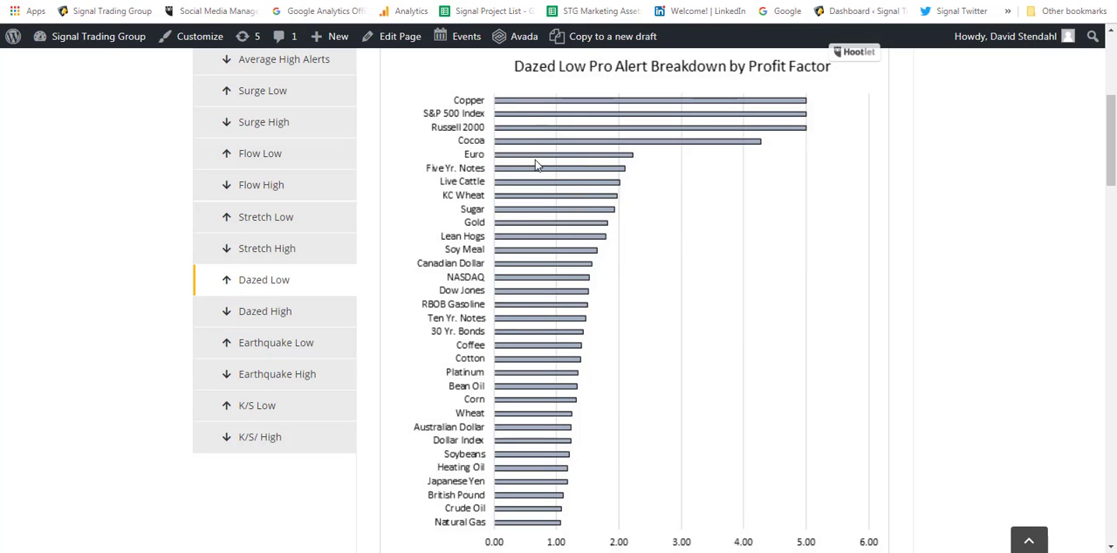
mouse_move(612, 216)
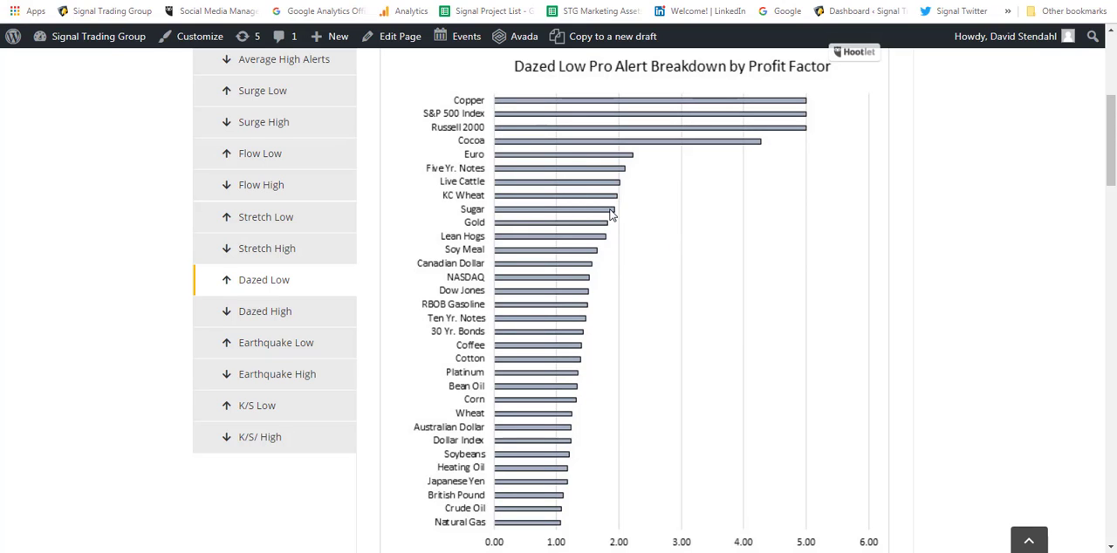
mouse_move(551, 238)
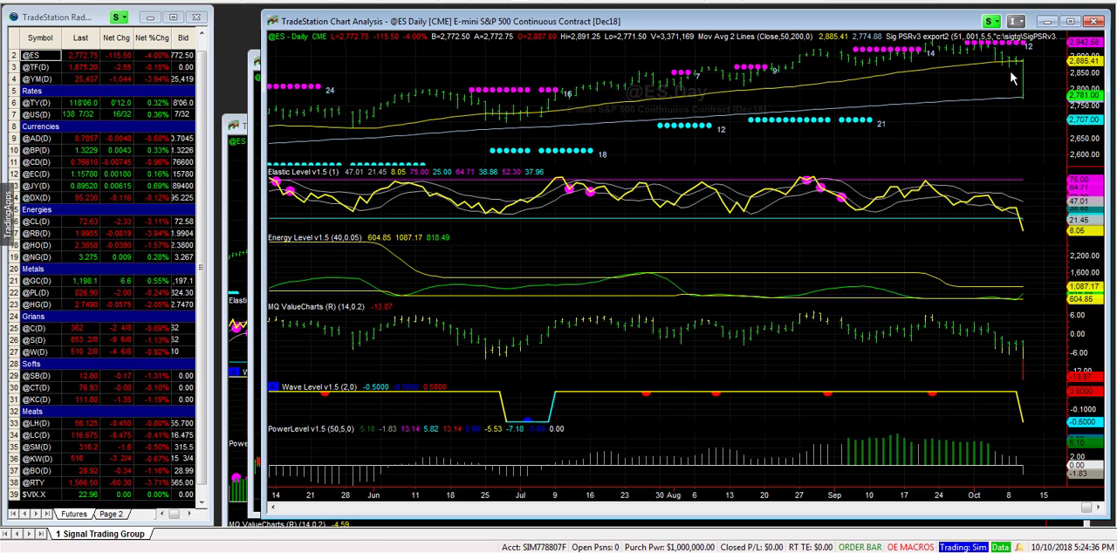
mouse_move(1028, 127)
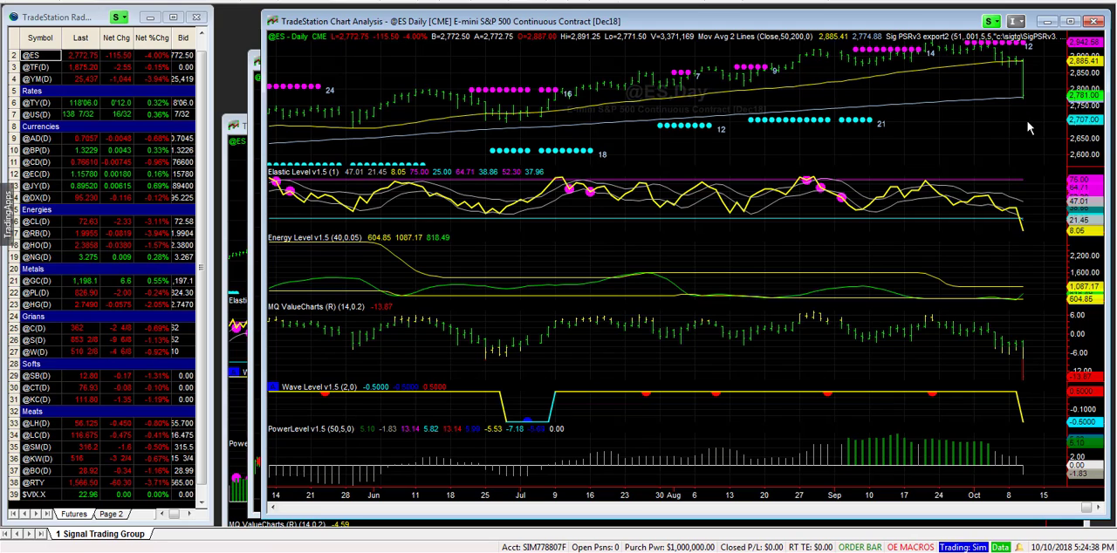
mouse_move(1020, 91)
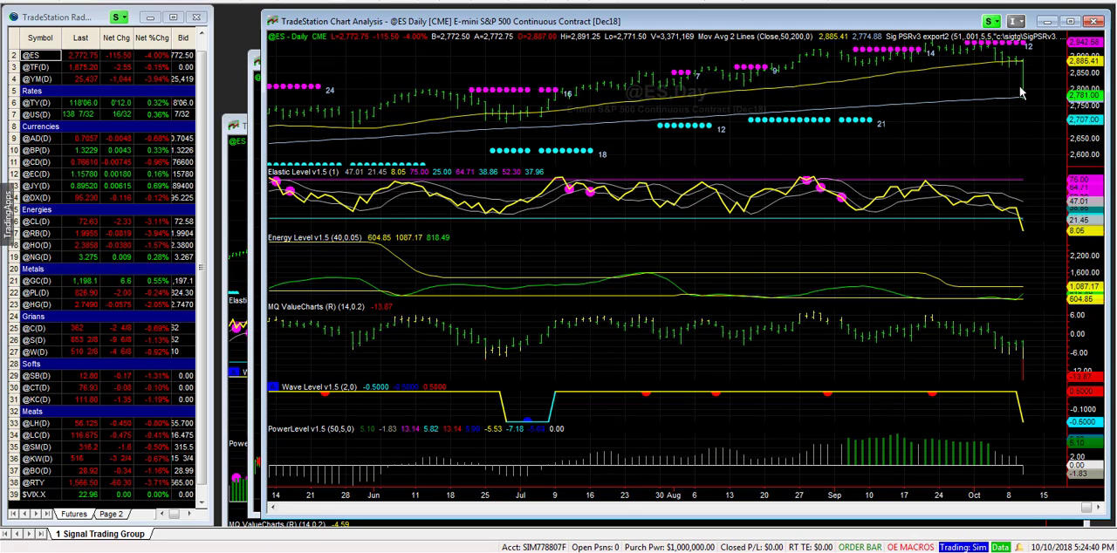
mouse_move(870, 197)
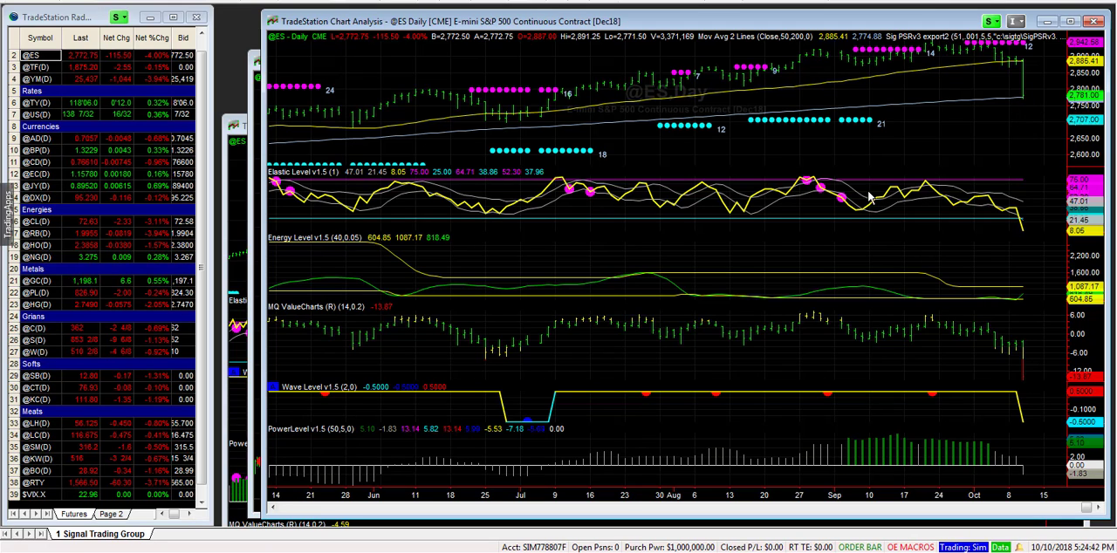
mouse_move(856, 190)
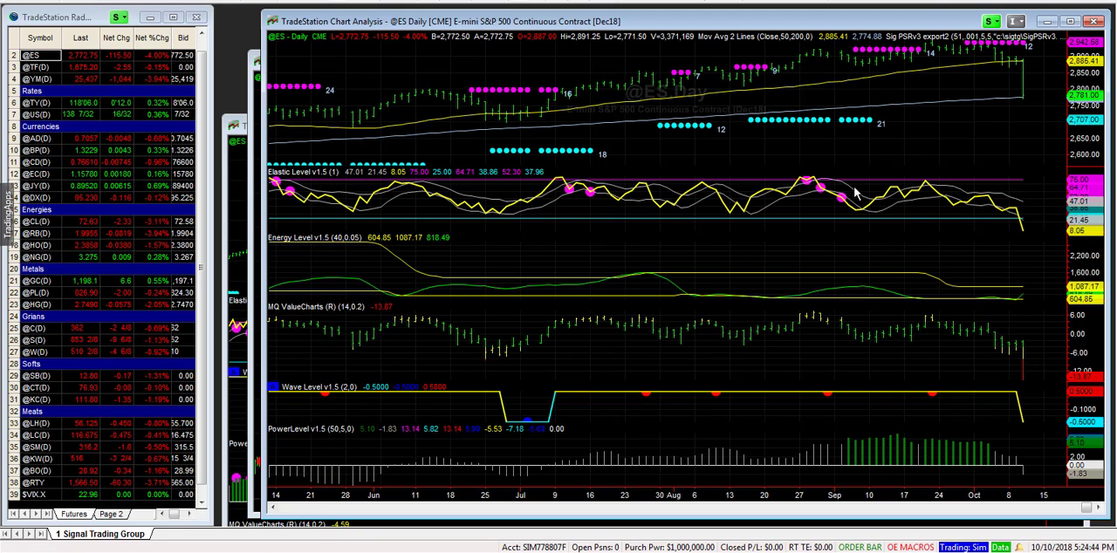
mouse_move(956, 118)
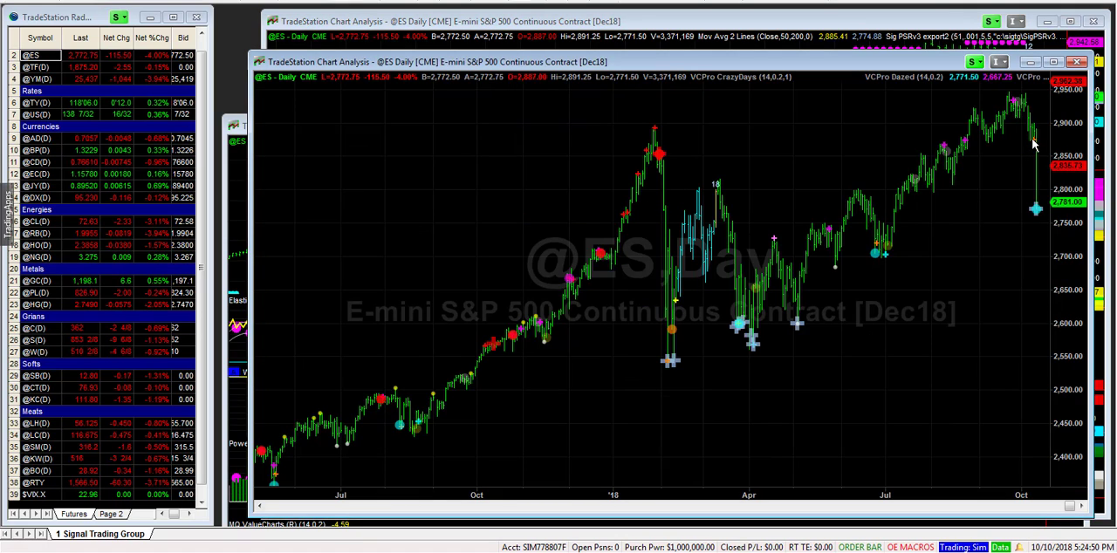
mouse_move(1033, 157)
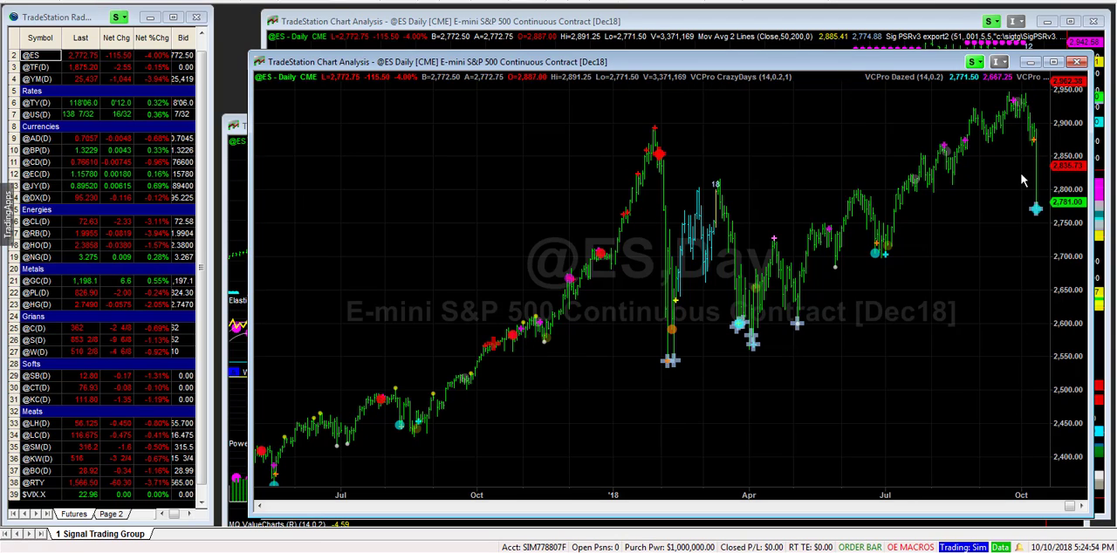
mouse_move(1040, 242)
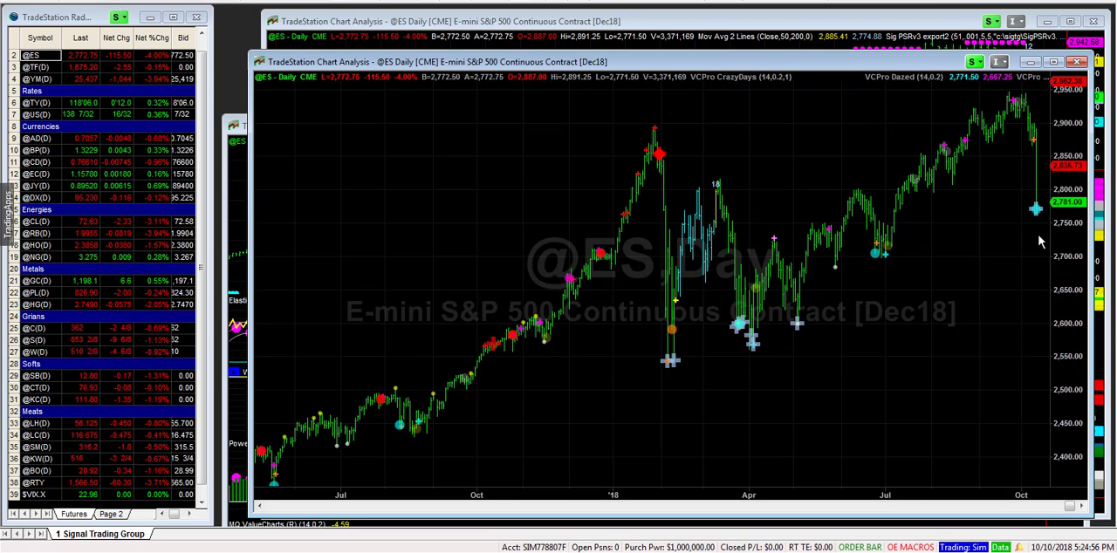
mouse_move(1038, 233)
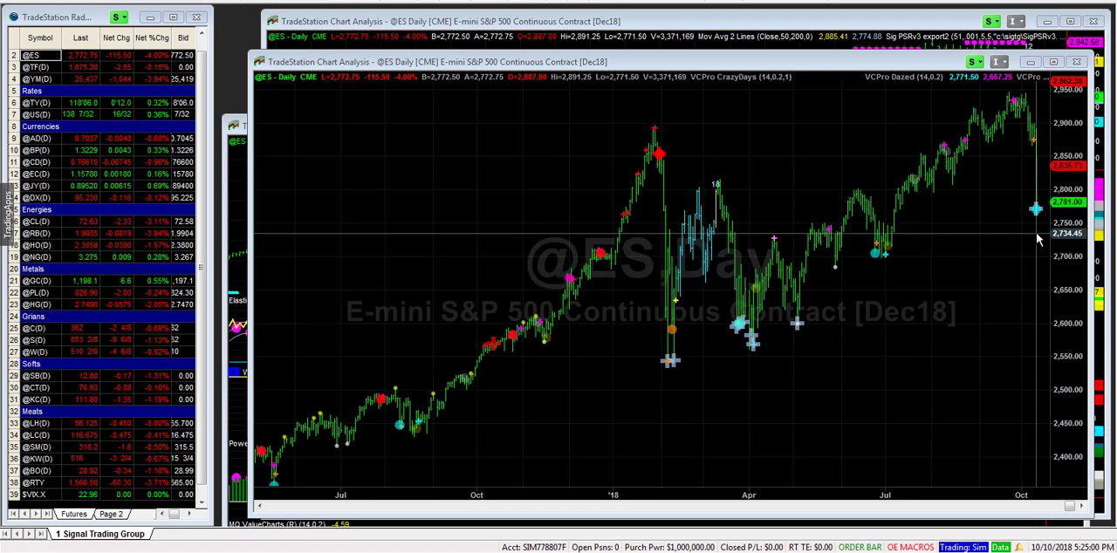
mouse_move(1029, 210)
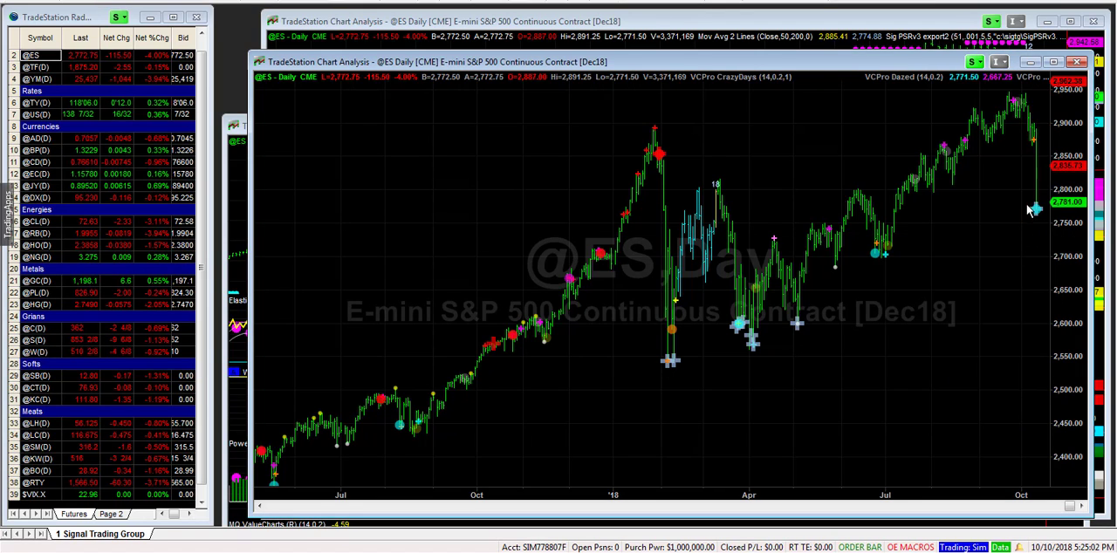
mouse_move(1034, 214)
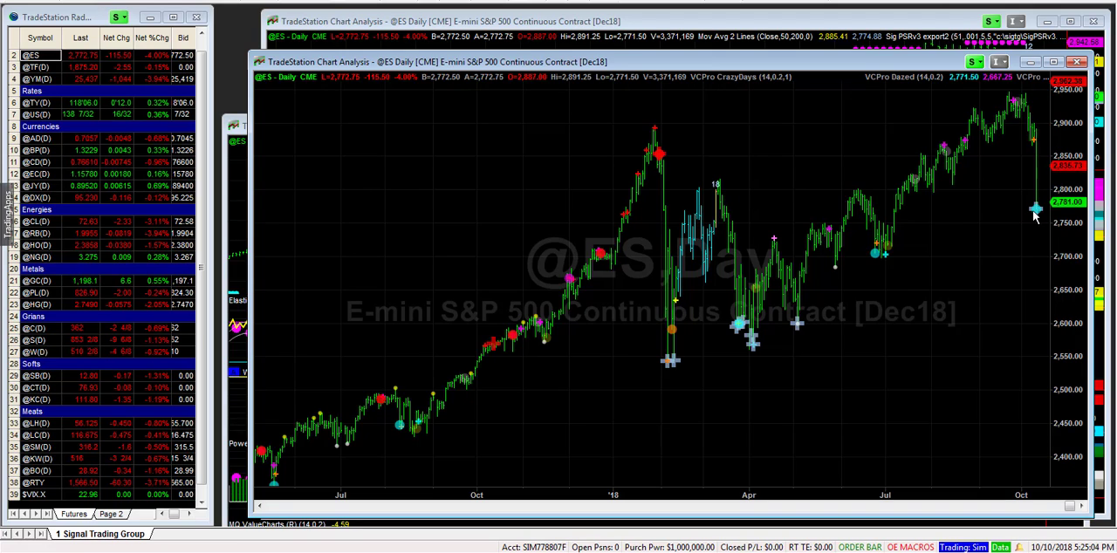
mouse_move(1021, 237)
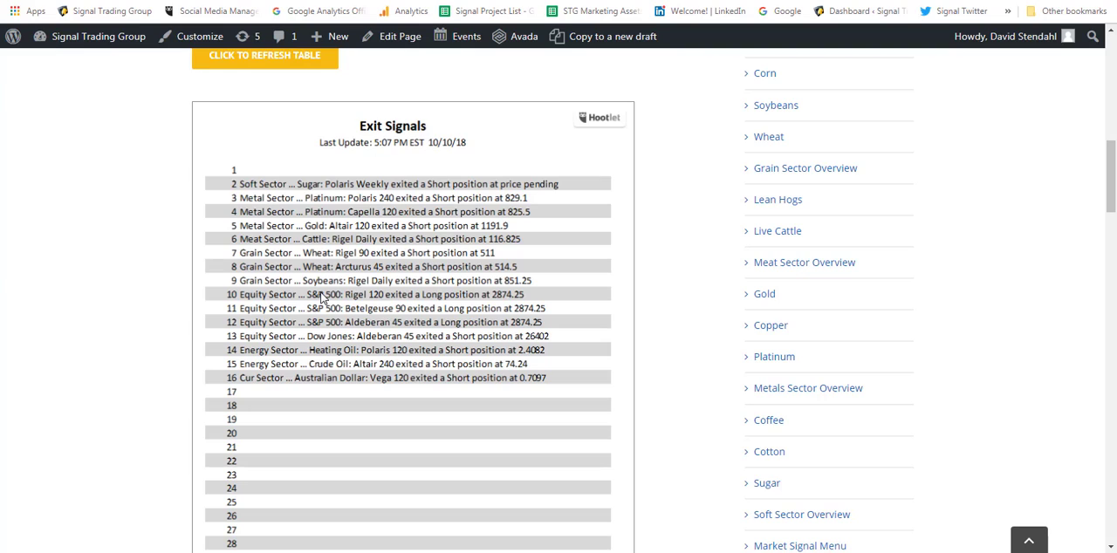
mouse_move(278, 301)
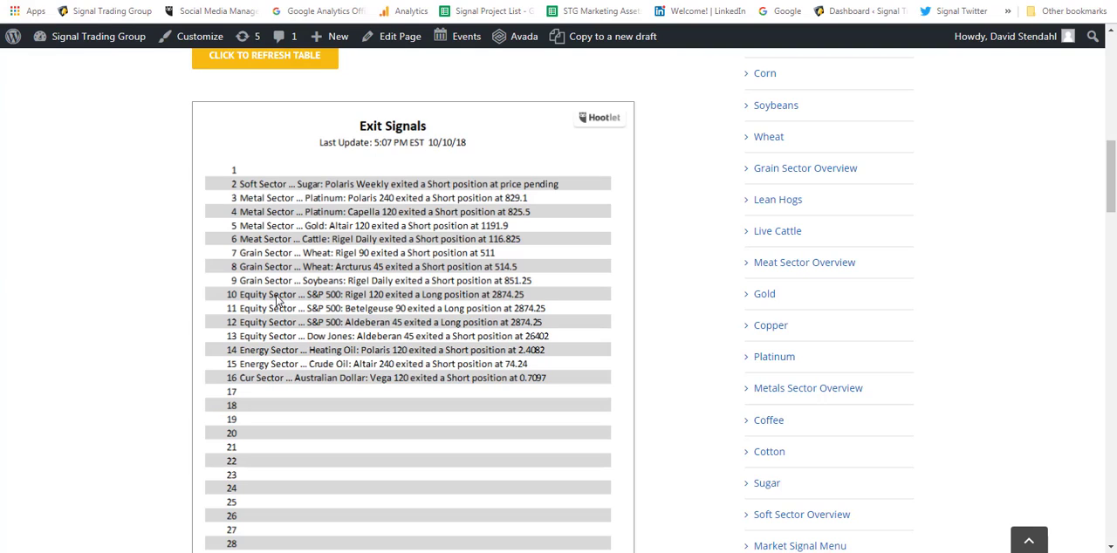
mouse_move(295, 391)
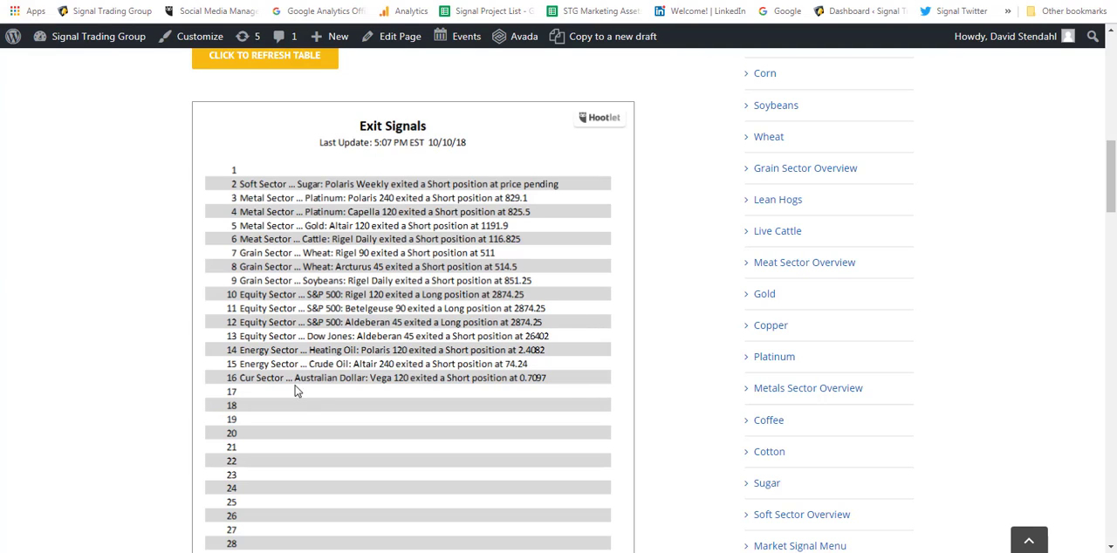
mouse_move(530, 339)
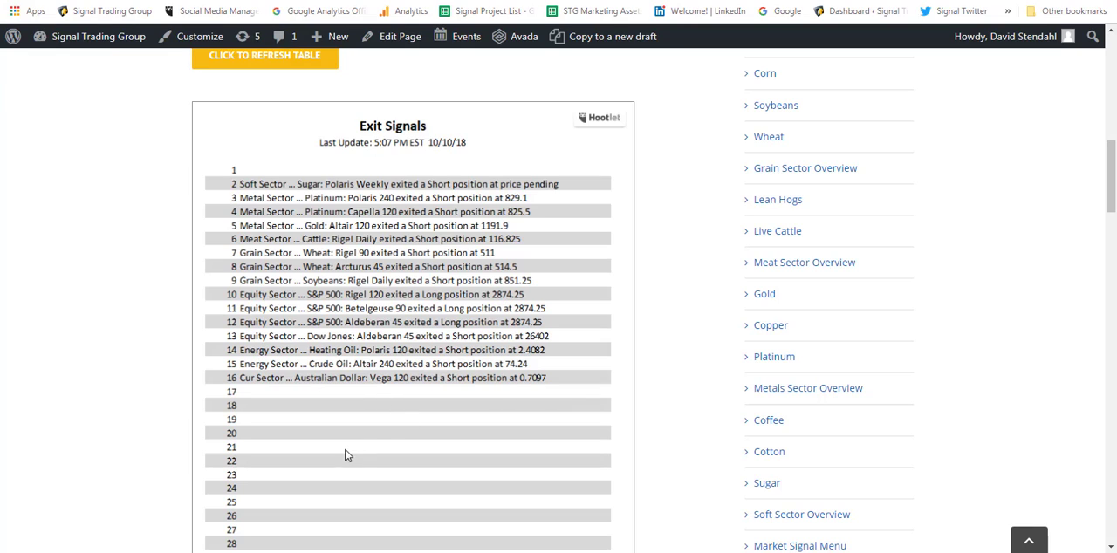
mouse_move(170, 304)
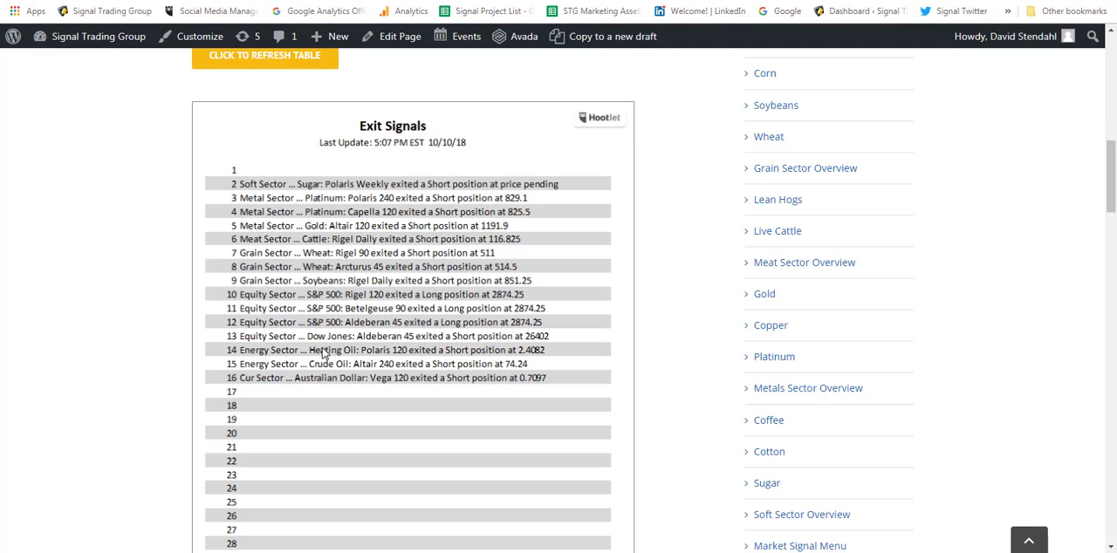
mouse_move(331, 333)
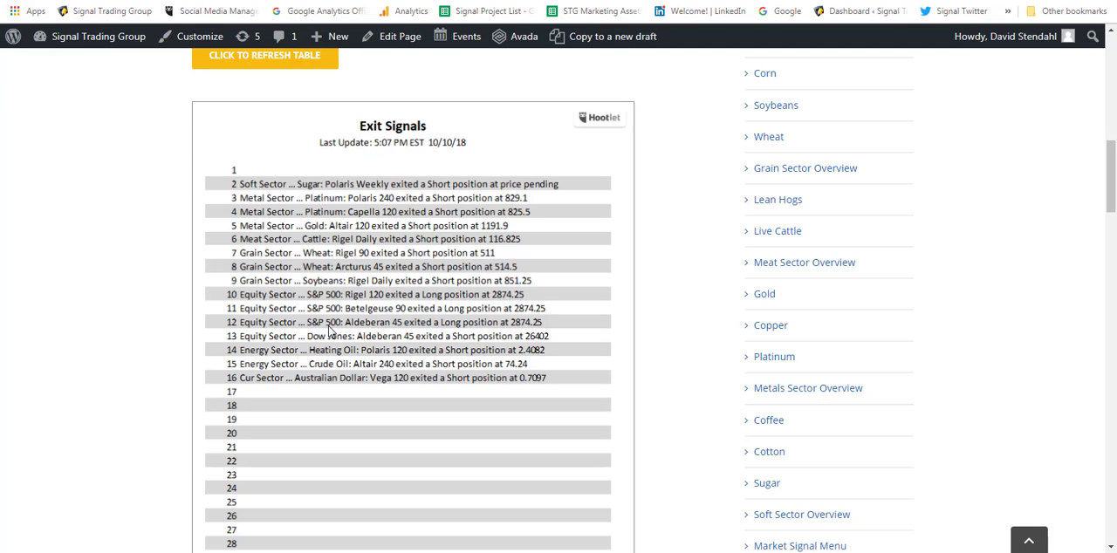
mouse_move(365, 336)
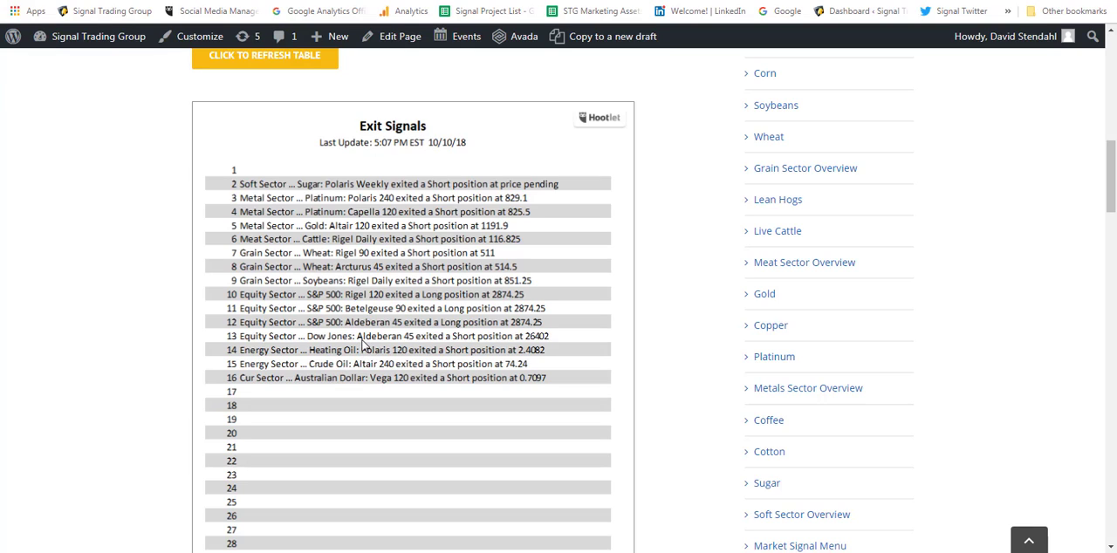
mouse_move(357, 281)
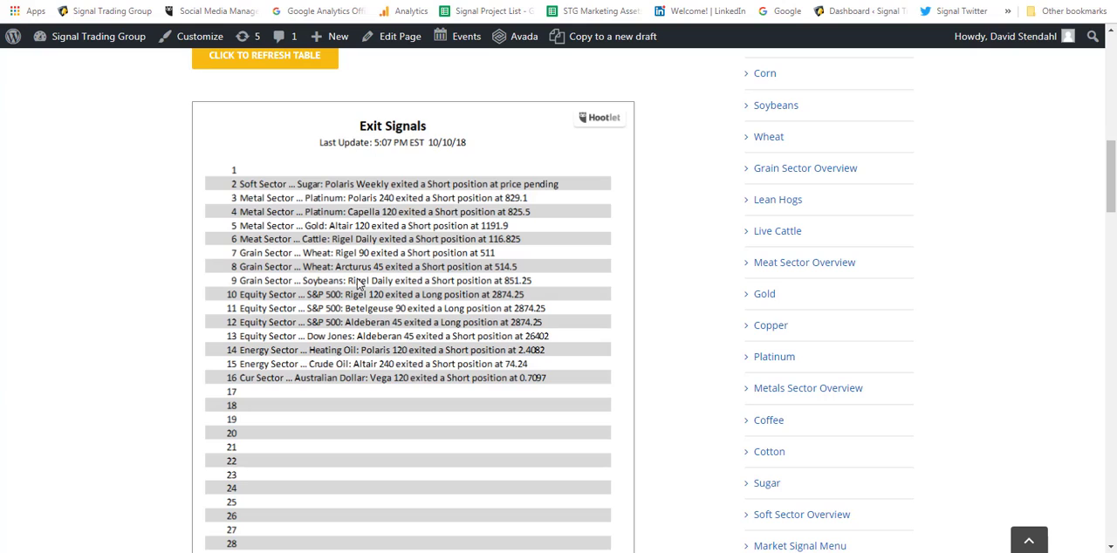
mouse_move(534, 249)
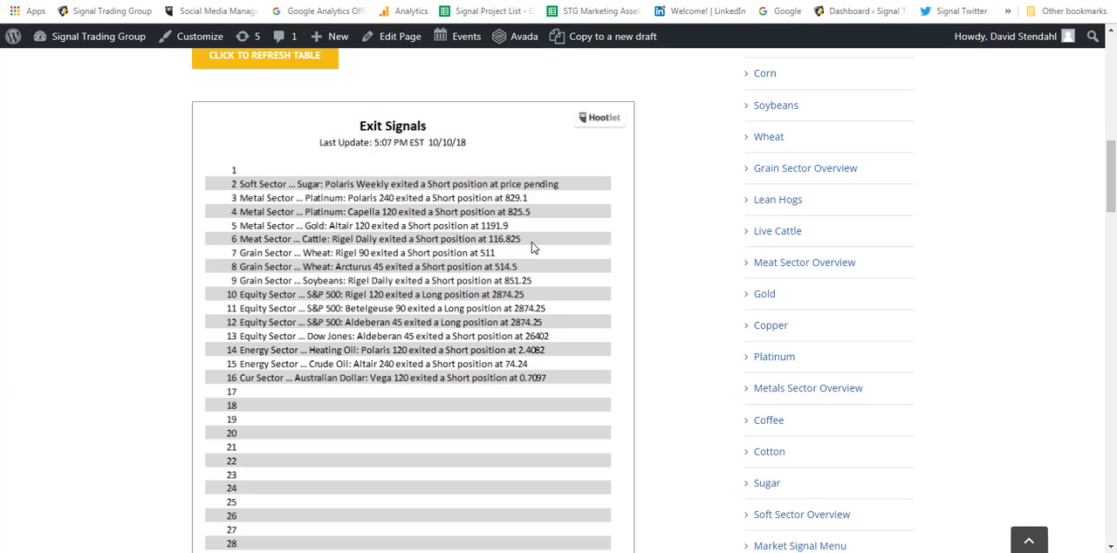
mouse_move(702, 25)
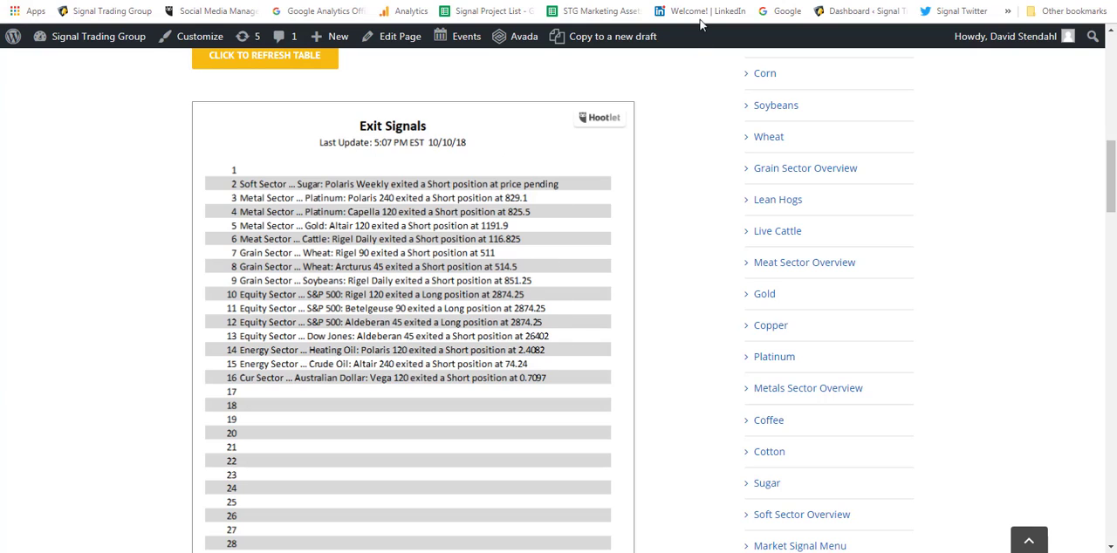
Scroll up to the Equity Sector Current Outlook chart showing S&P 500 hedged.
scroll(up, 3)
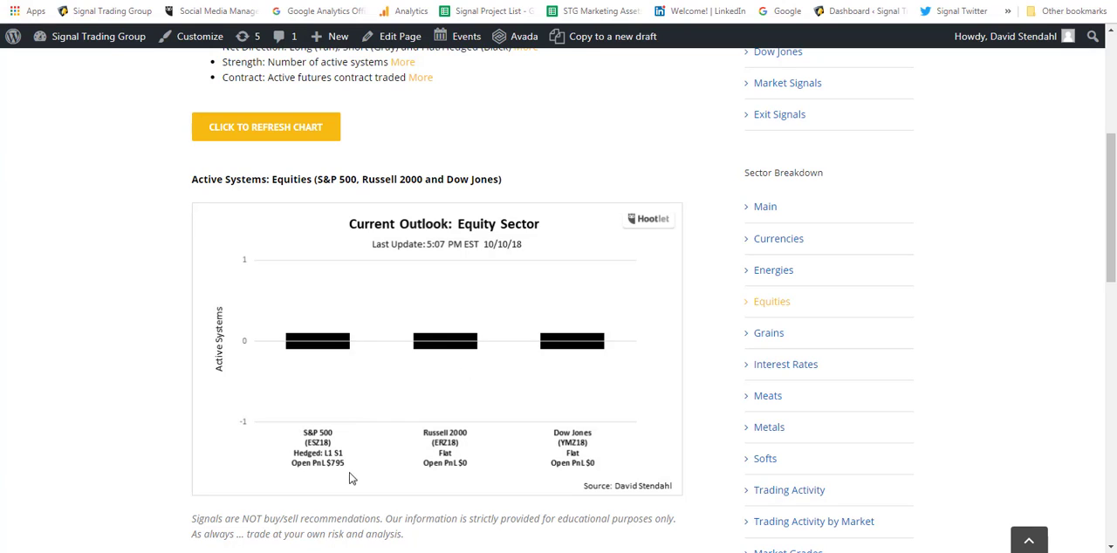
mouse_move(351, 447)
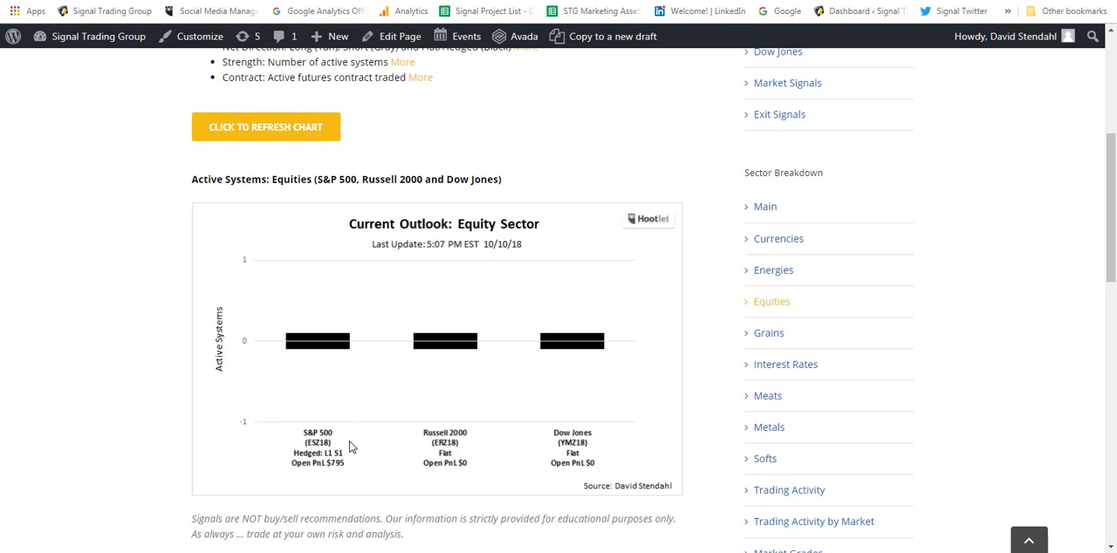
mouse_move(310, 471)
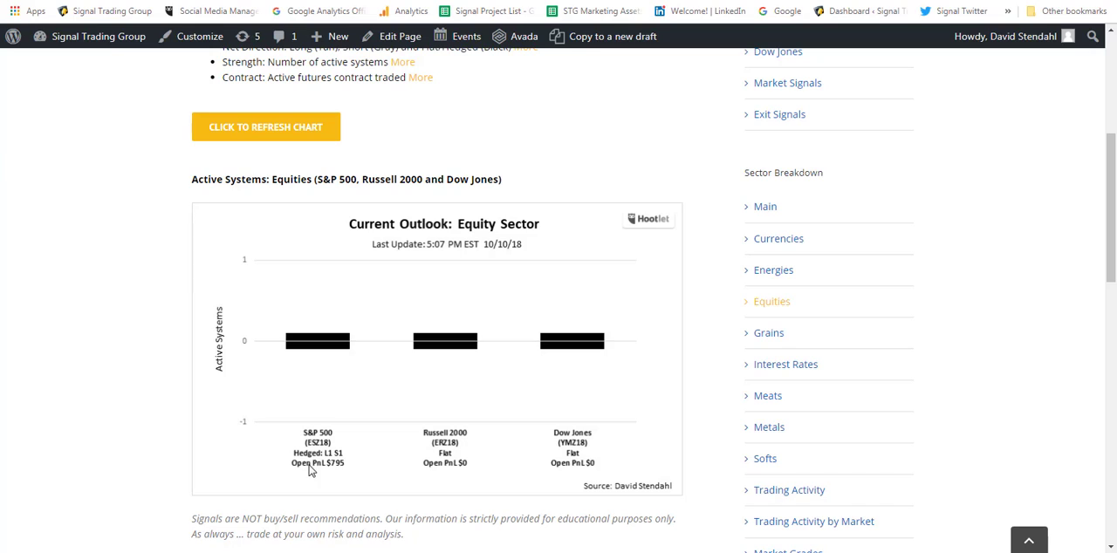
mouse_move(304, 465)
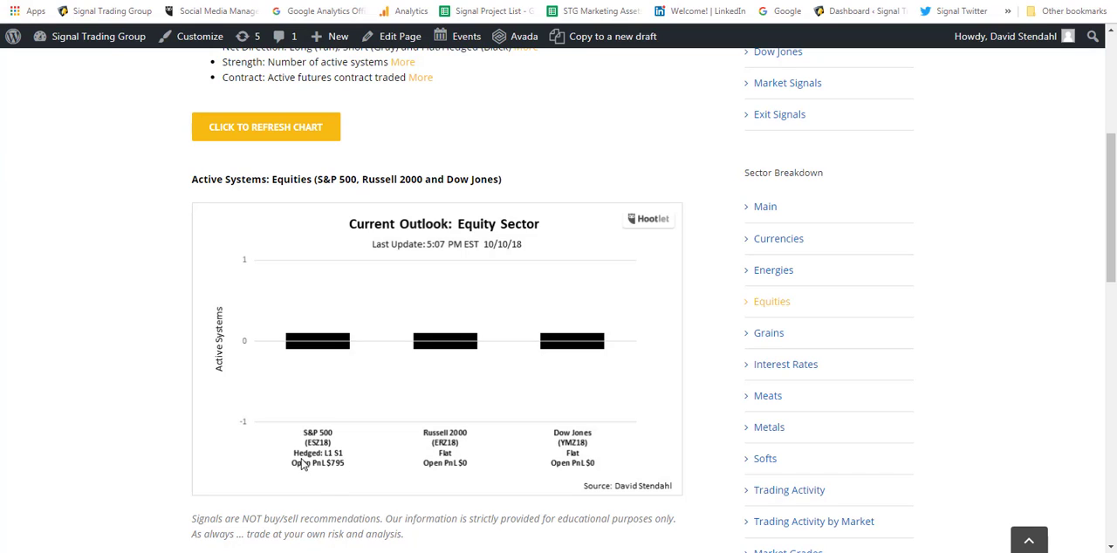
mouse_move(328, 461)
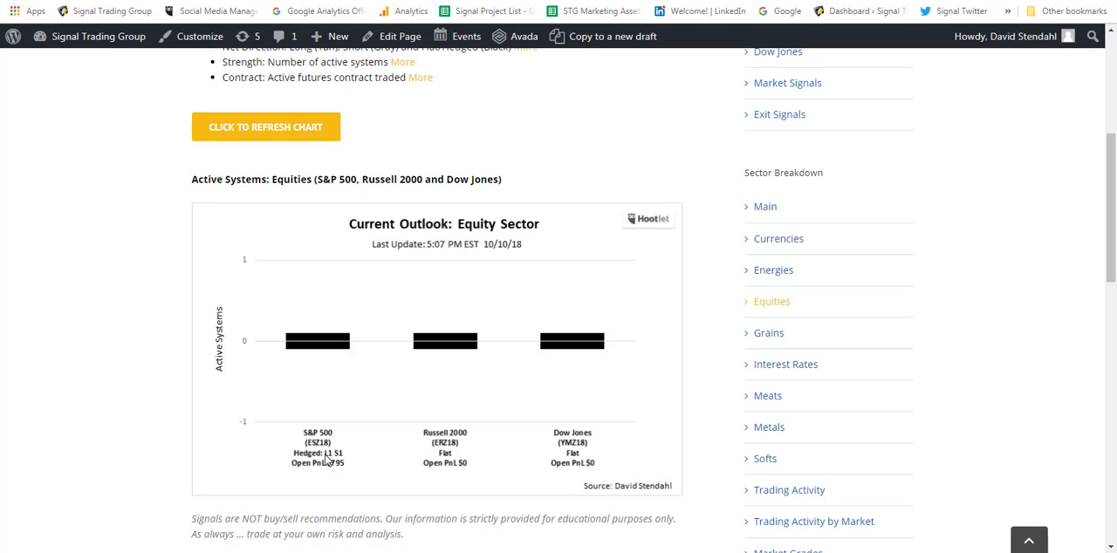
mouse_move(384, 462)
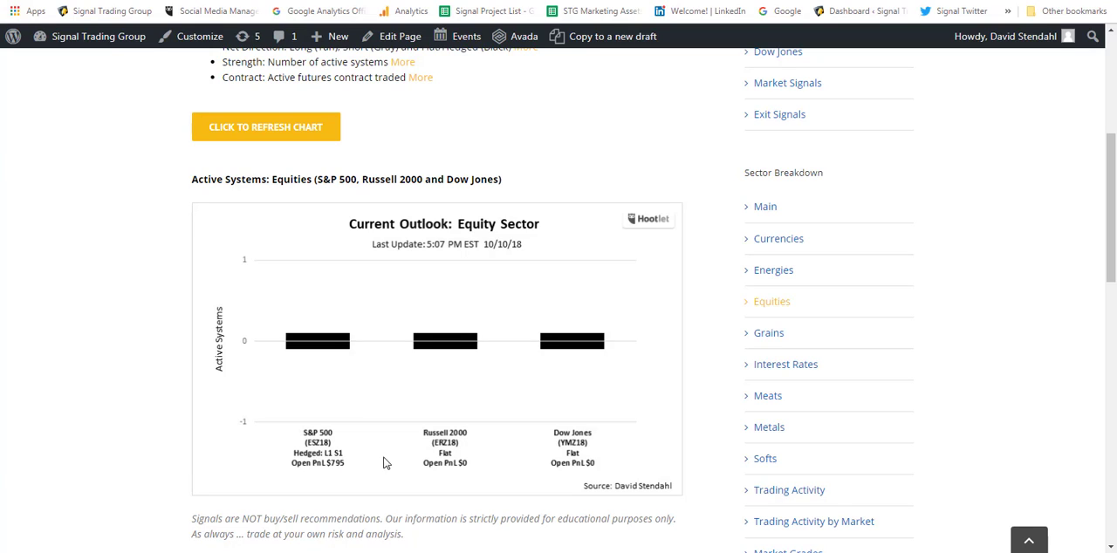
mouse_move(587, 463)
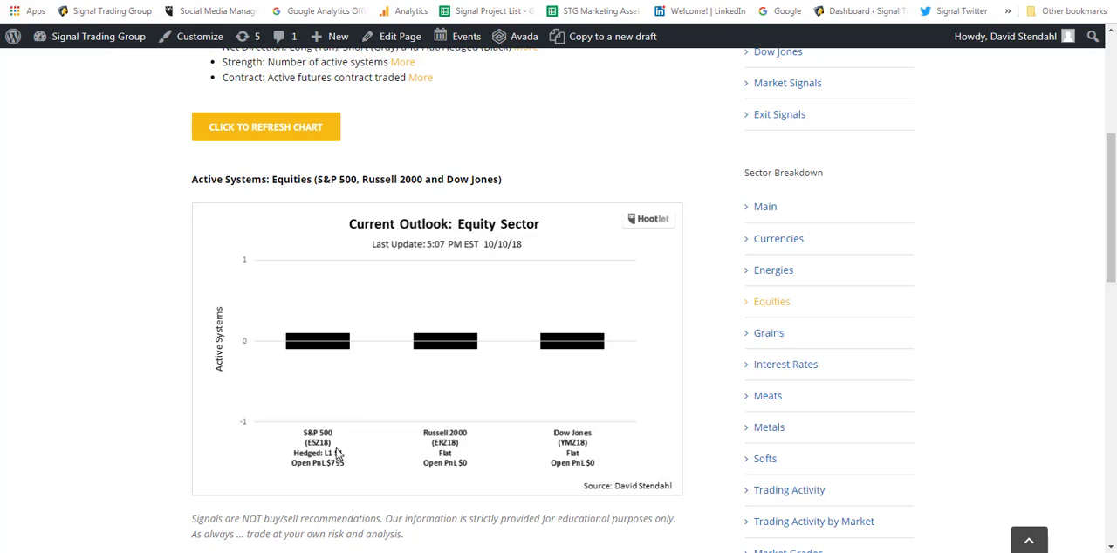
mouse_move(340, 465)
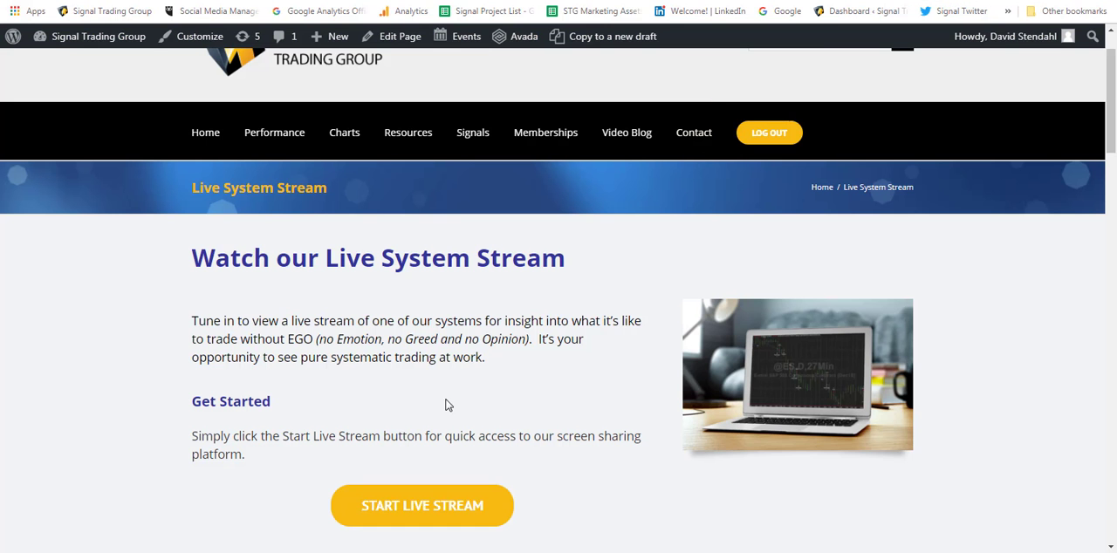
mouse_move(489, 381)
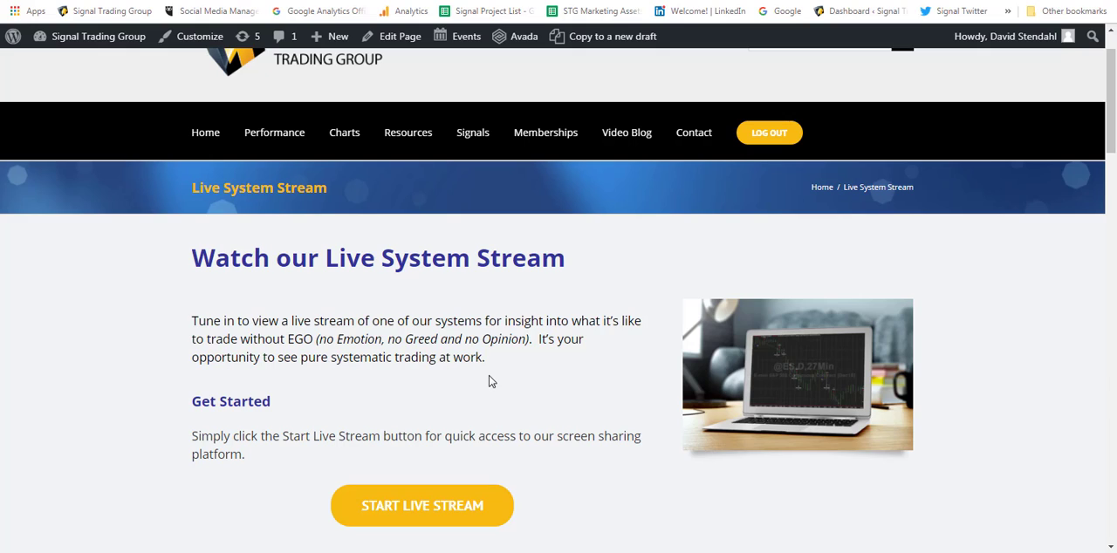
mouse_move(215, 213)
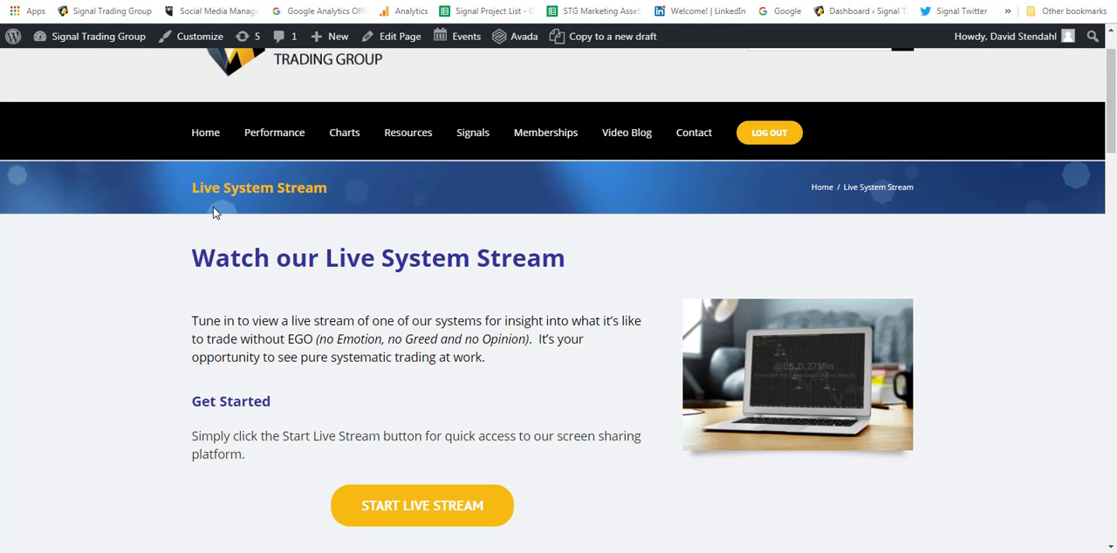
mouse_move(403, 383)
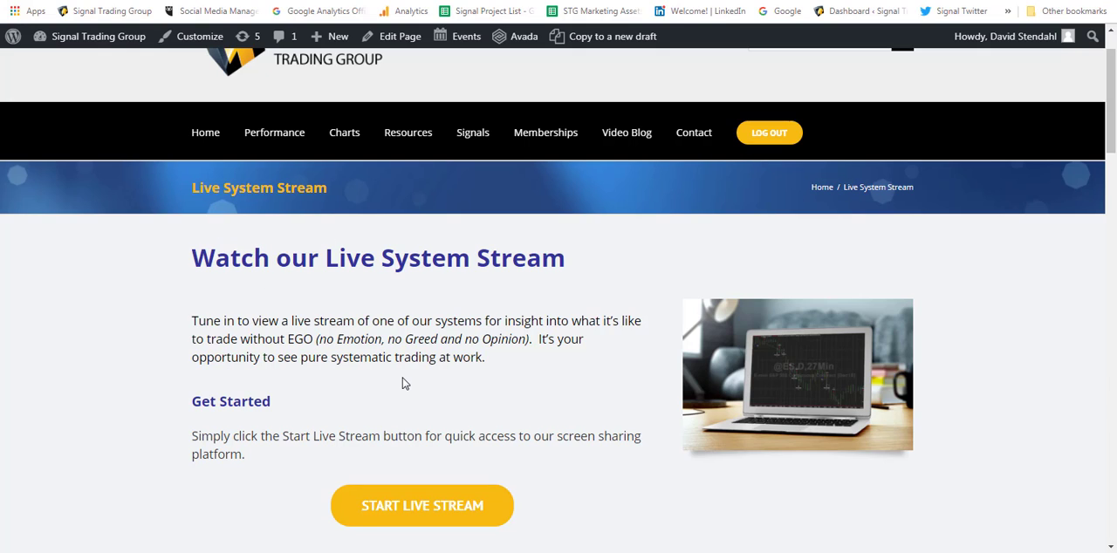
mouse_move(453, 406)
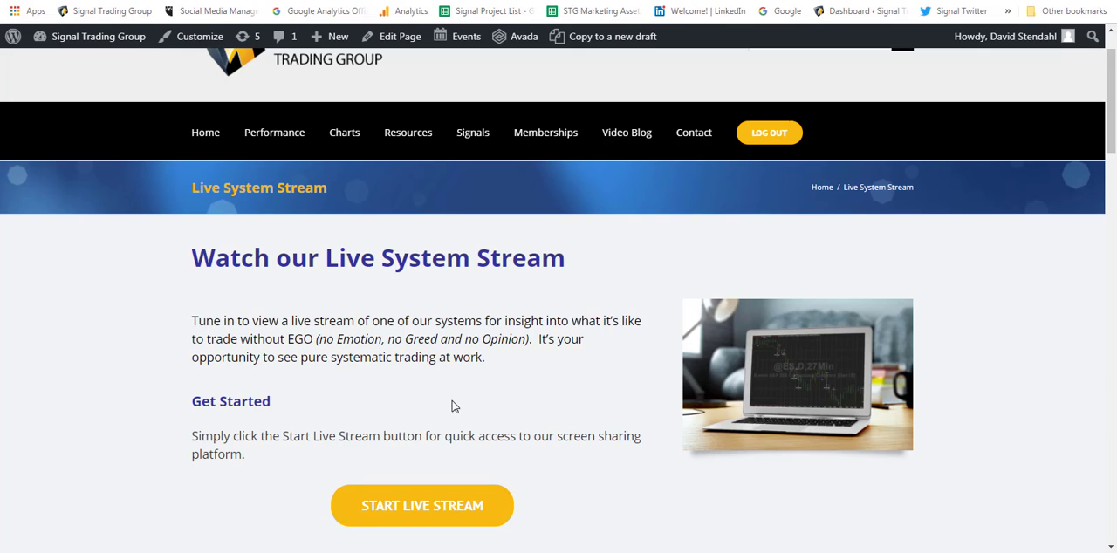
mouse_move(231, 188)
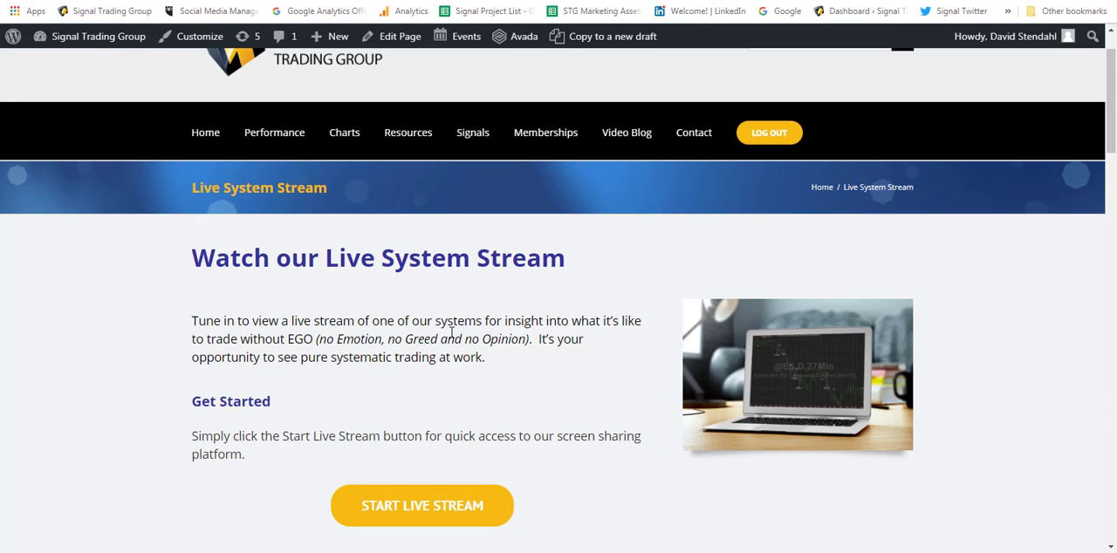
mouse_move(373, 271)
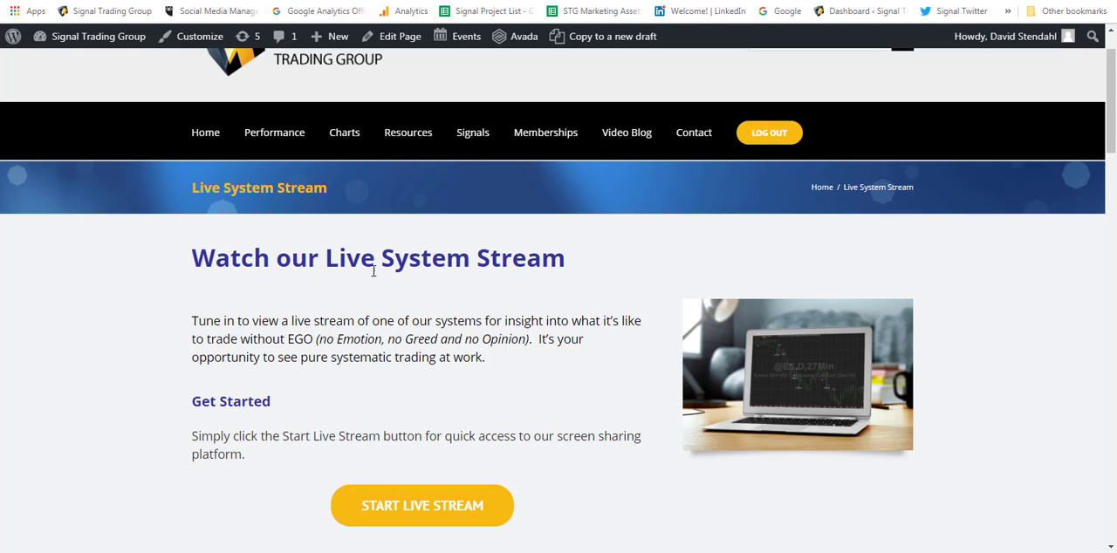
scroll(down, 3)
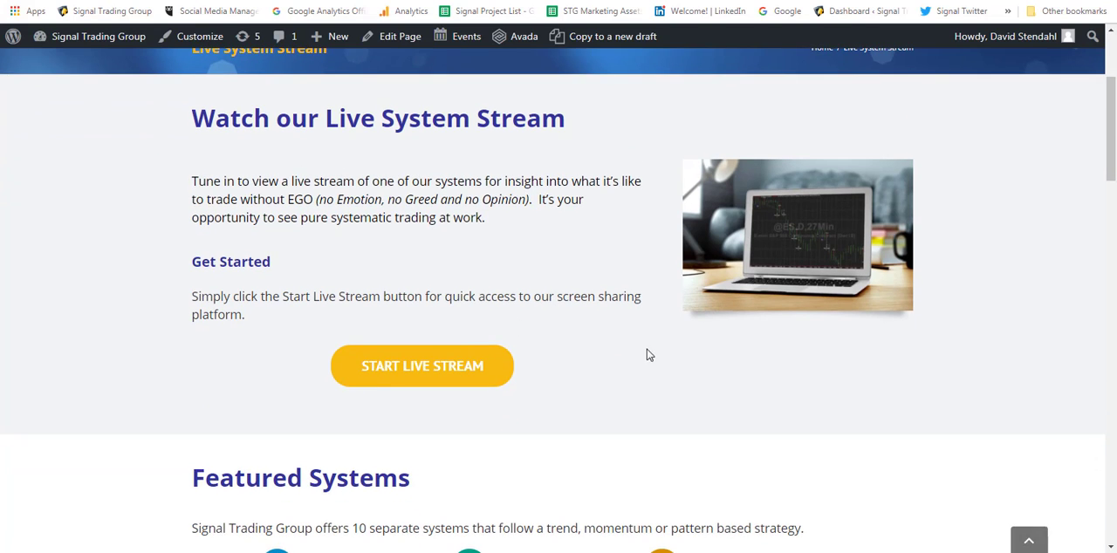
mouse_move(412, 366)
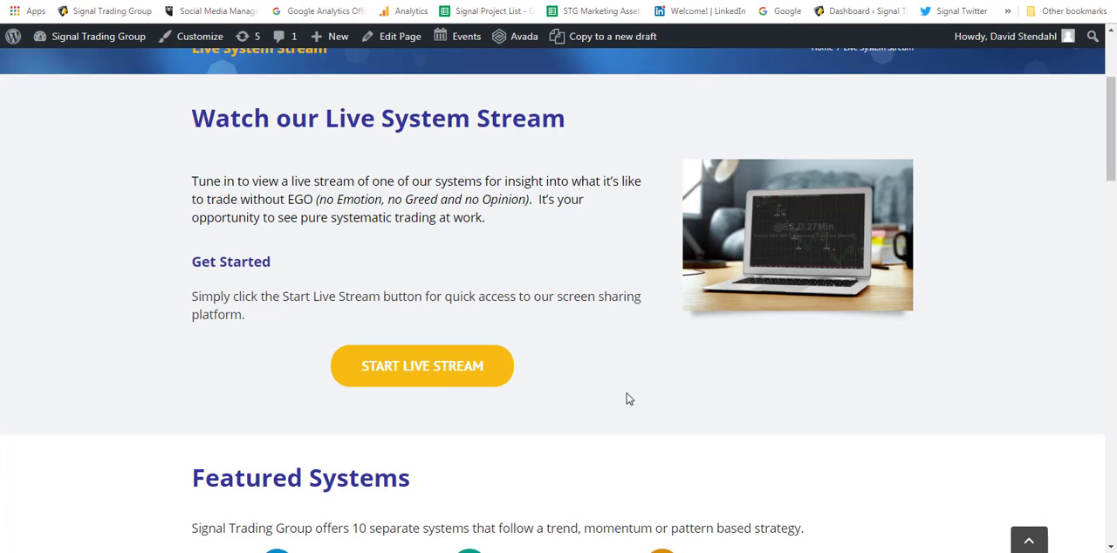
mouse_move(613, 392)
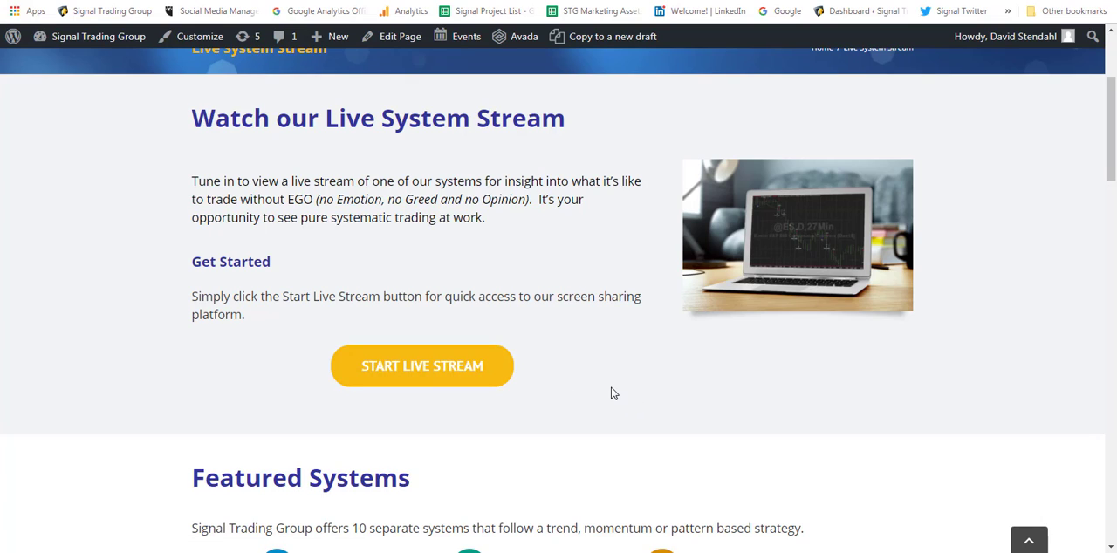
mouse_move(709, 421)
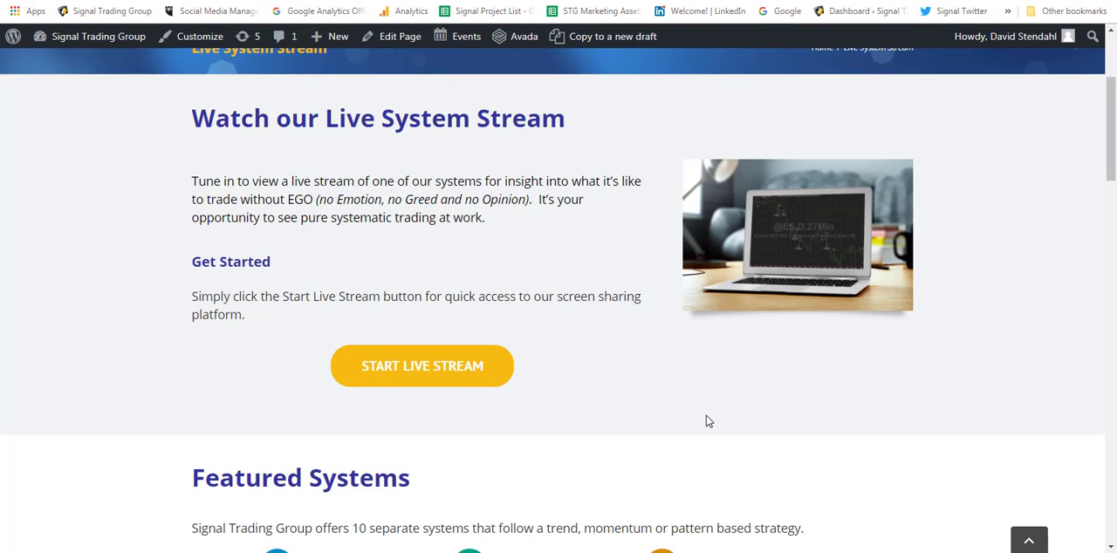
mouse_move(687, 412)
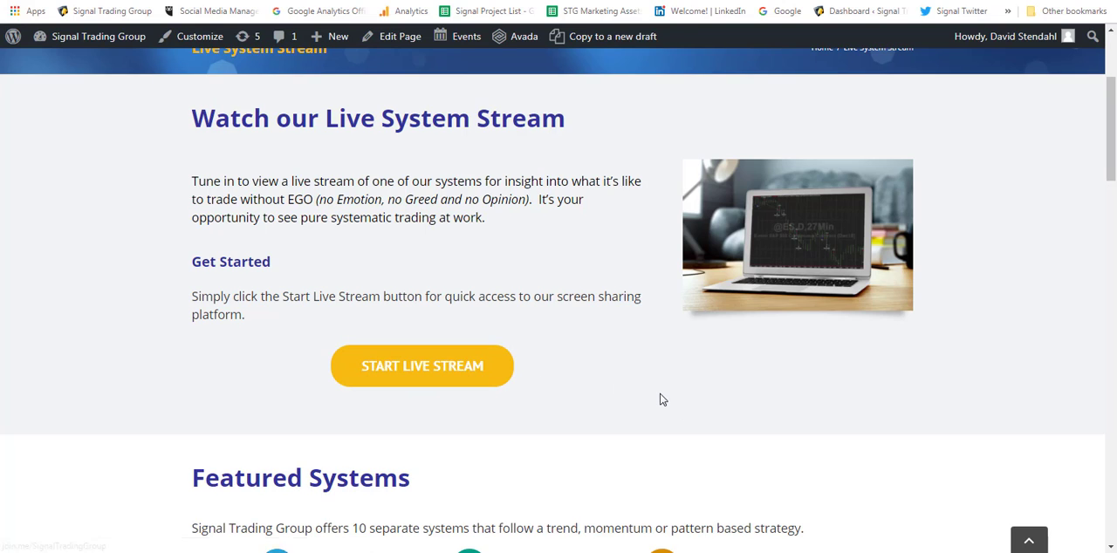
mouse_move(663, 391)
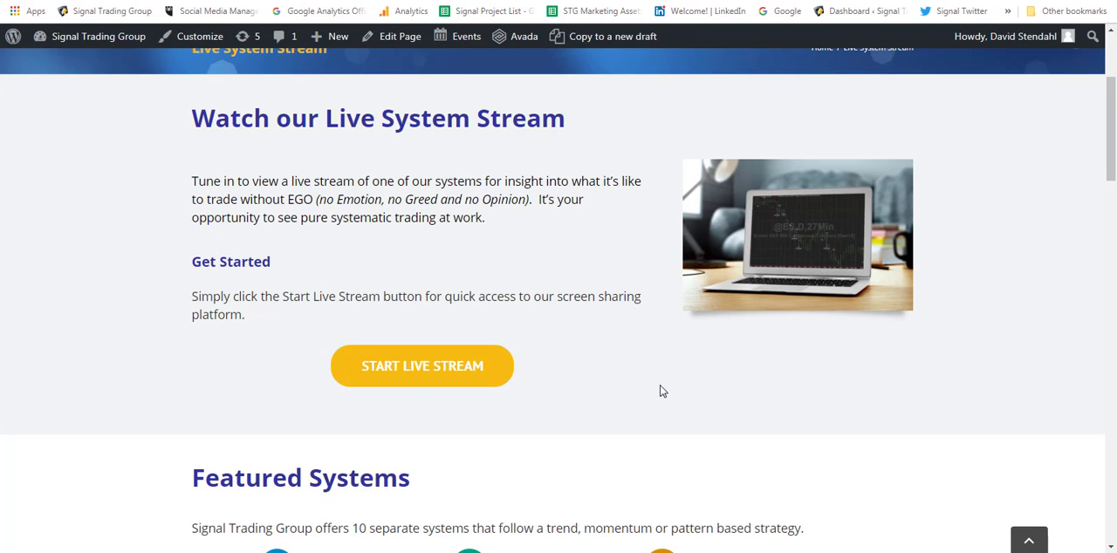
Scroll to Example Charts and show the Pattern-Based System Coffee C 90-minute chart.
scroll(down, 3)
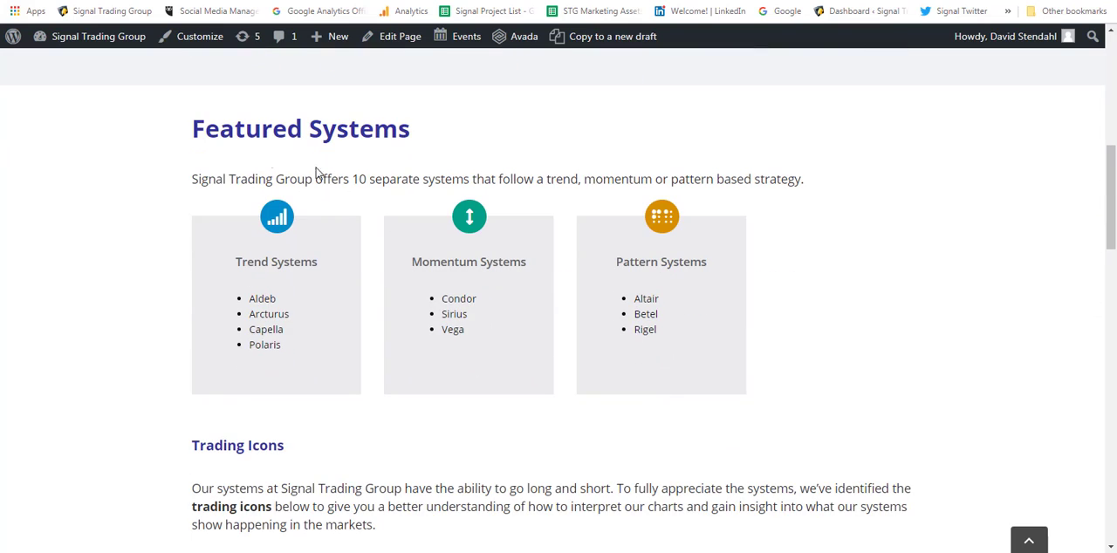
mouse_move(274, 282)
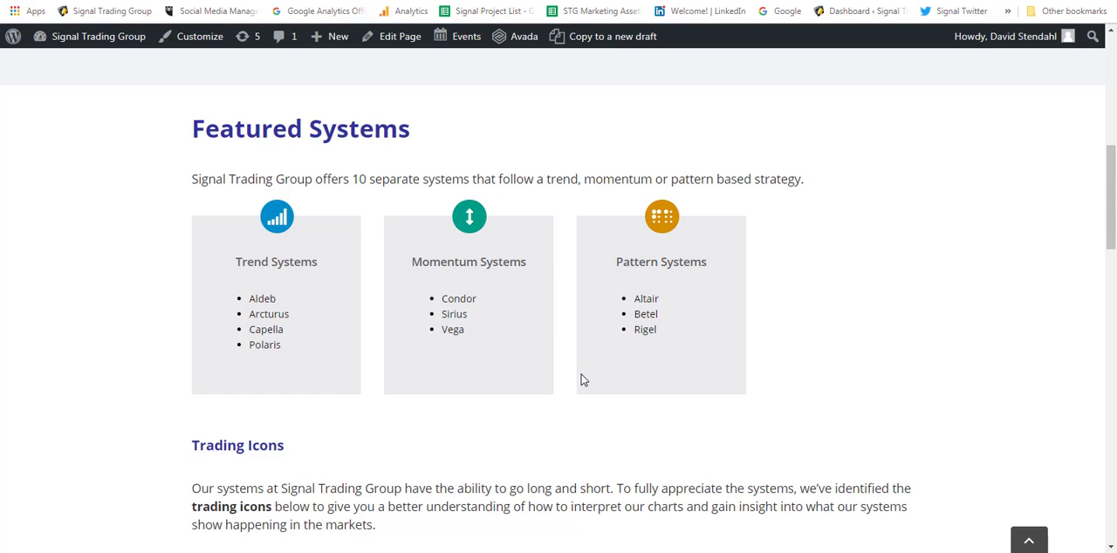
scroll(down, 3)
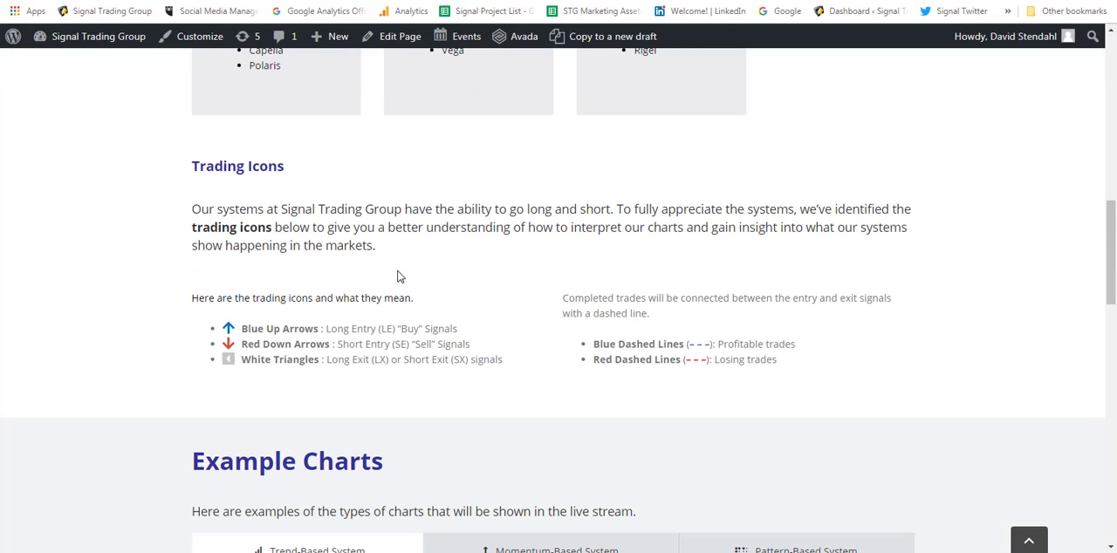
mouse_move(488, 349)
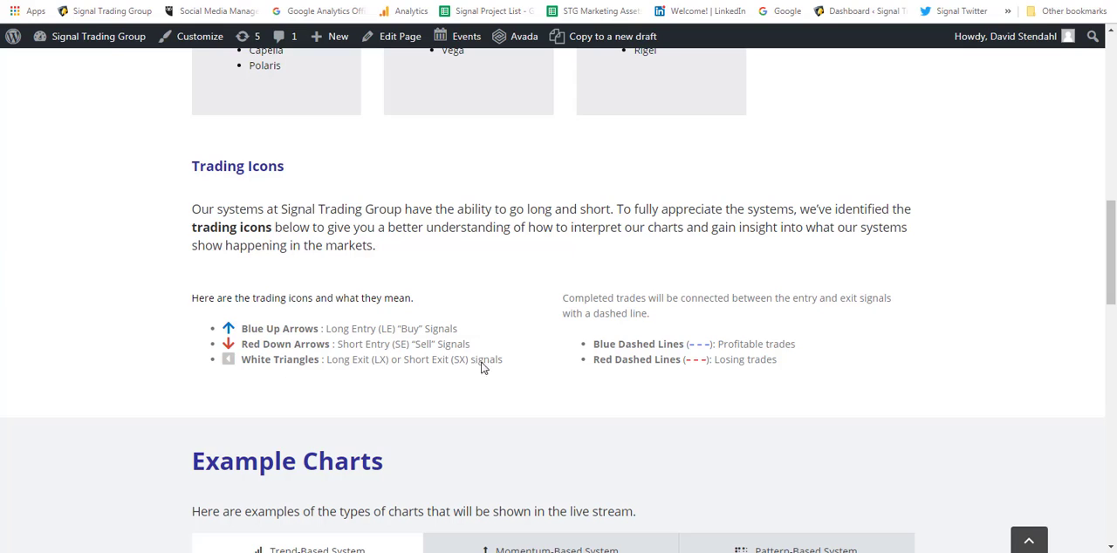
mouse_move(623, 288)
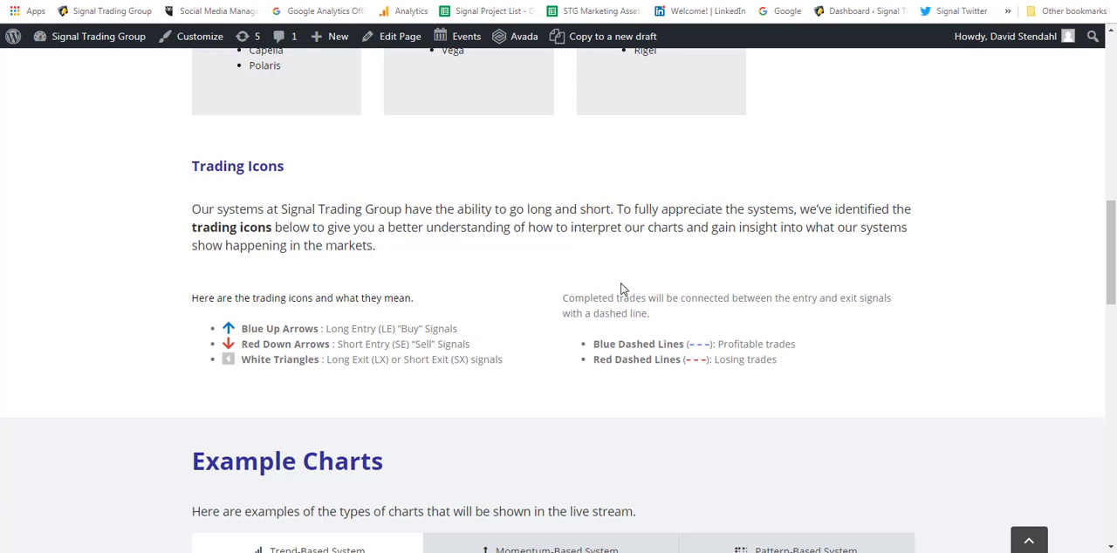
mouse_move(259, 342)
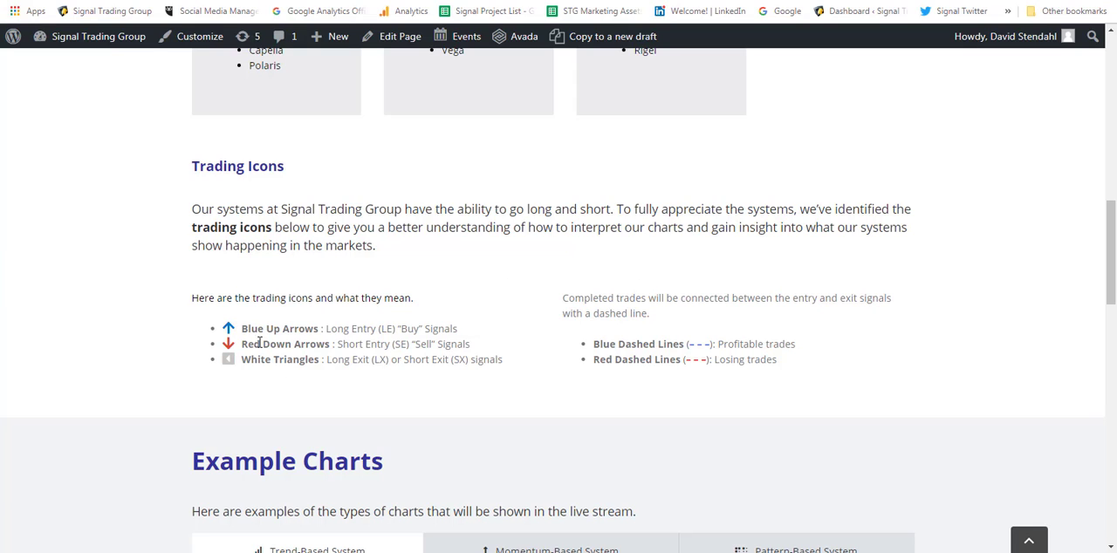
mouse_move(511, 398)
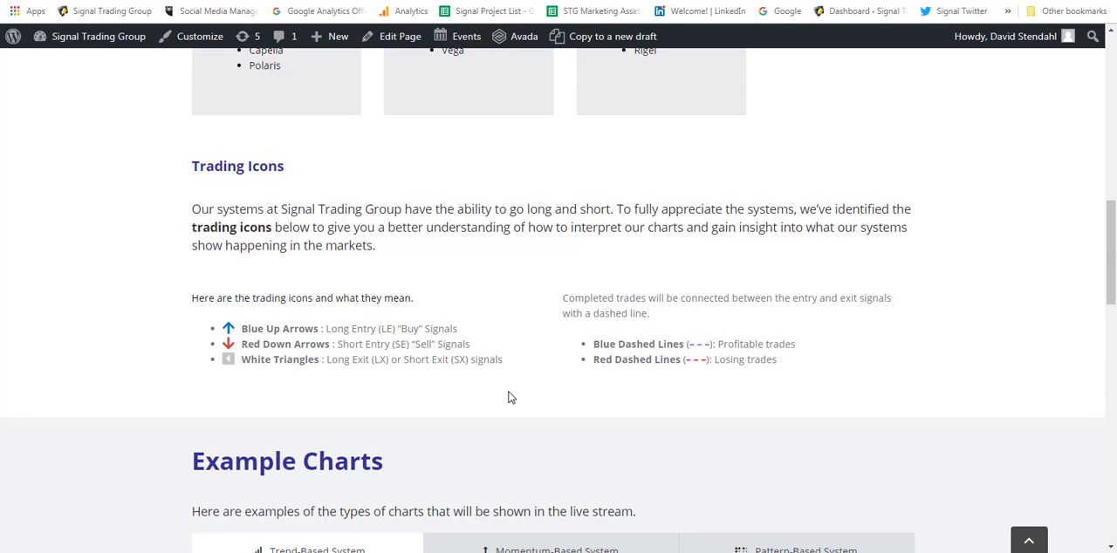
scroll(down, 3)
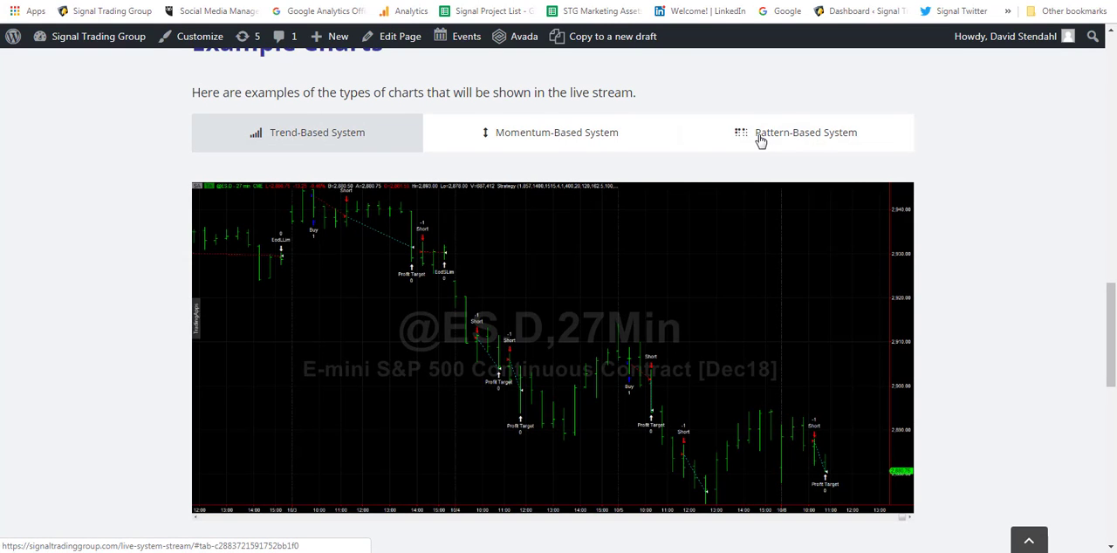
click(804, 132)
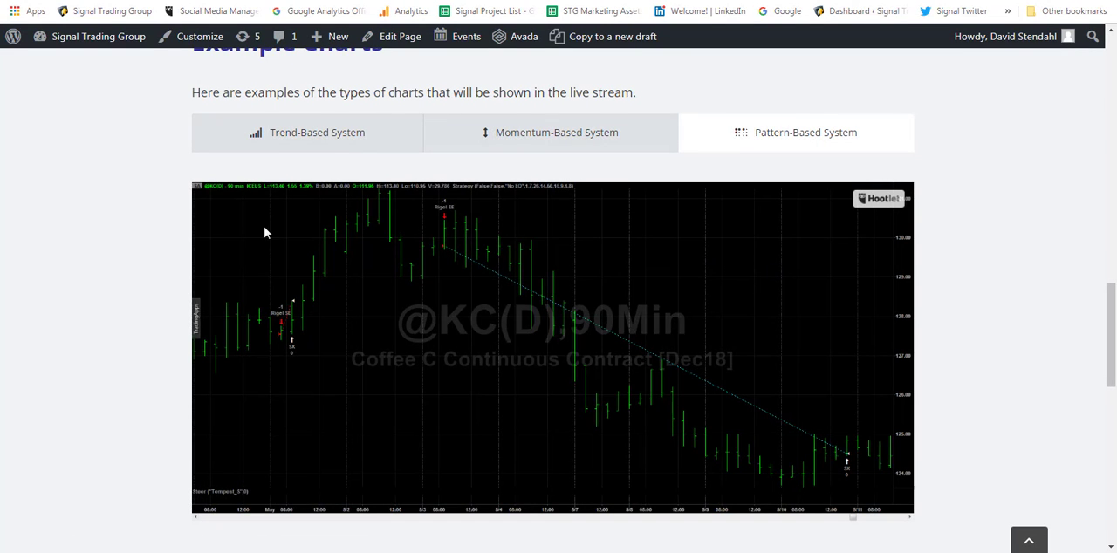
mouse_move(440, 255)
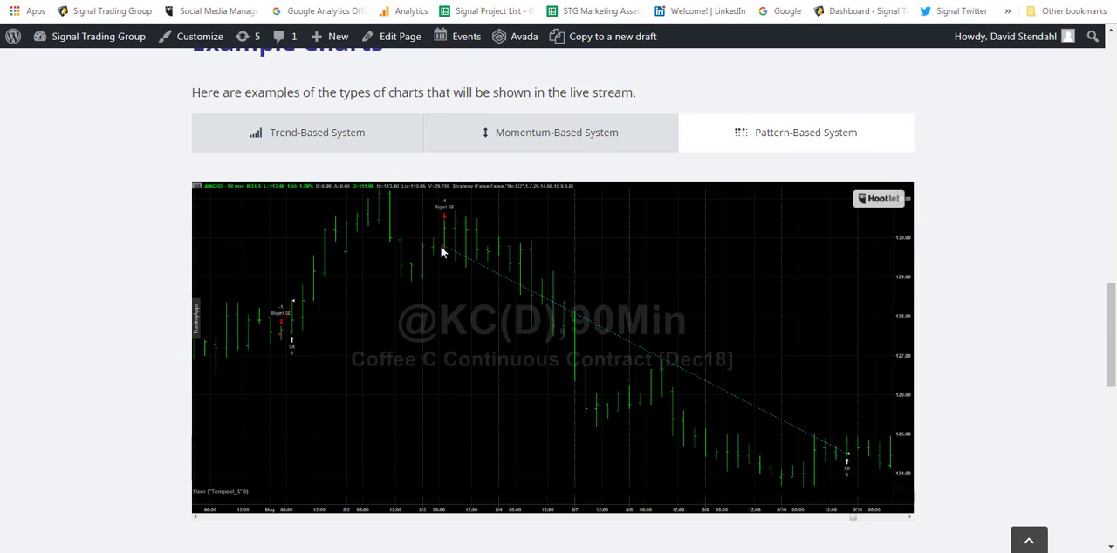
mouse_move(512, 342)
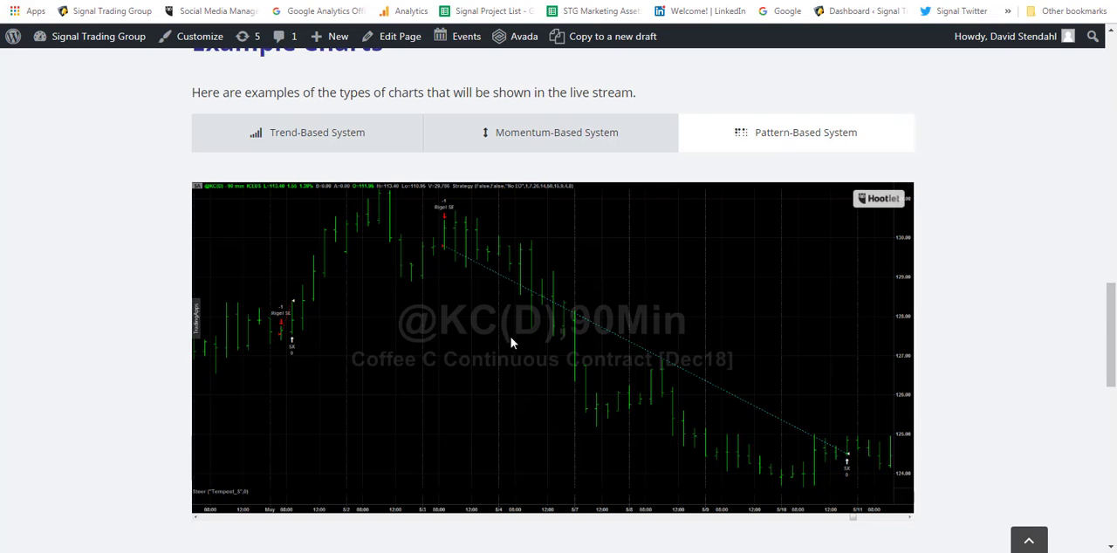
mouse_move(493, 351)
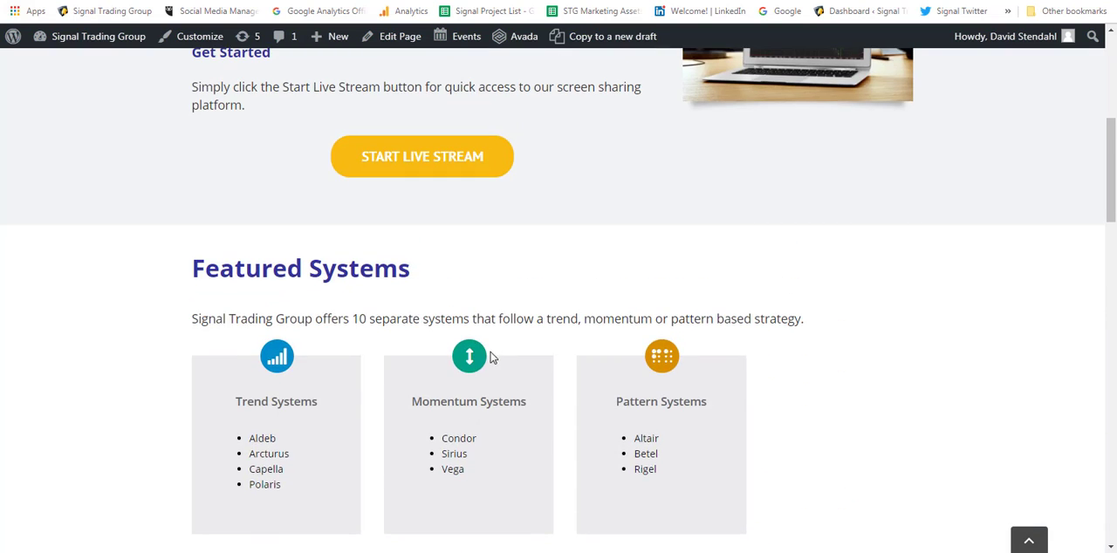
Return to the top of the page and start the live system stream.
scroll(up, 3)
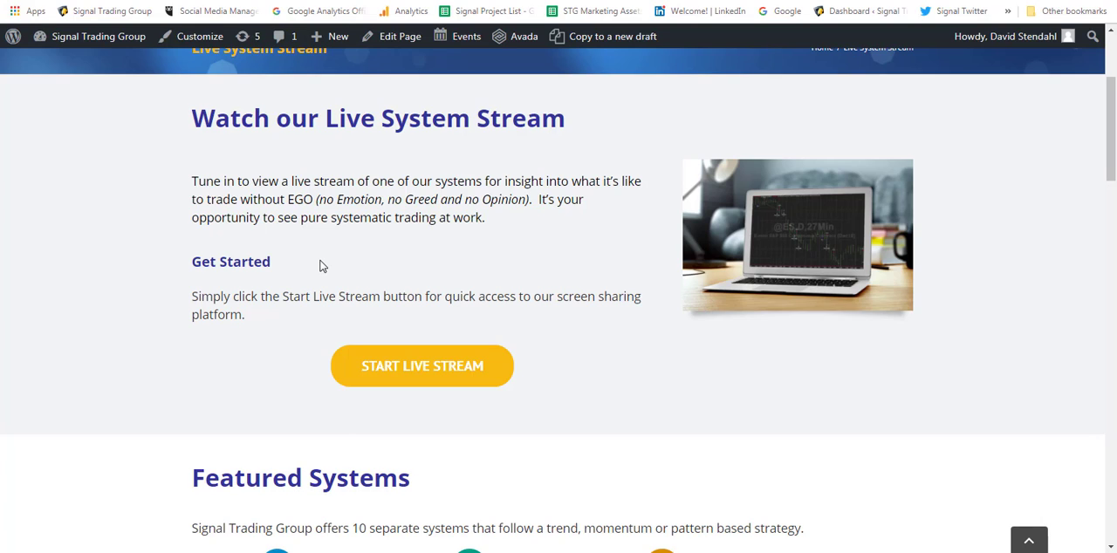
mouse_move(349, 291)
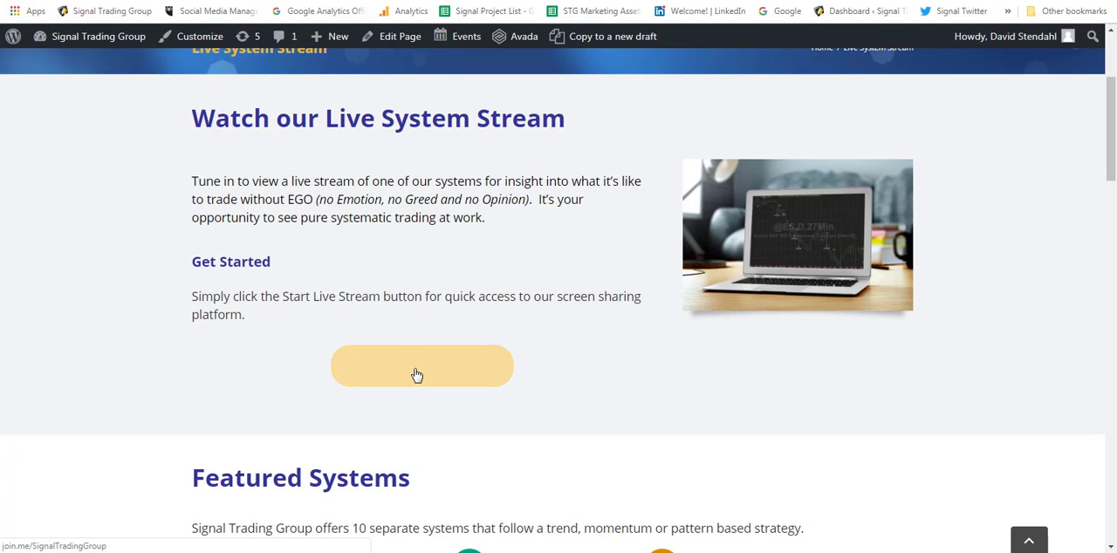
click(421, 365)
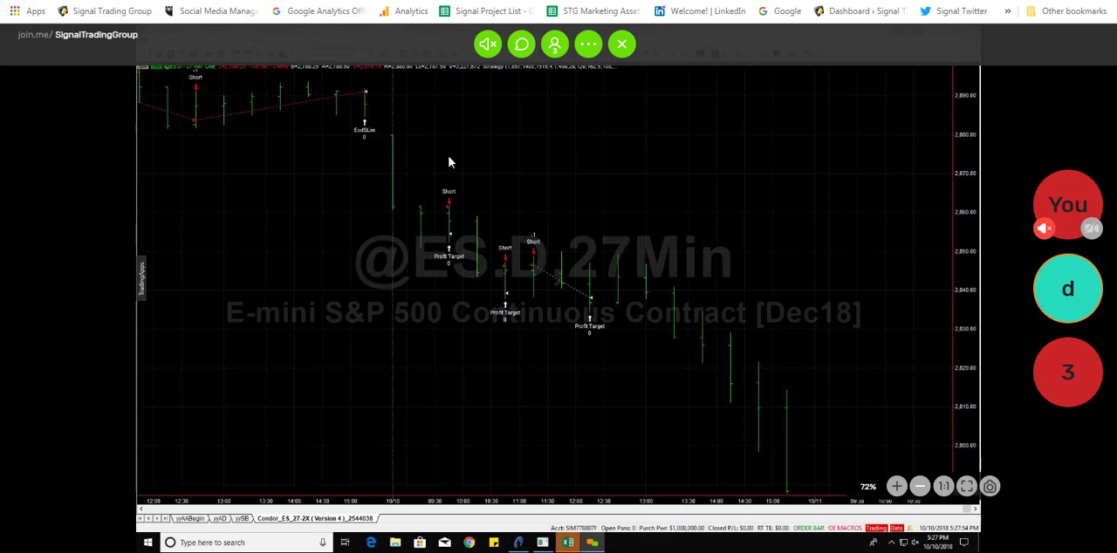
mouse_move(510, 347)
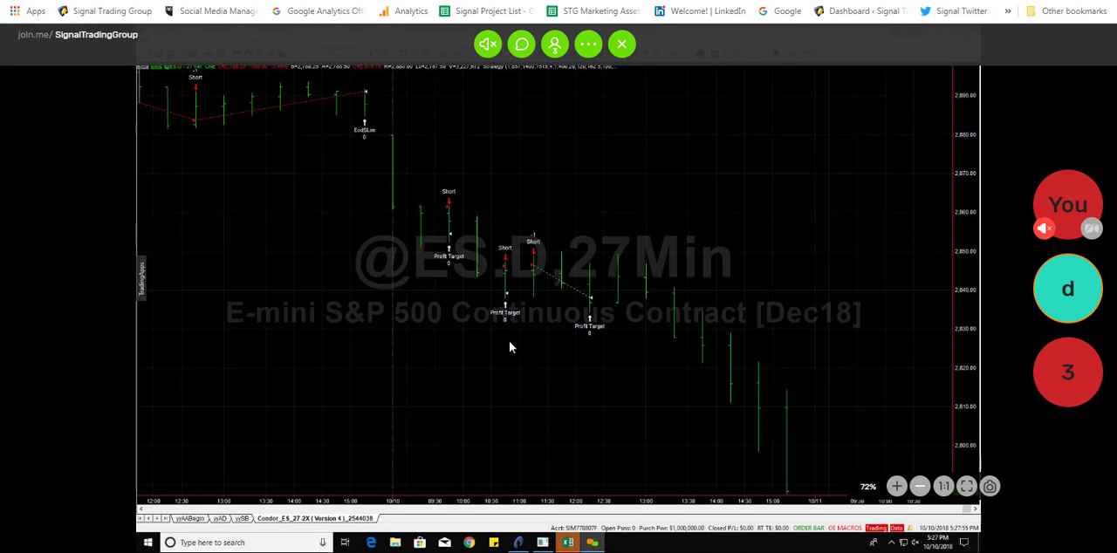
mouse_move(618, 484)
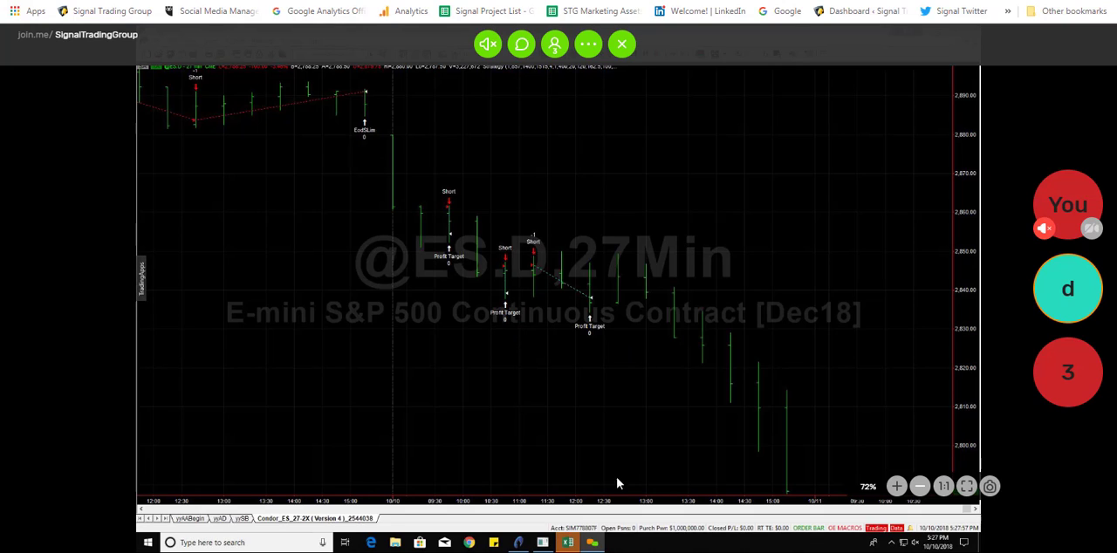
mouse_move(464, 174)
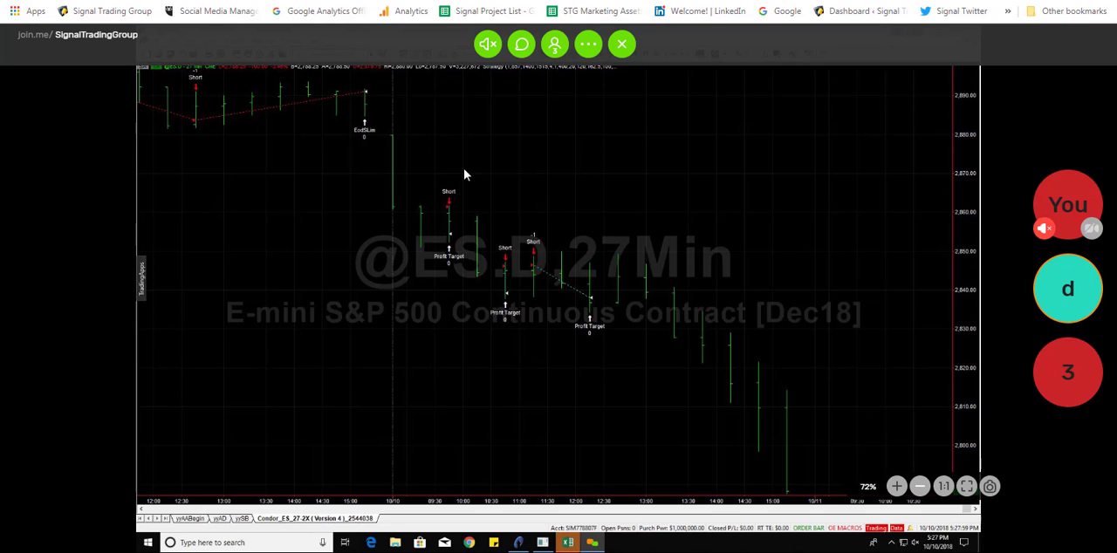
mouse_move(454, 220)
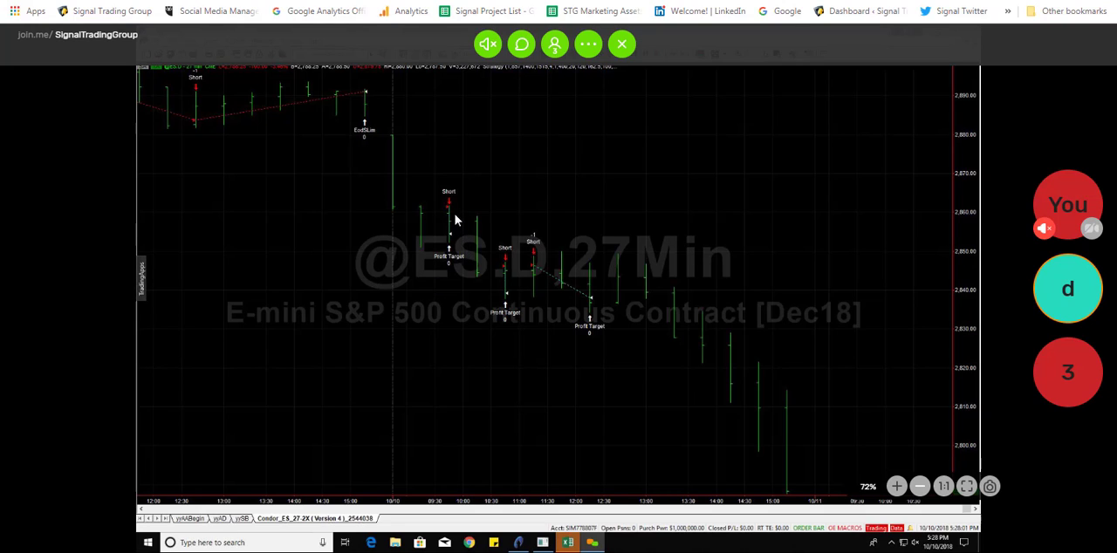
mouse_move(471, 247)
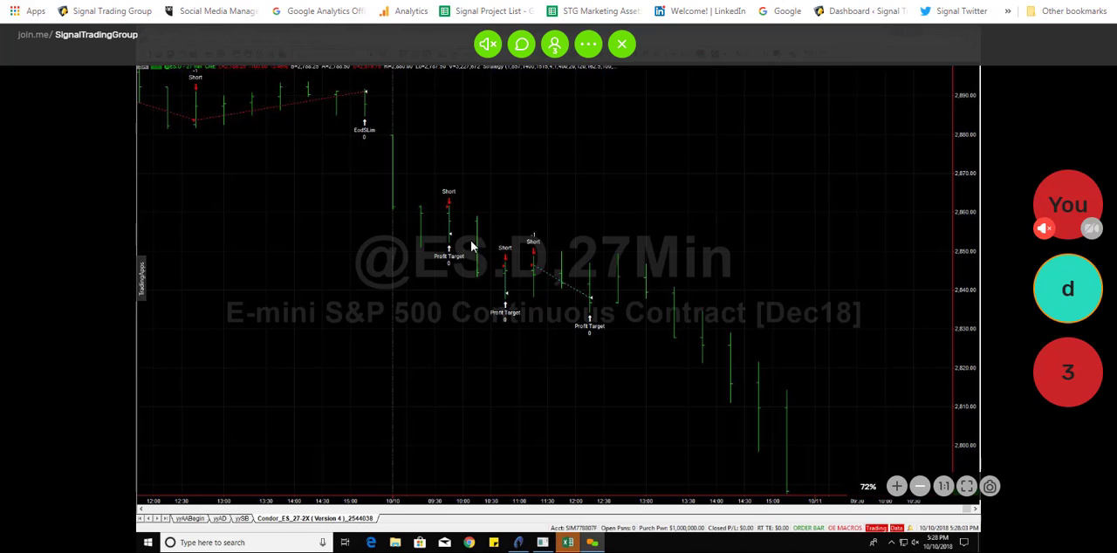
mouse_move(483, 214)
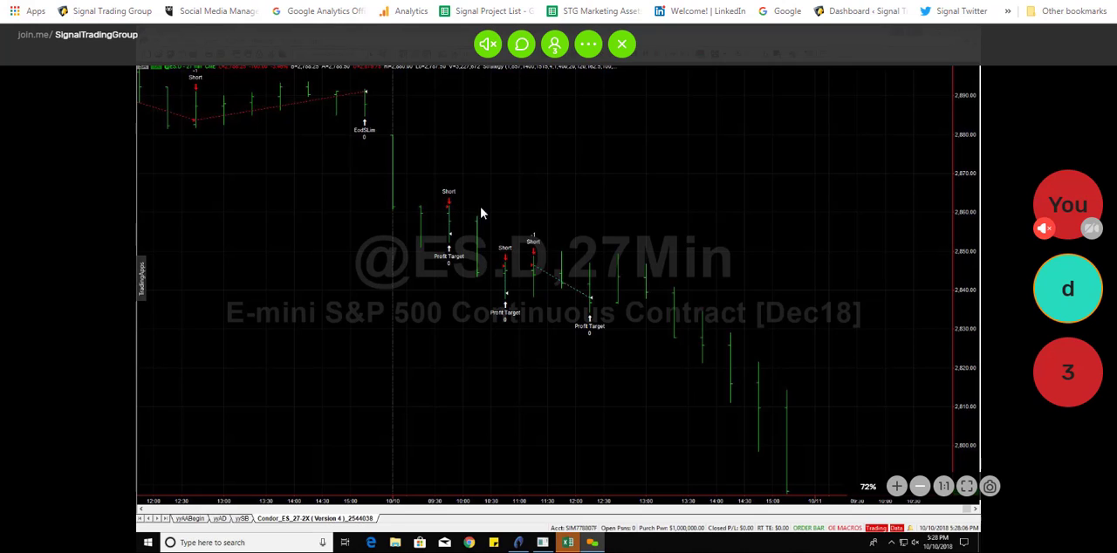
mouse_move(471, 298)
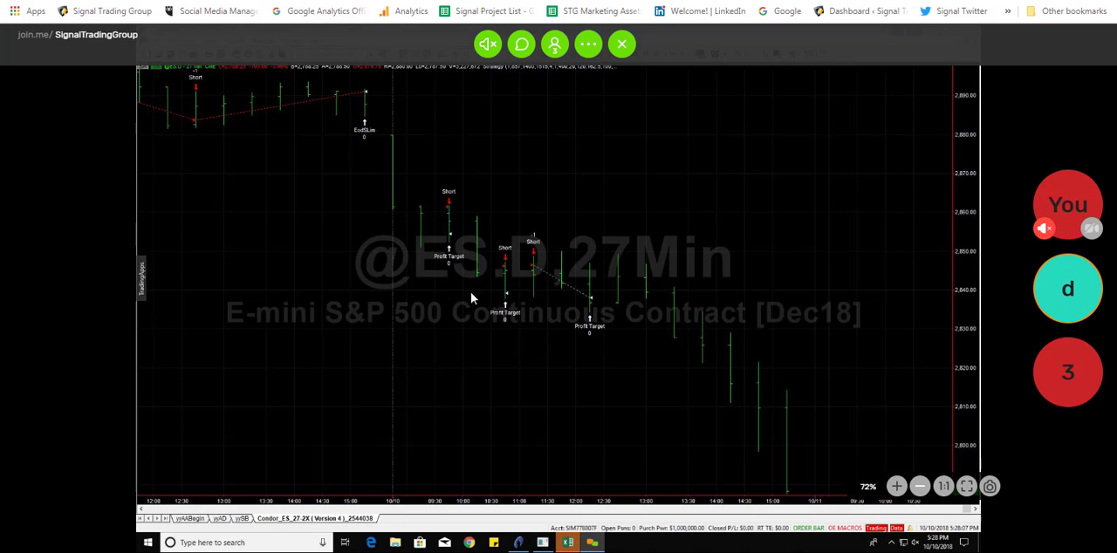
mouse_move(452, 213)
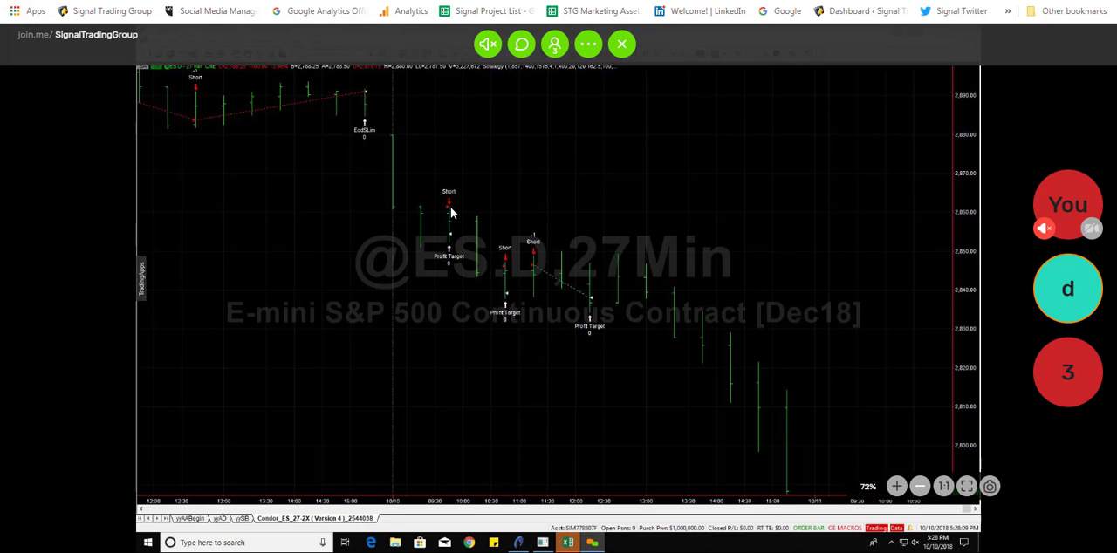
mouse_move(448, 211)
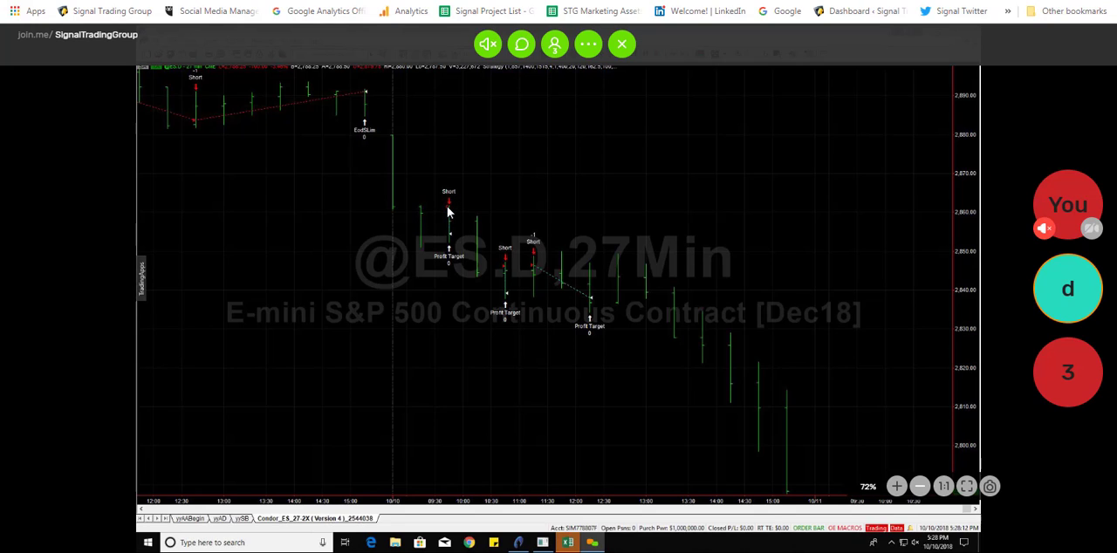
mouse_move(452, 239)
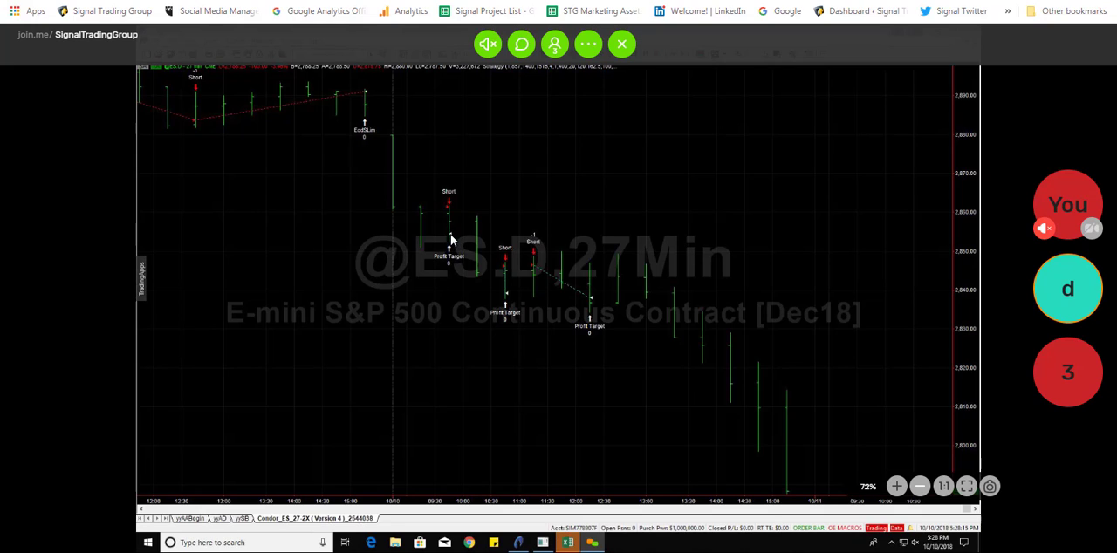
mouse_move(444, 214)
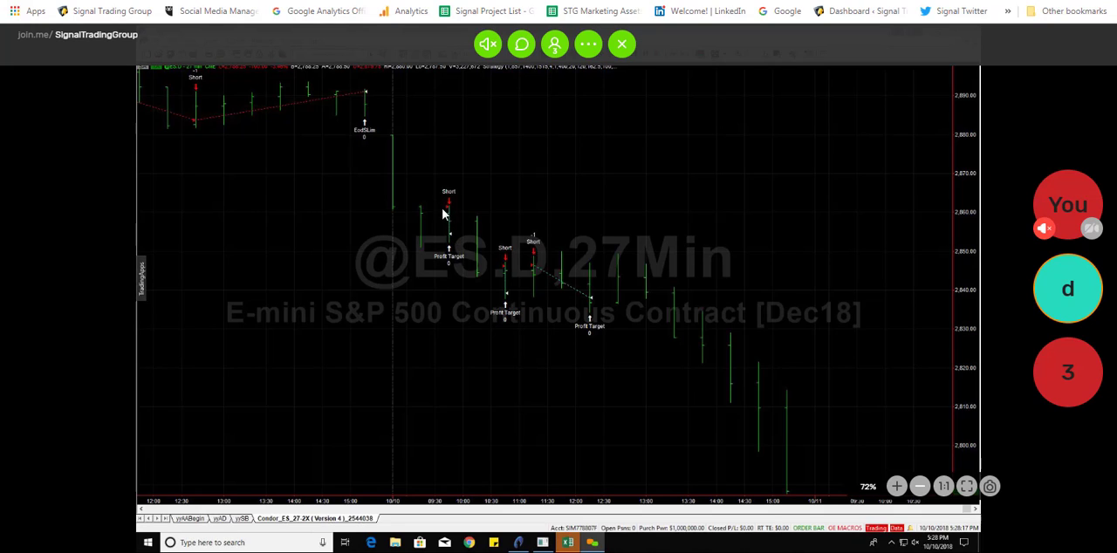
mouse_move(450, 210)
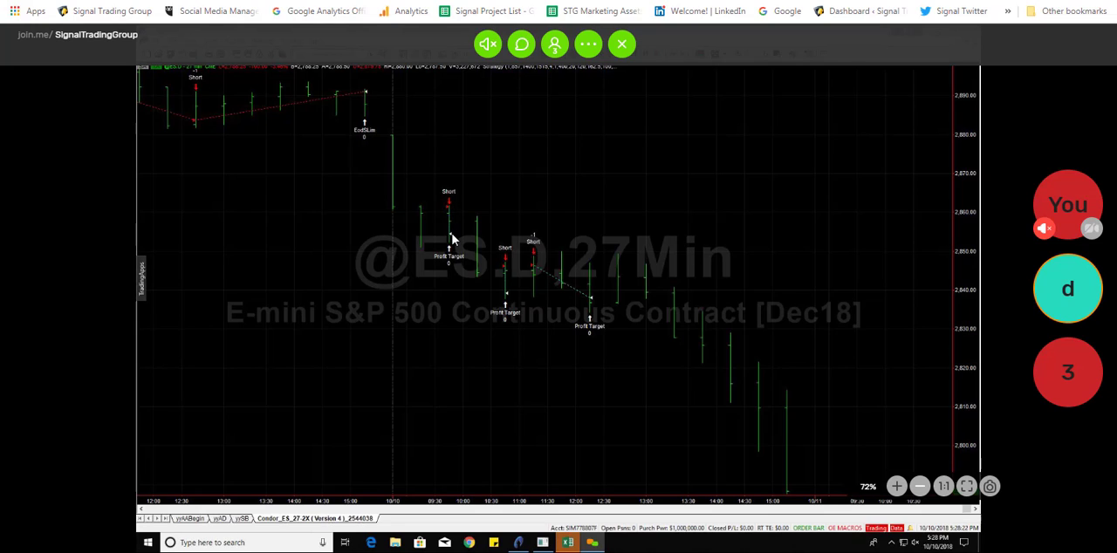
mouse_move(506, 271)
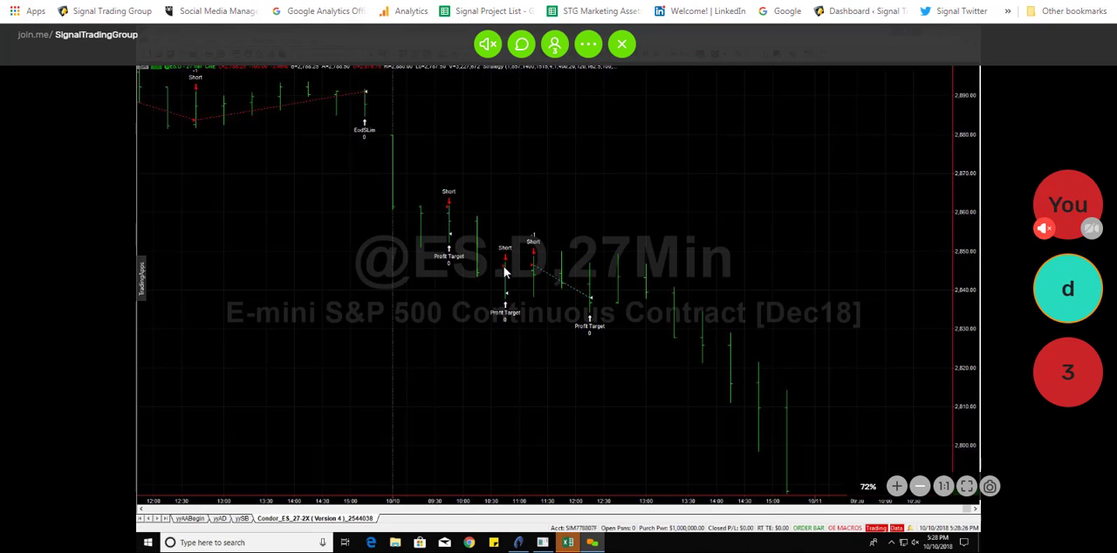
mouse_move(512, 299)
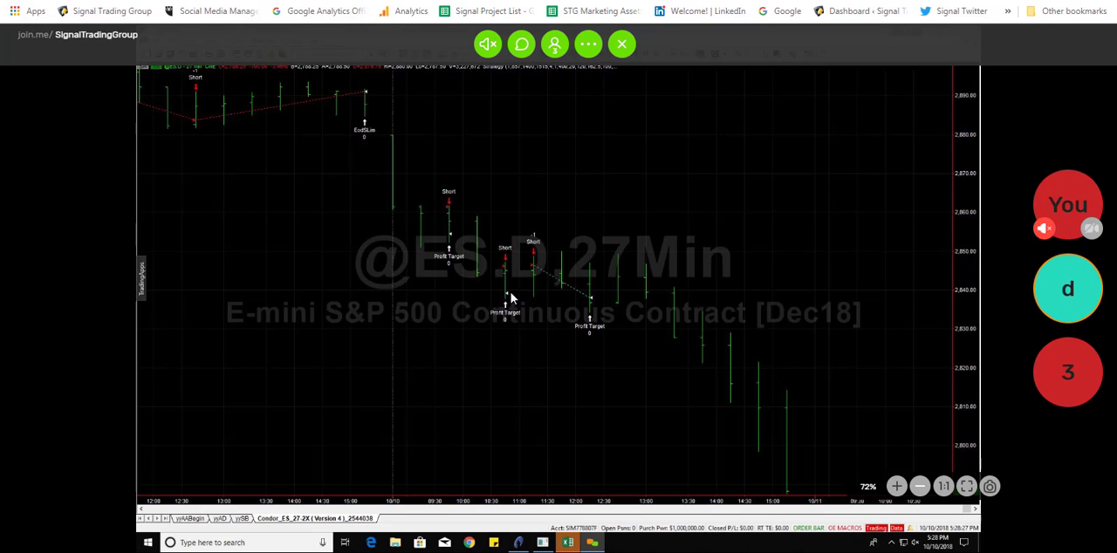
mouse_move(572, 308)
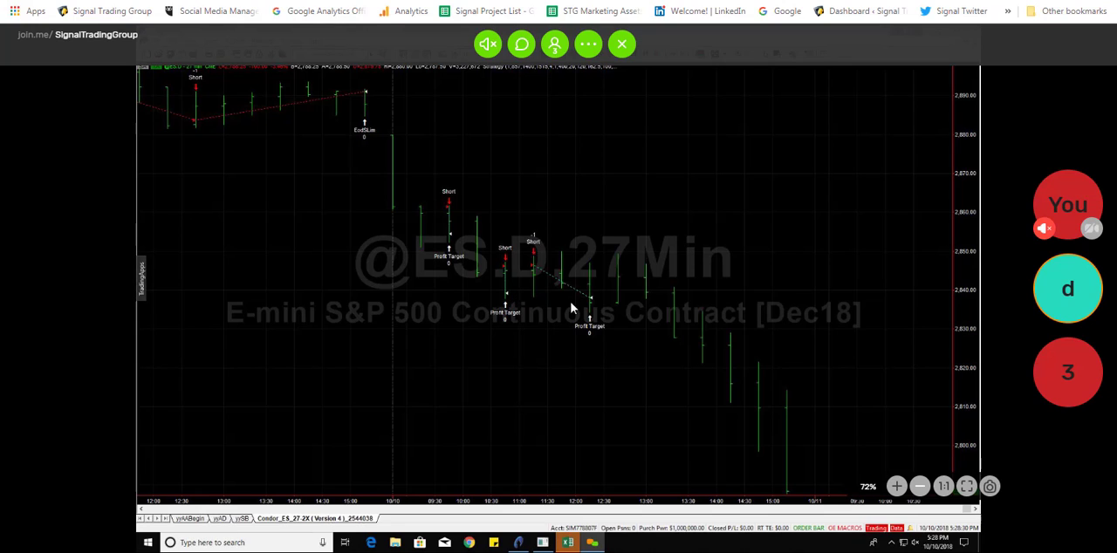
mouse_move(528, 280)
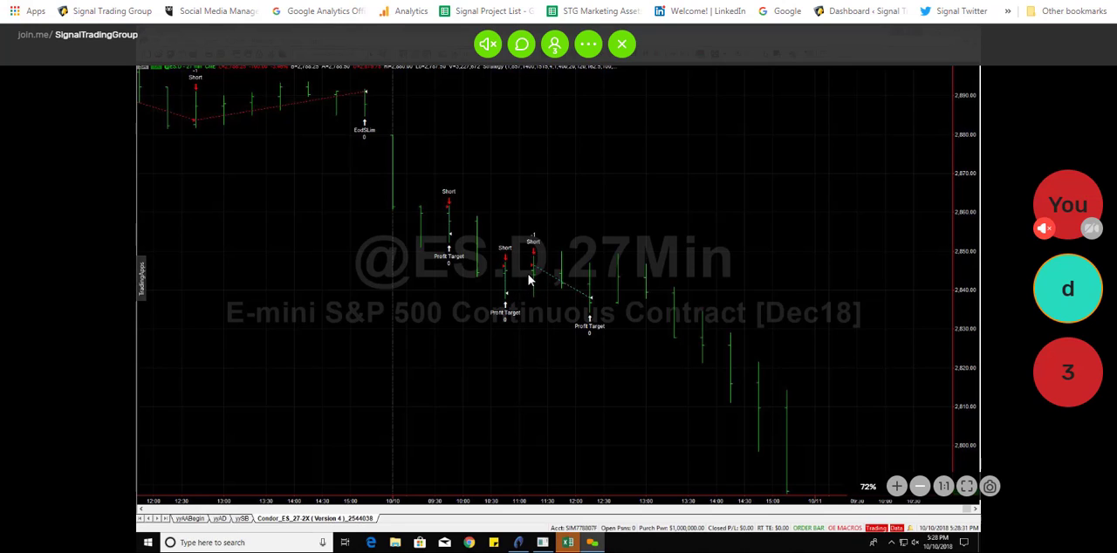
mouse_move(576, 292)
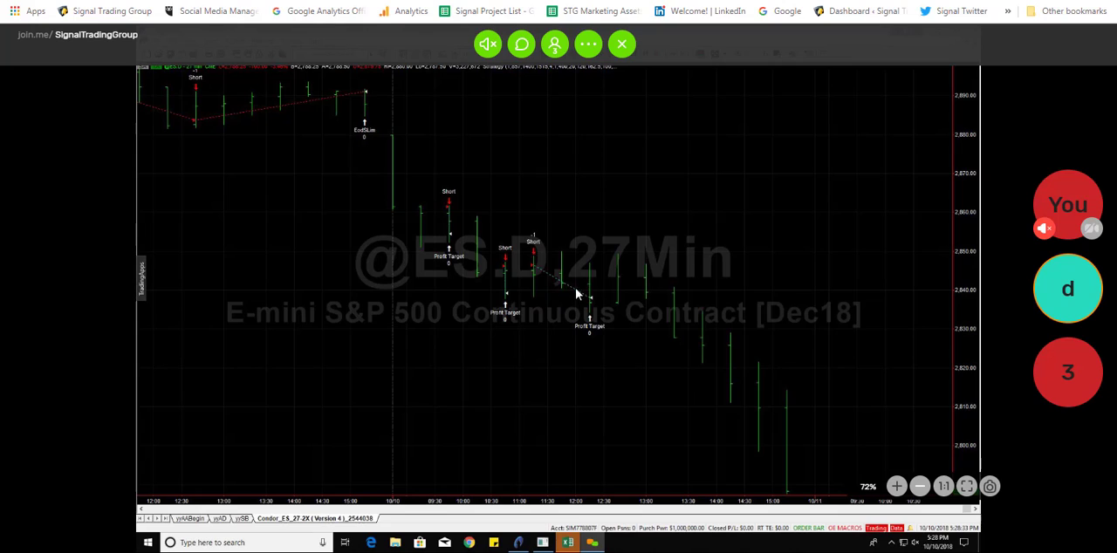
mouse_move(598, 333)
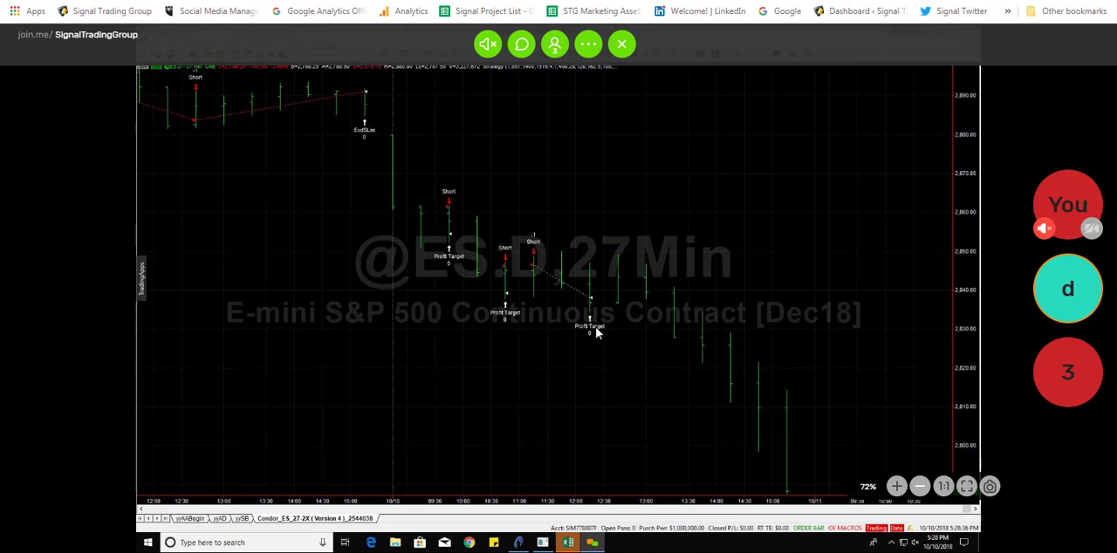
mouse_move(596, 305)
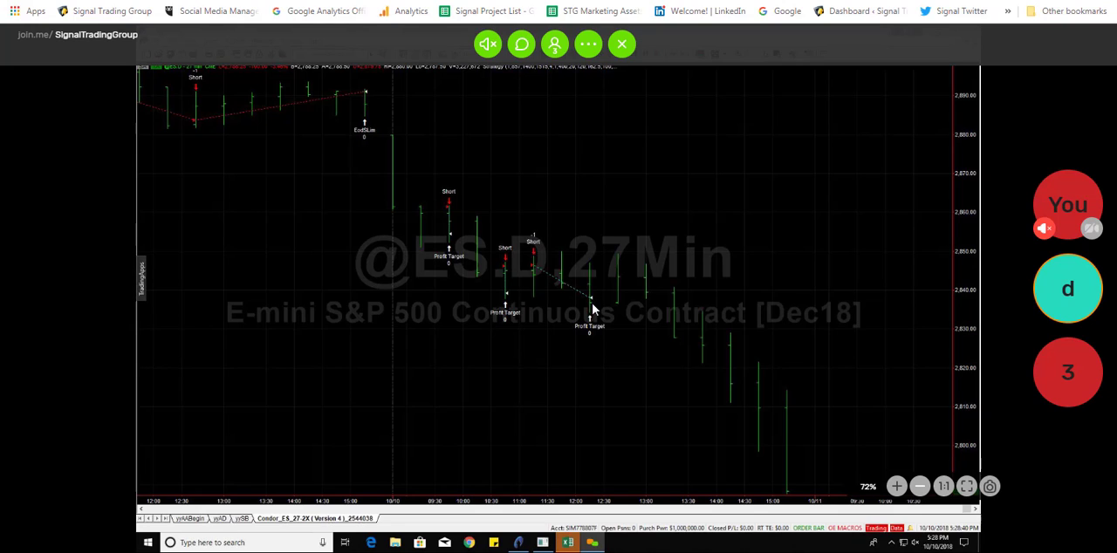
mouse_move(598, 320)
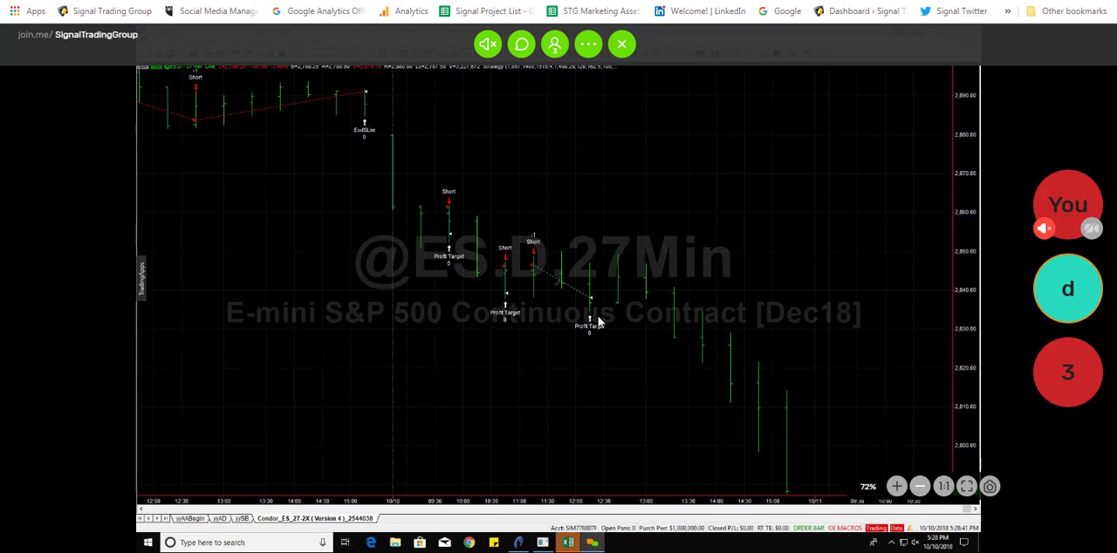
mouse_move(596, 305)
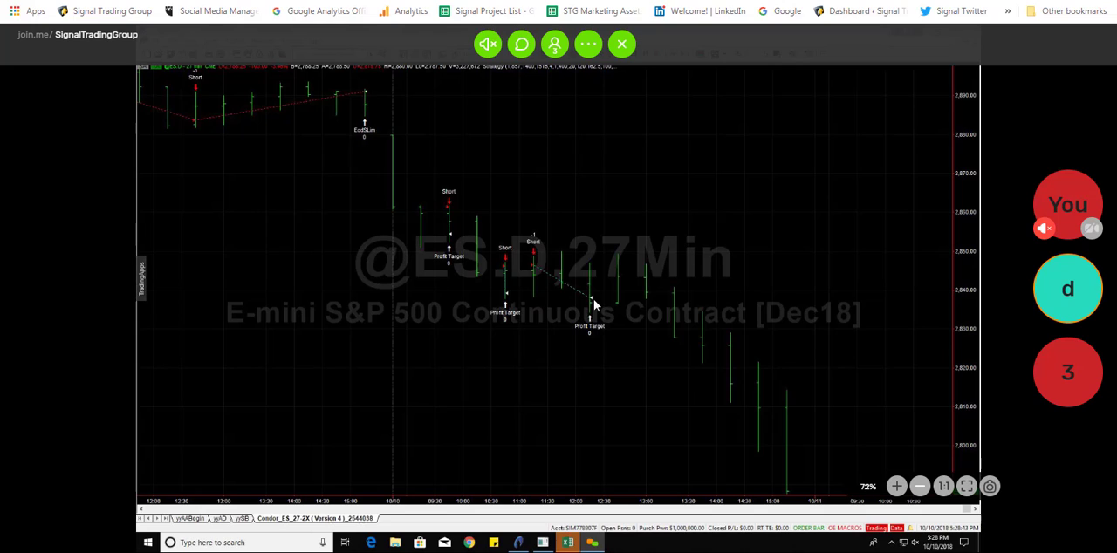
mouse_move(528, 292)
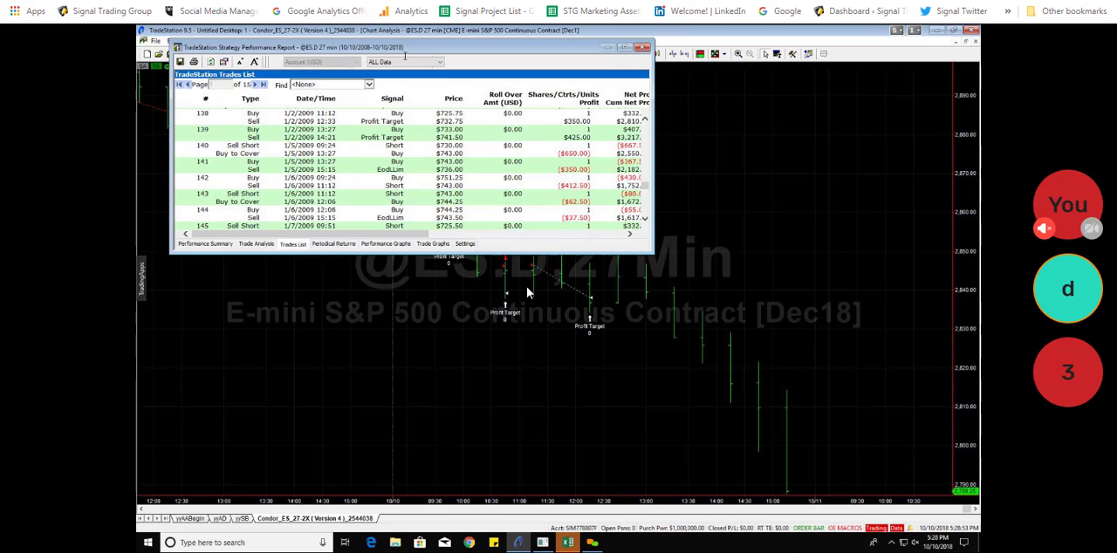
Scroll the trades list to the latest 10/10/2018 short and profit-target exits.
scroll(down, 3)
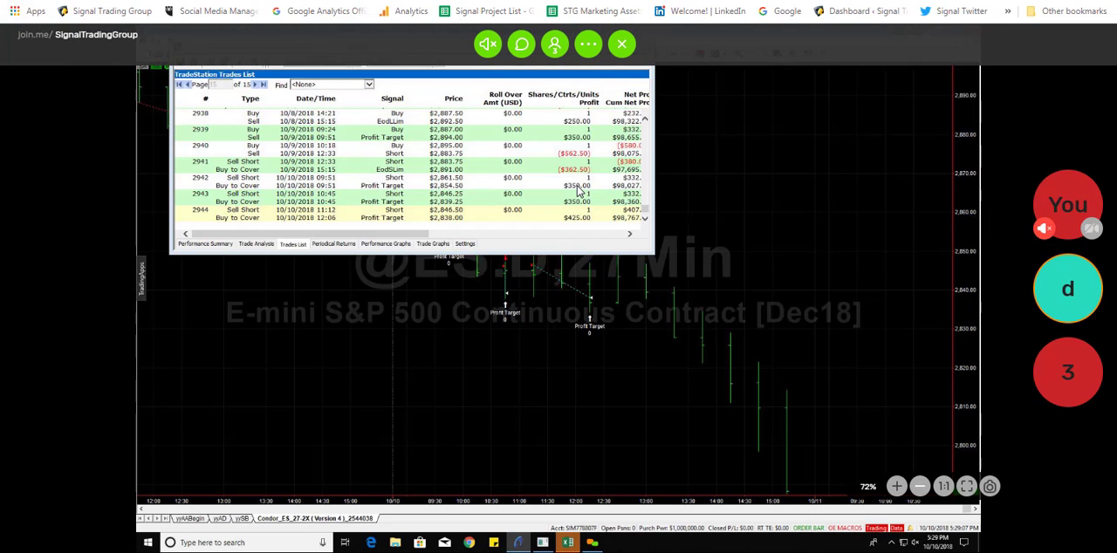
mouse_move(587, 211)
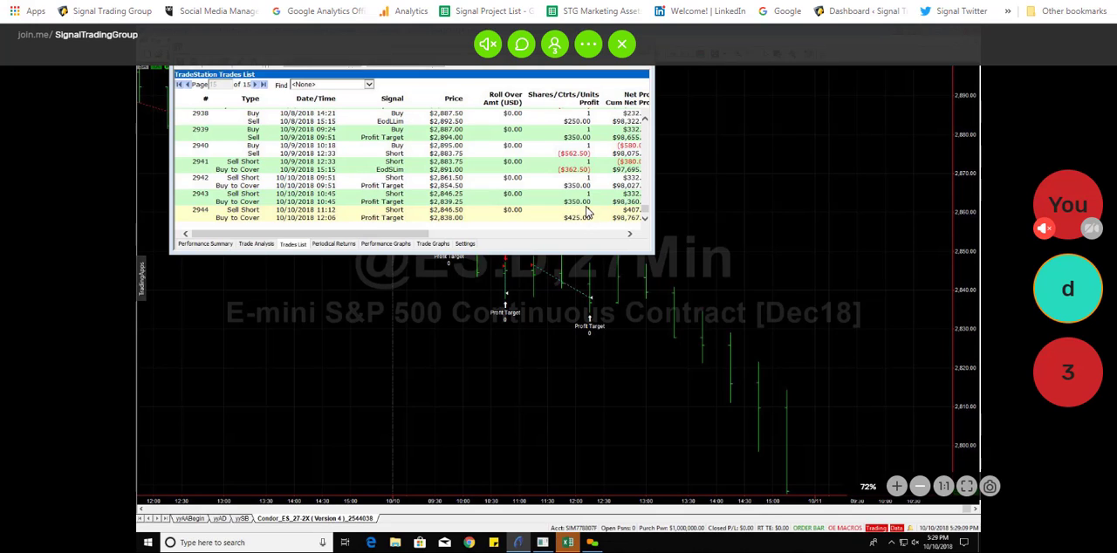
mouse_move(574, 175)
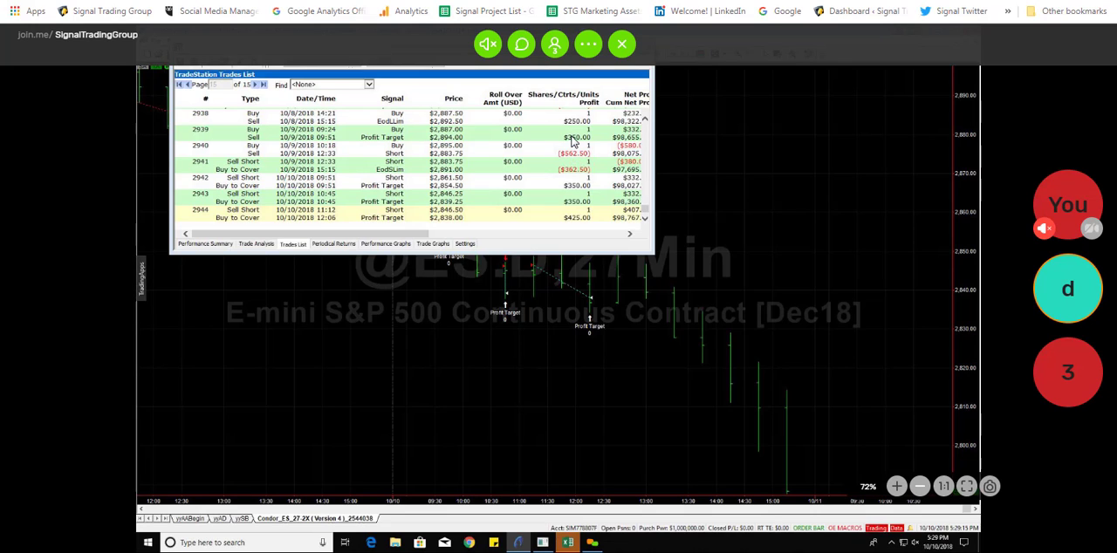
mouse_move(619, 250)
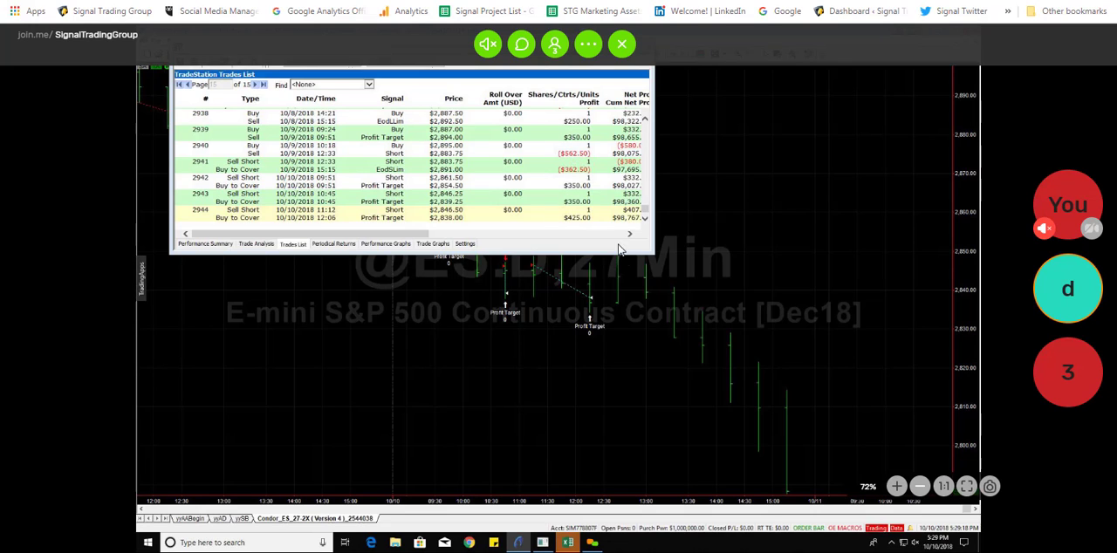
mouse_move(812, 256)
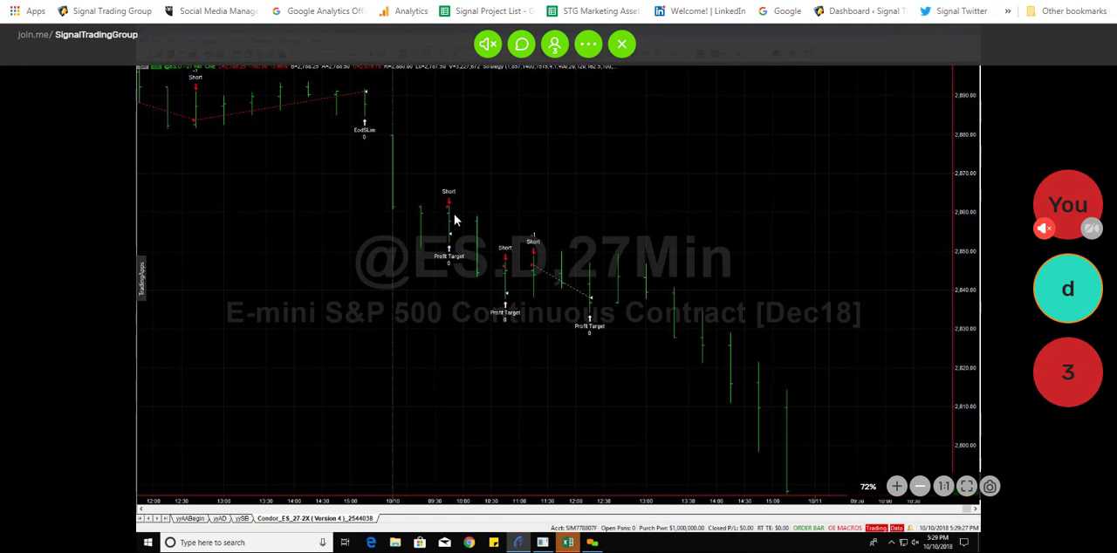
mouse_move(648, 546)
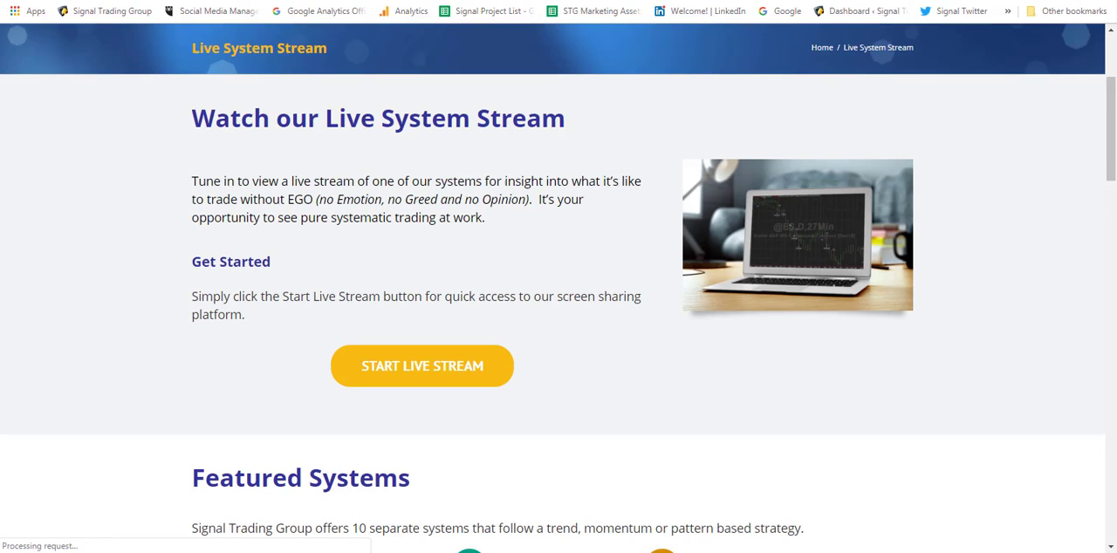
Scroll through Featured Systems, the Trading Icons legend and Example Charts.
scroll(down, 3)
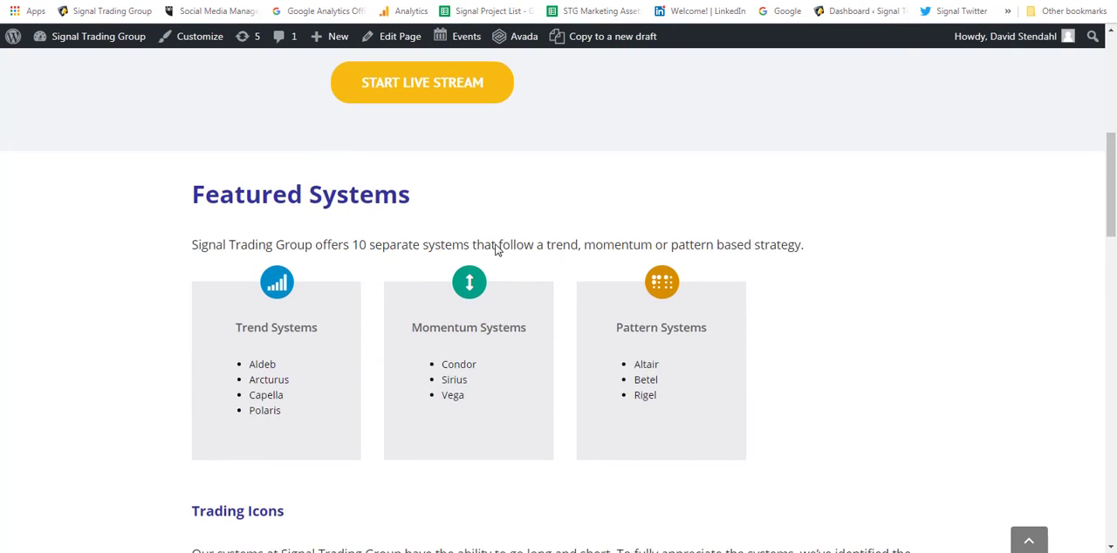
scroll(down, 3)
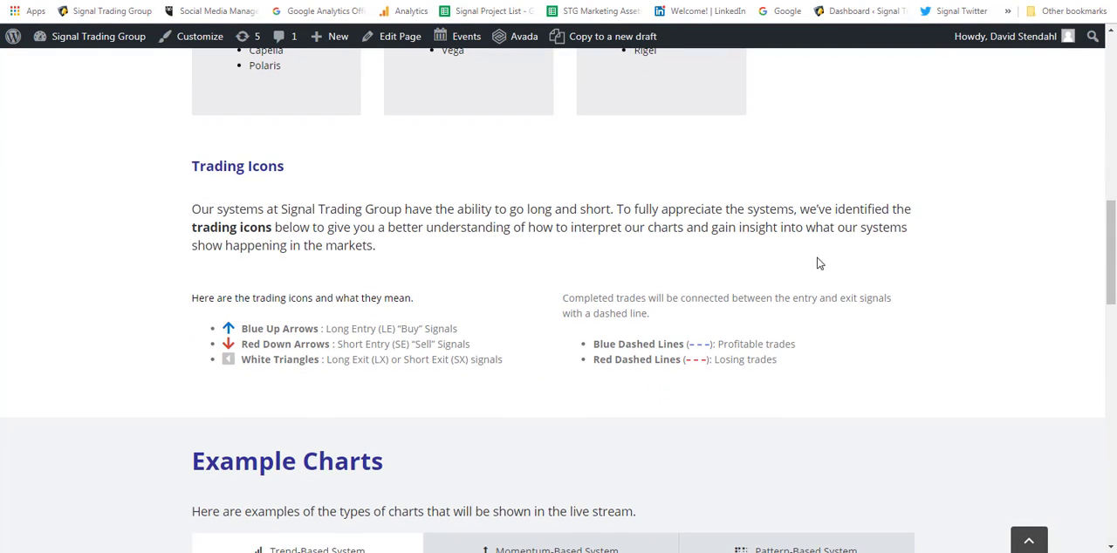
mouse_move(671, 383)
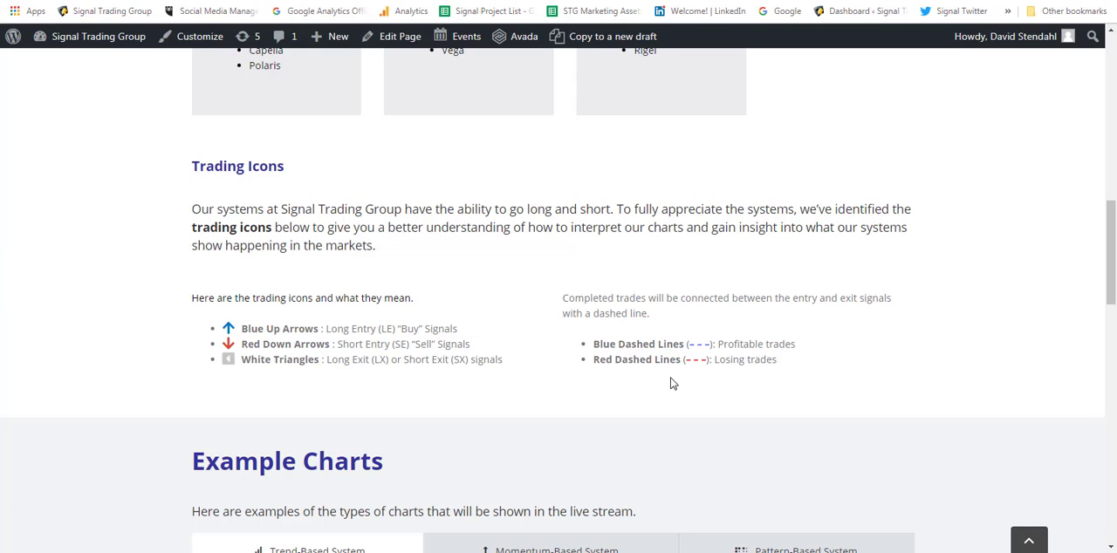
mouse_move(240, 335)
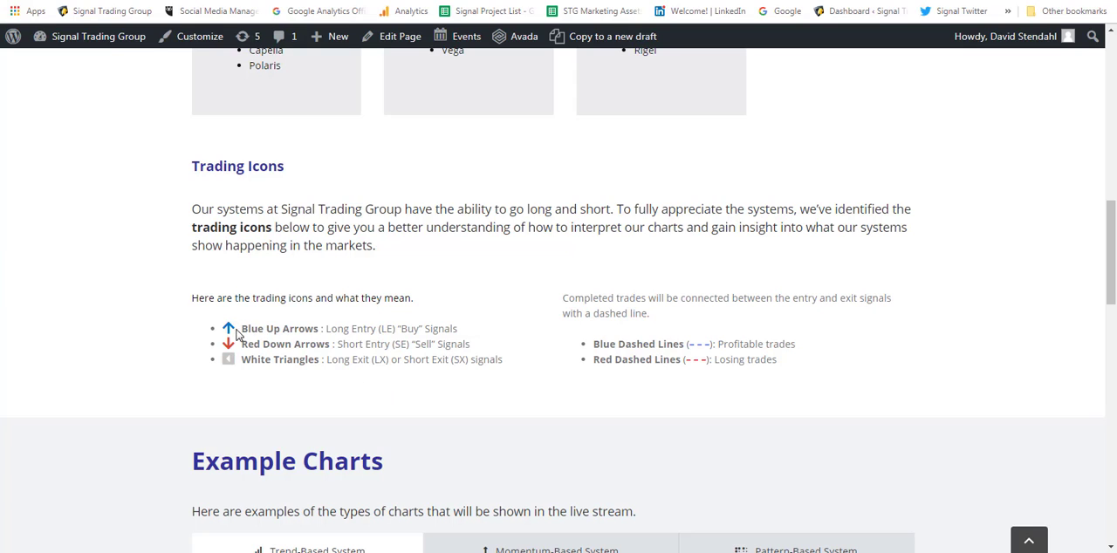
mouse_move(326, 332)
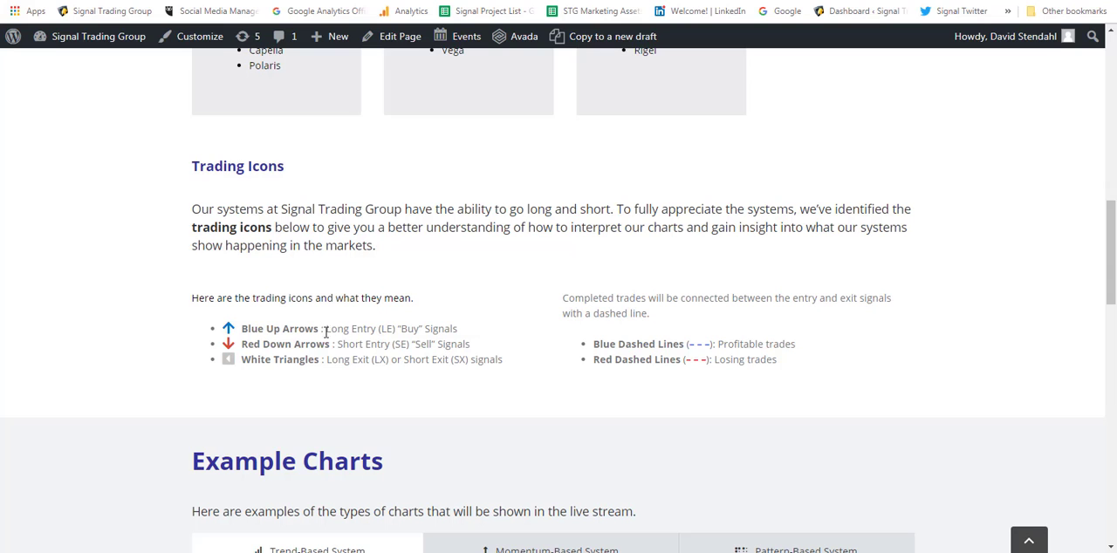
scroll(down, 3)
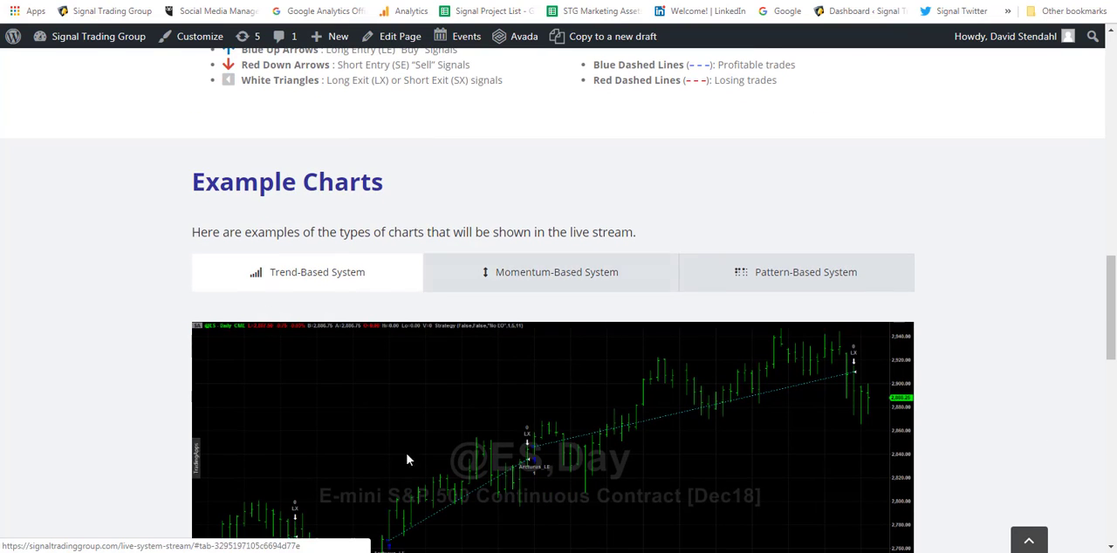
scroll(down, 3)
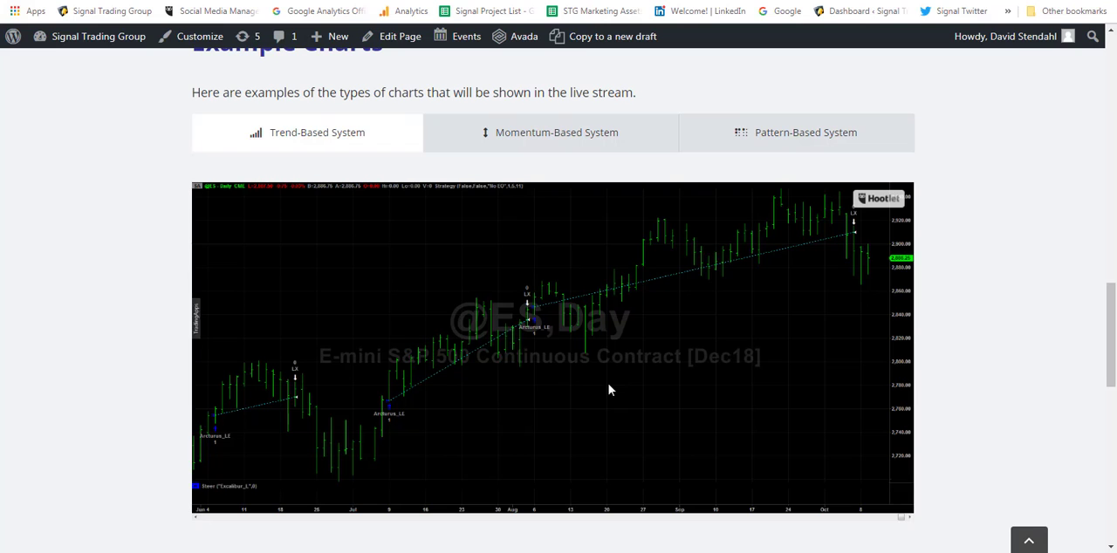
mouse_move(636, 391)
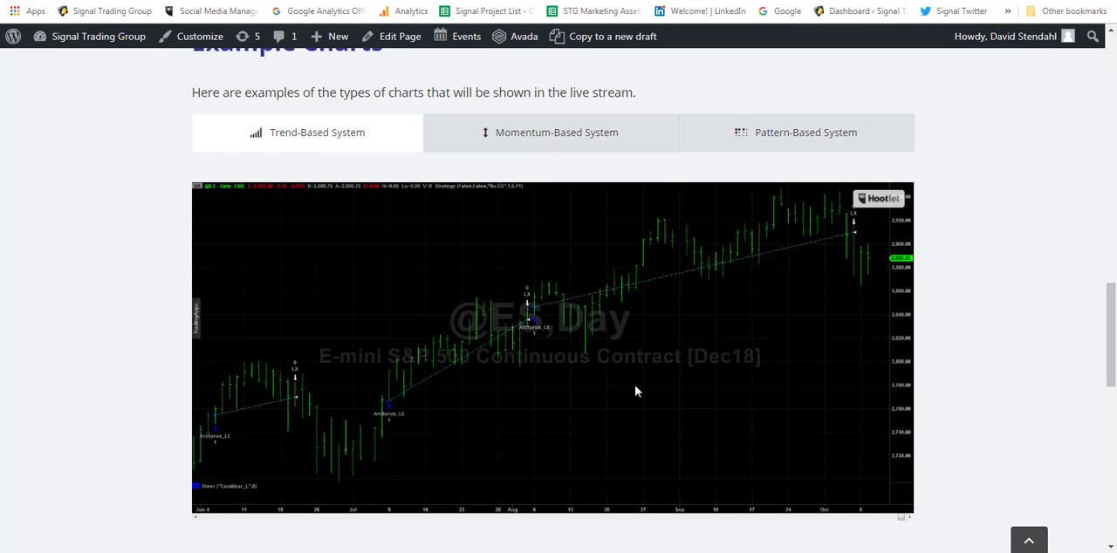
scroll(up, 3)
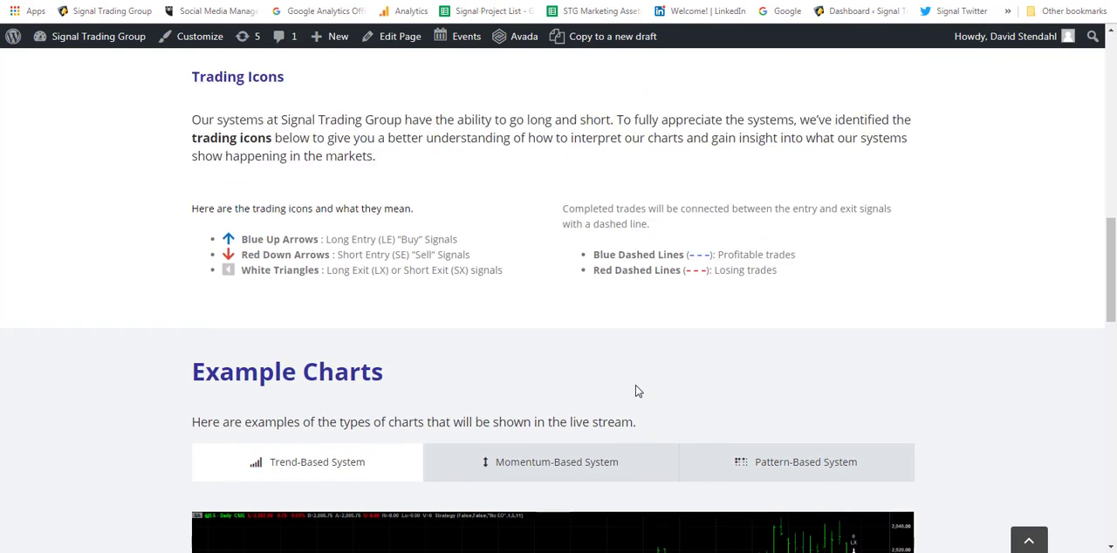
scroll(up, 3)
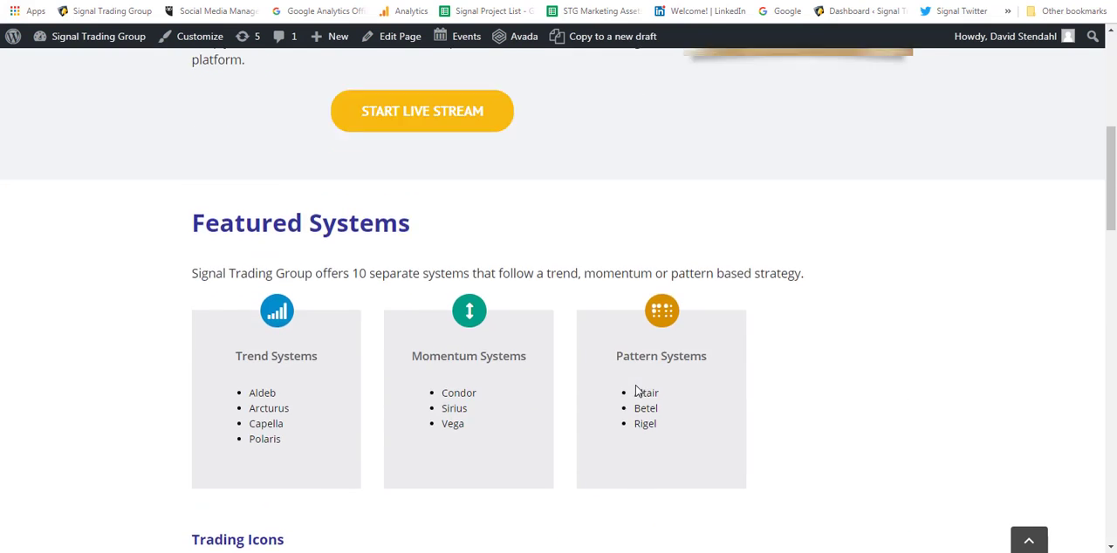
scroll(up, 3)
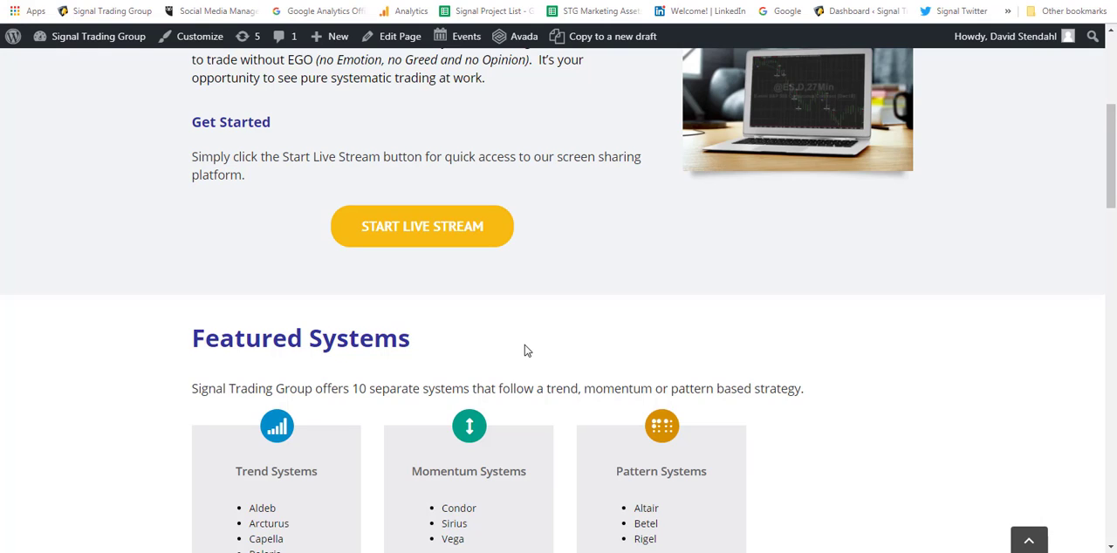
mouse_move(353, 497)
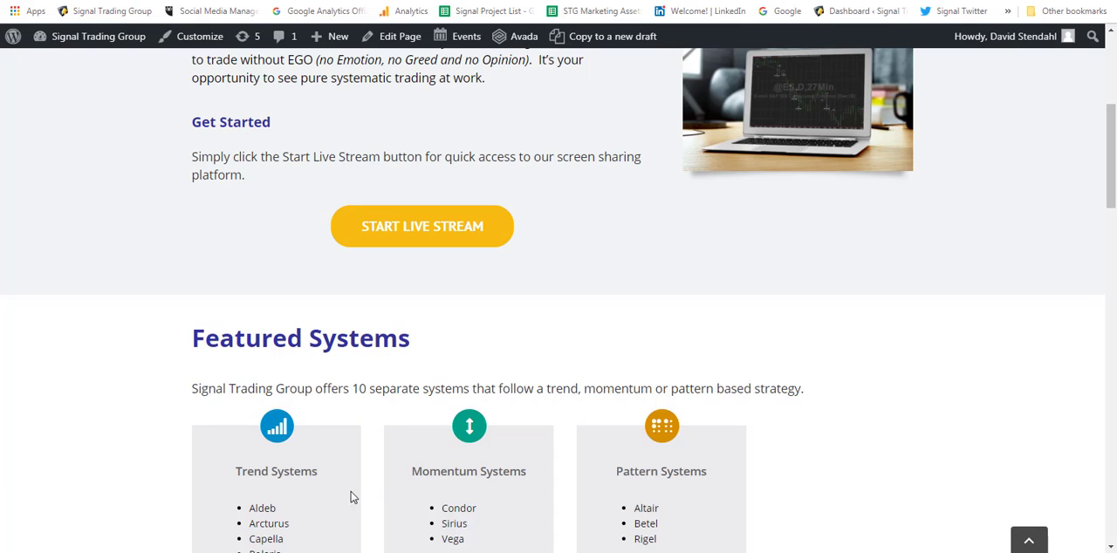
scroll(down, 3)
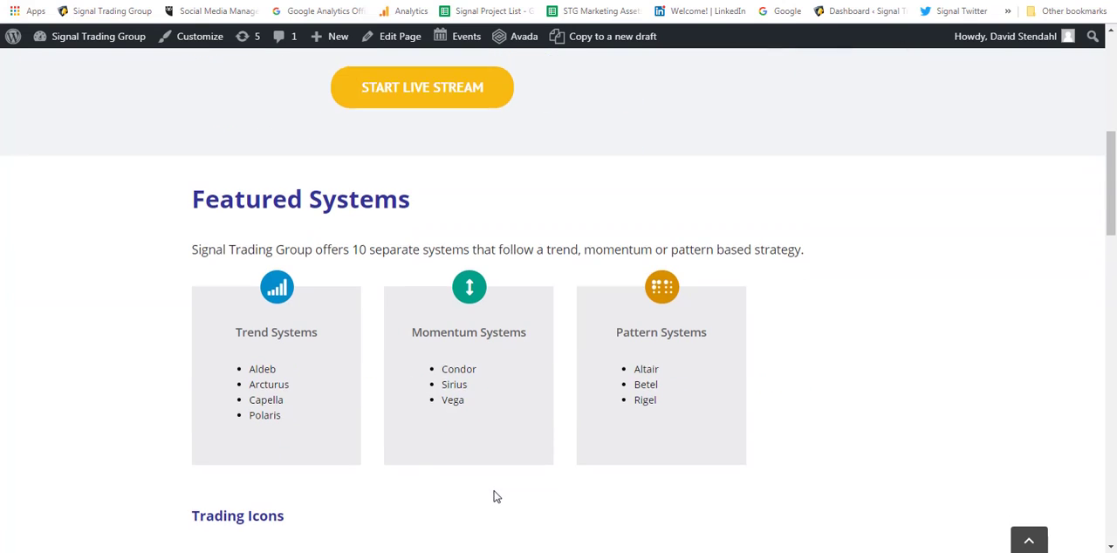
mouse_move(248, 385)
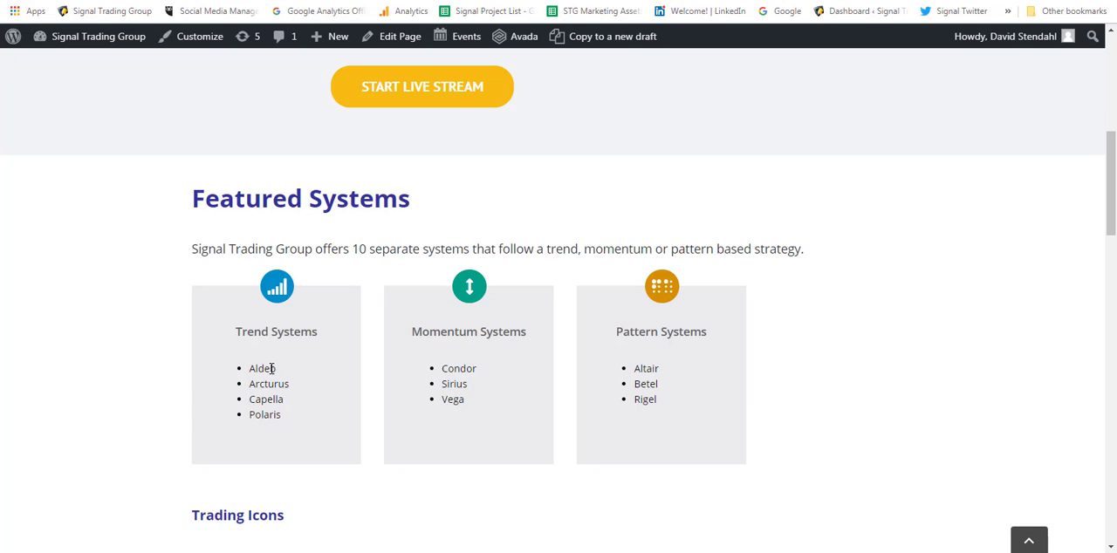
mouse_move(563, 402)
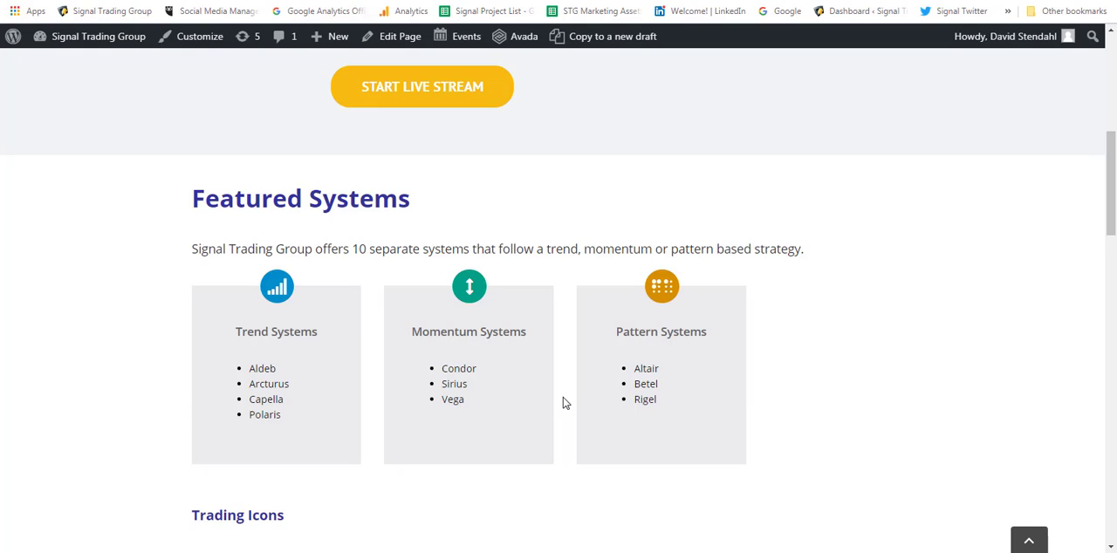
mouse_move(551, 411)
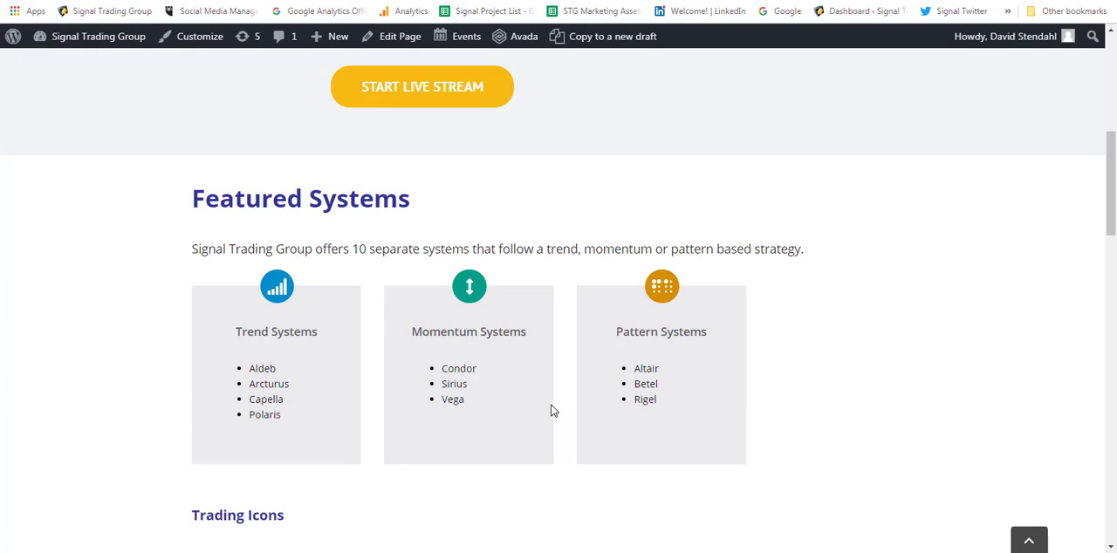
mouse_move(496, 426)
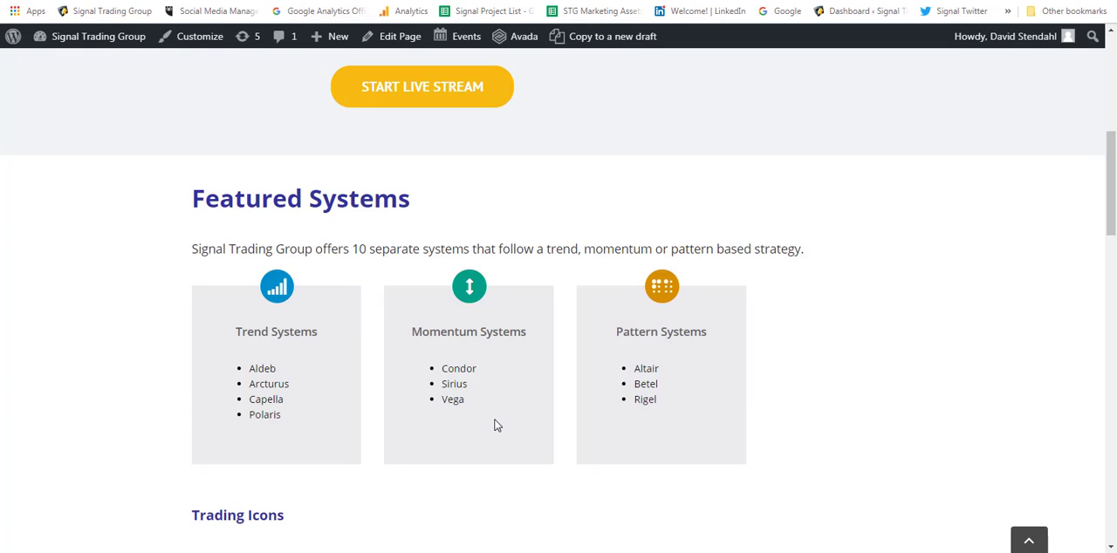
mouse_move(495, 413)
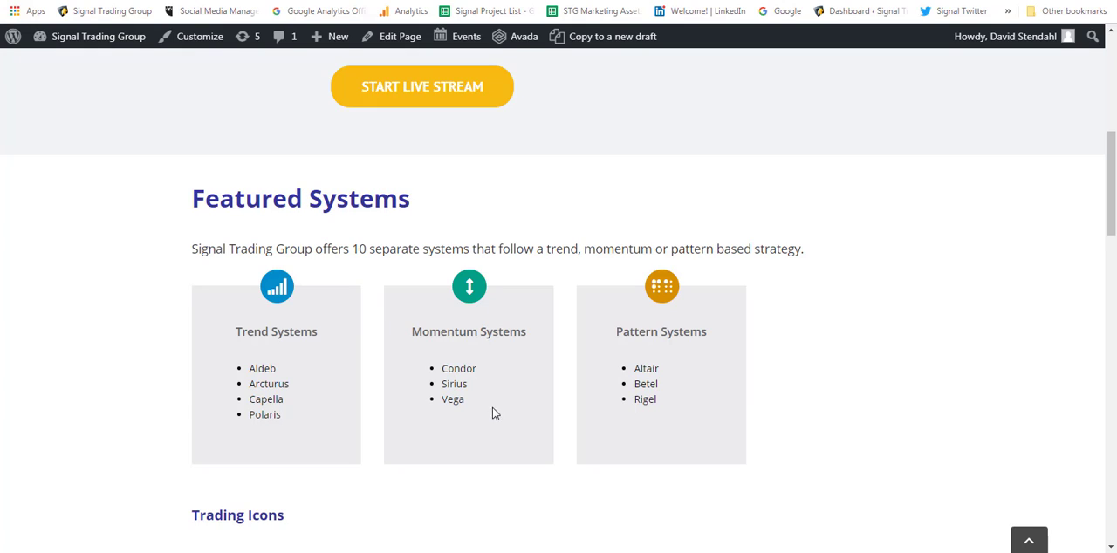
mouse_move(490, 410)
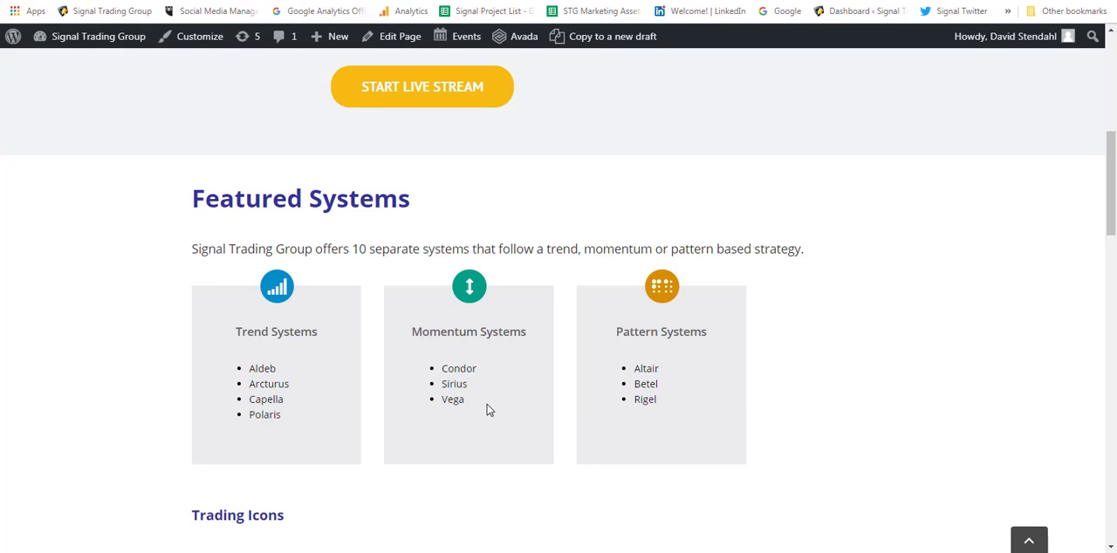
mouse_move(488, 399)
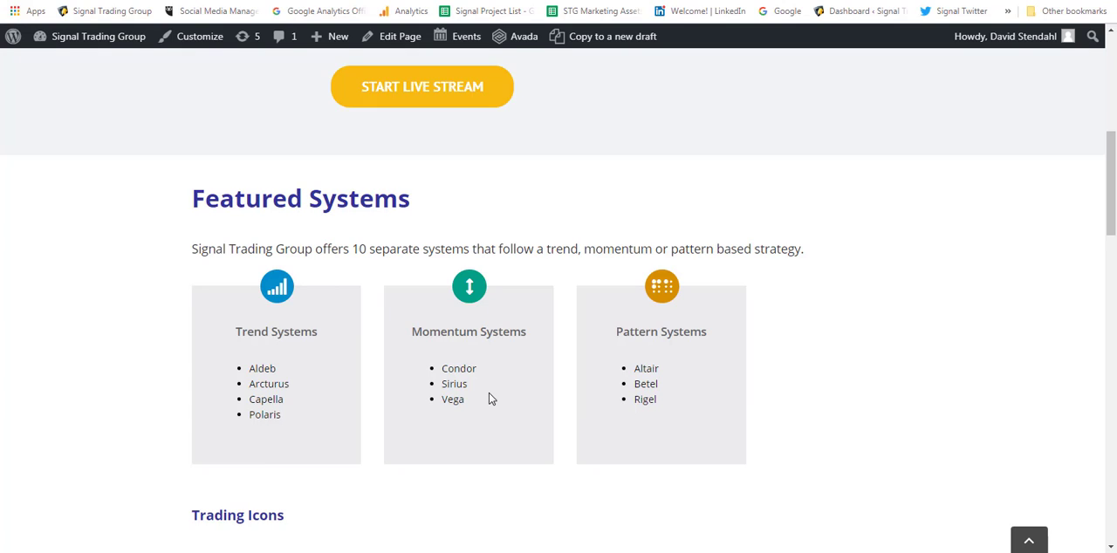
mouse_move(493, 406)
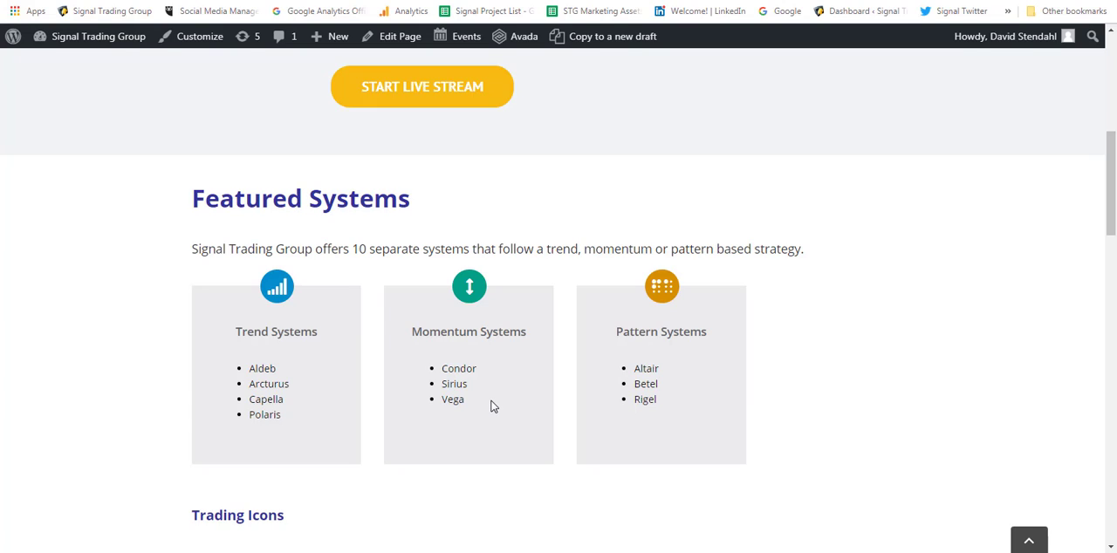
mouse_move(510, 398)
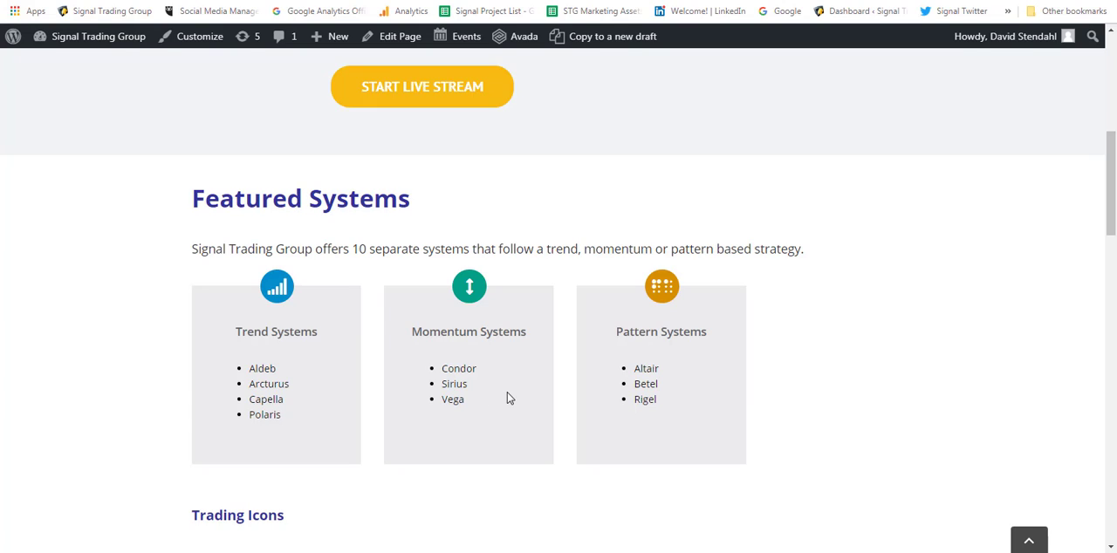
mouse_move(502, 399)
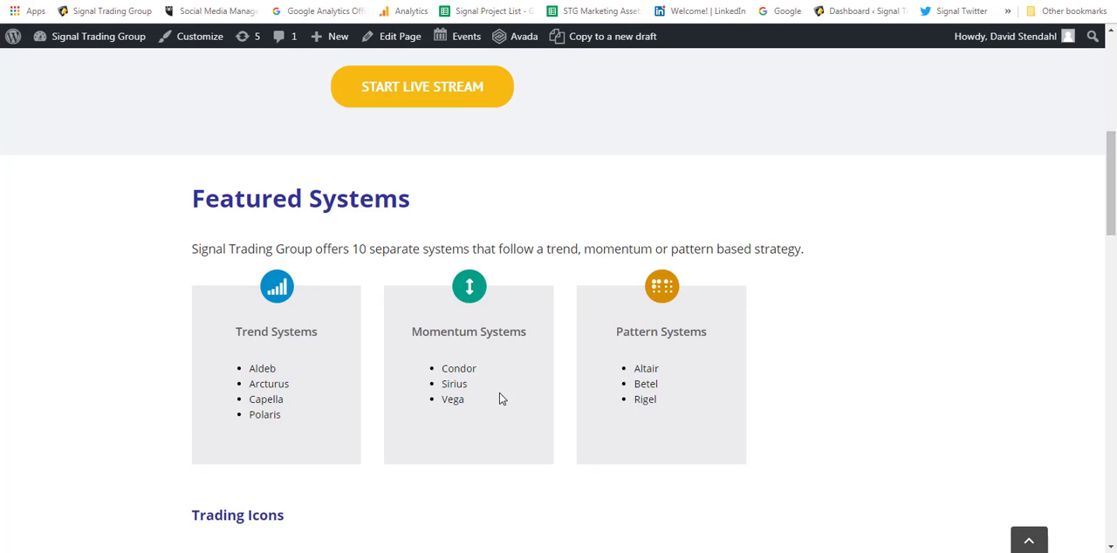
mouse_move(478, 304)
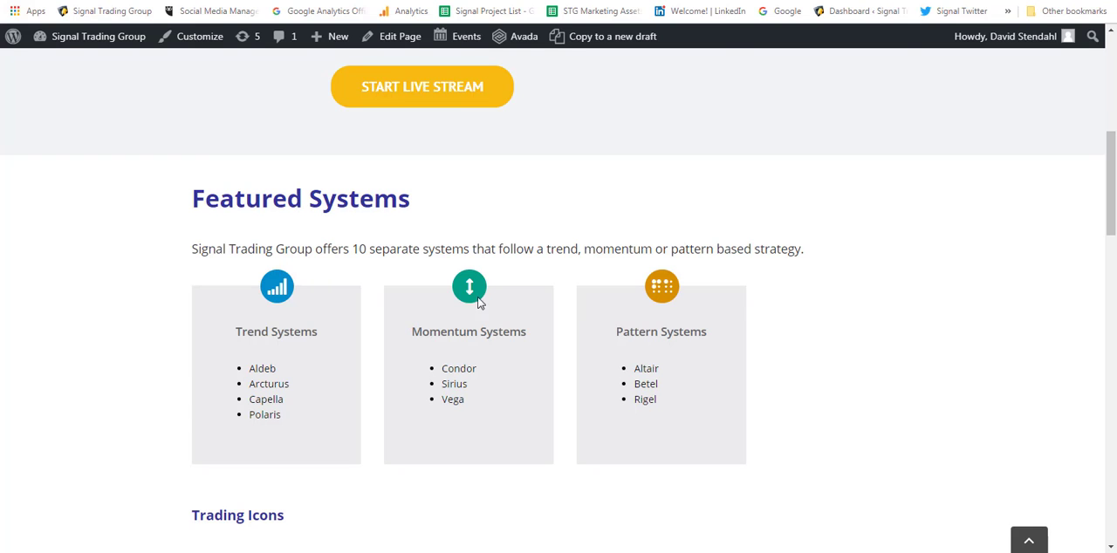
scroll(up, 3)
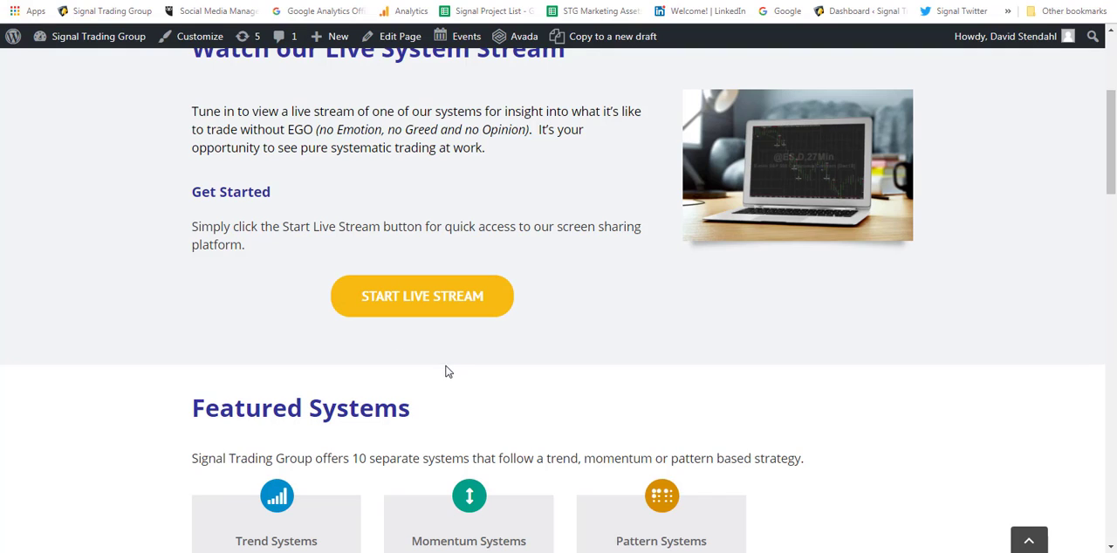
mouse_move(451, 374)
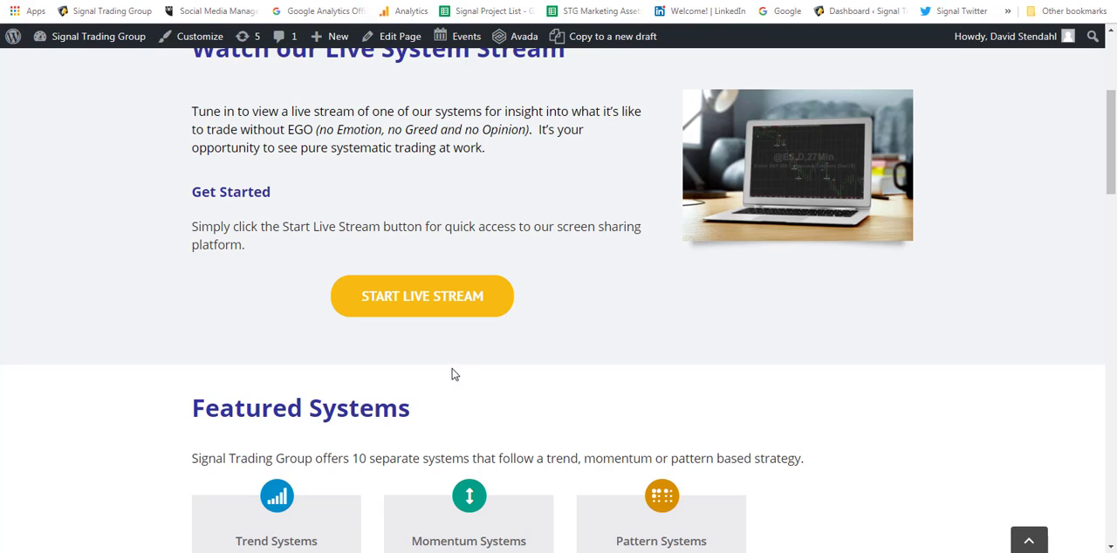
scroll(up, 3)
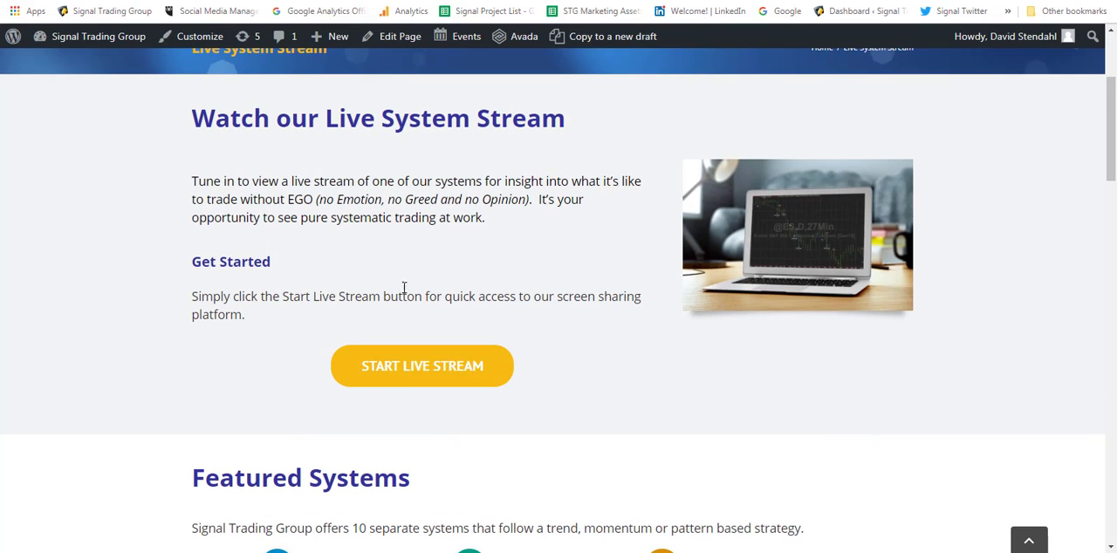
mouse_move(607, 521)
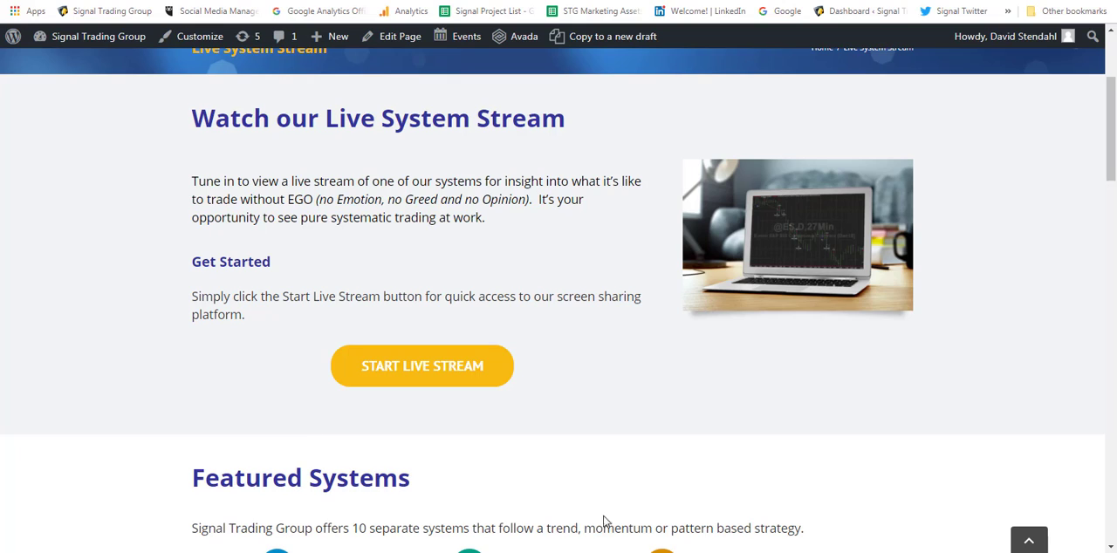
mouse_move(436, 297)
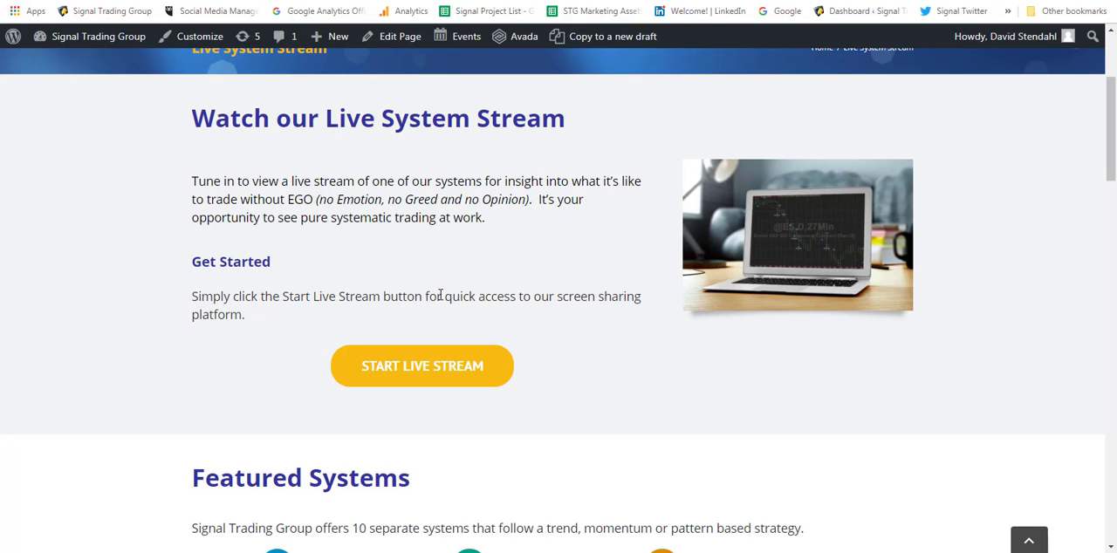
scroll(up, 3)
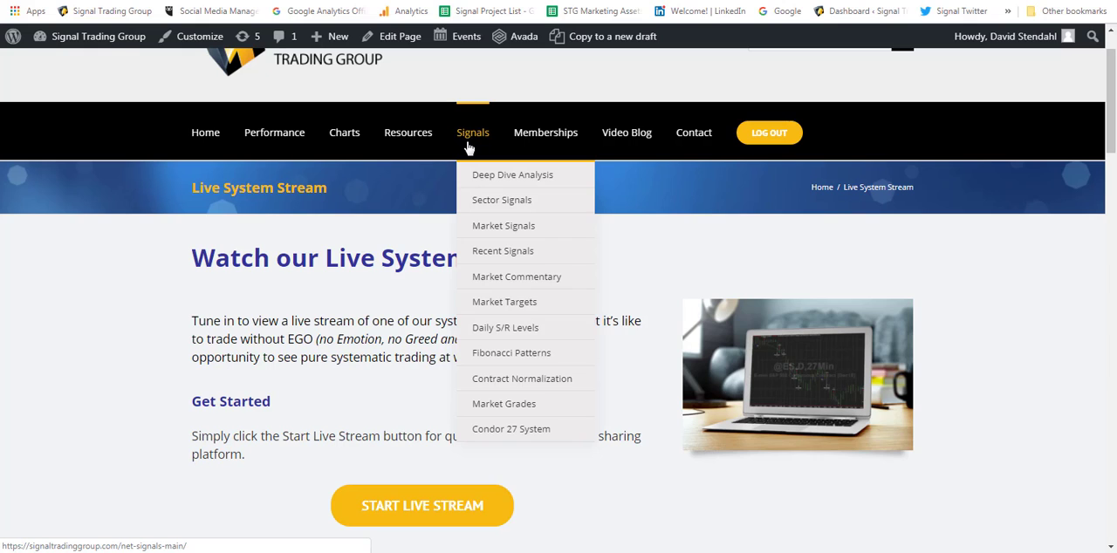
mouse_move(546, 132)
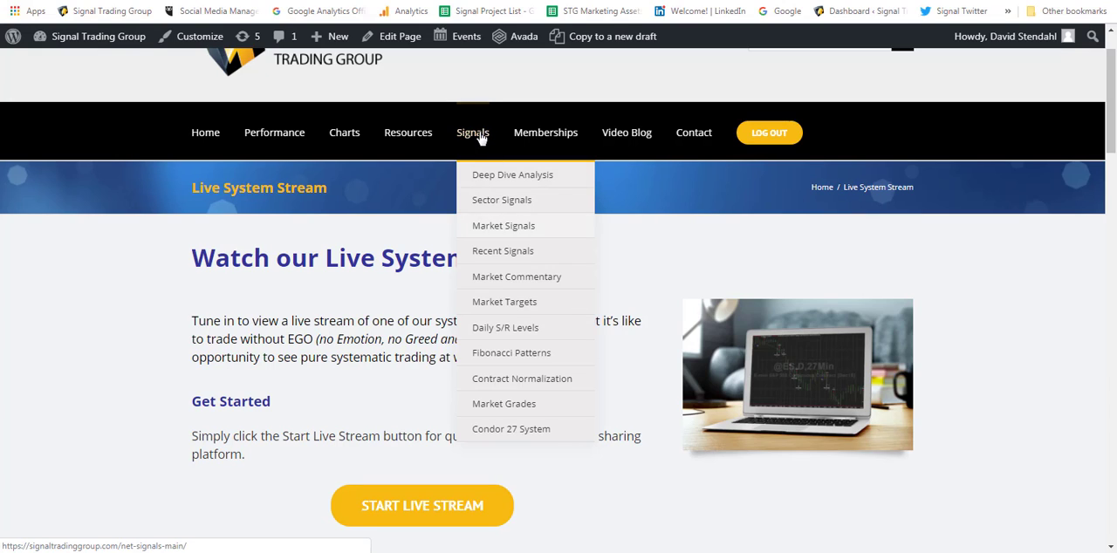
Go to the Market Commentary page from the Signals menu.
click(516, 276)
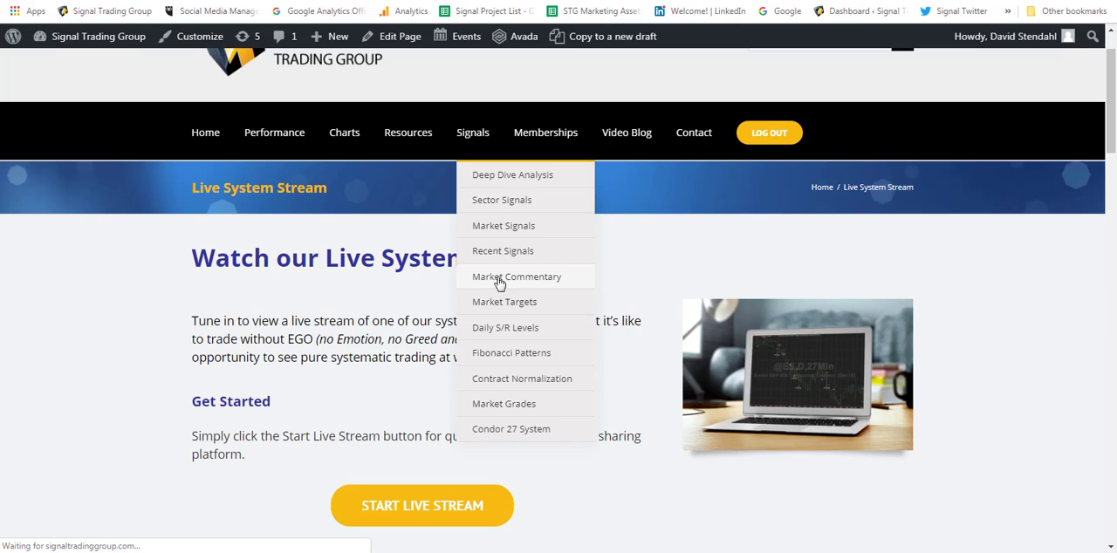
click(516, 277)
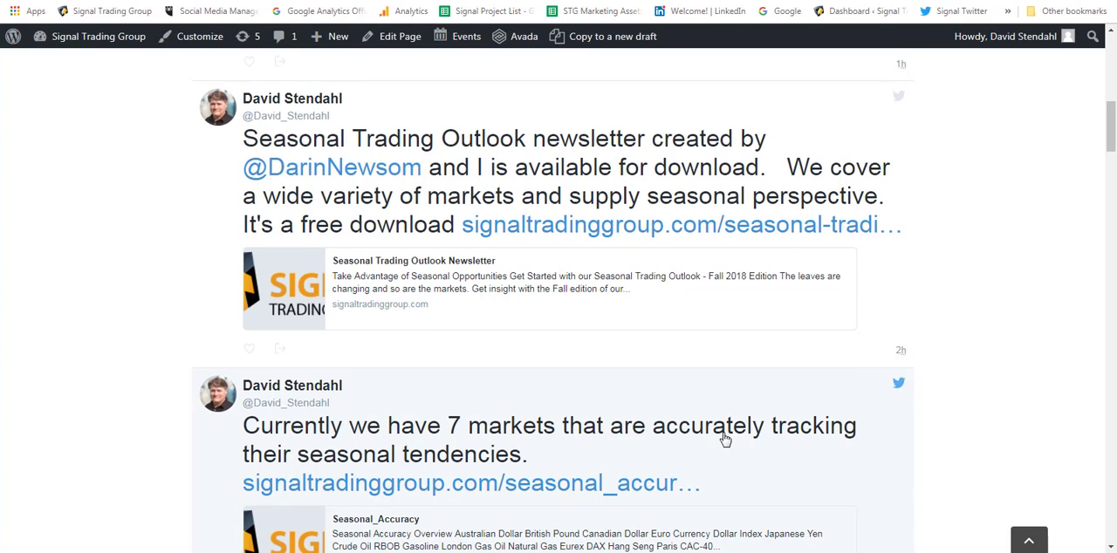
Scroll down the Market Commentary tweet feed on seasonal trading and live systems.
scroll(down, 3)
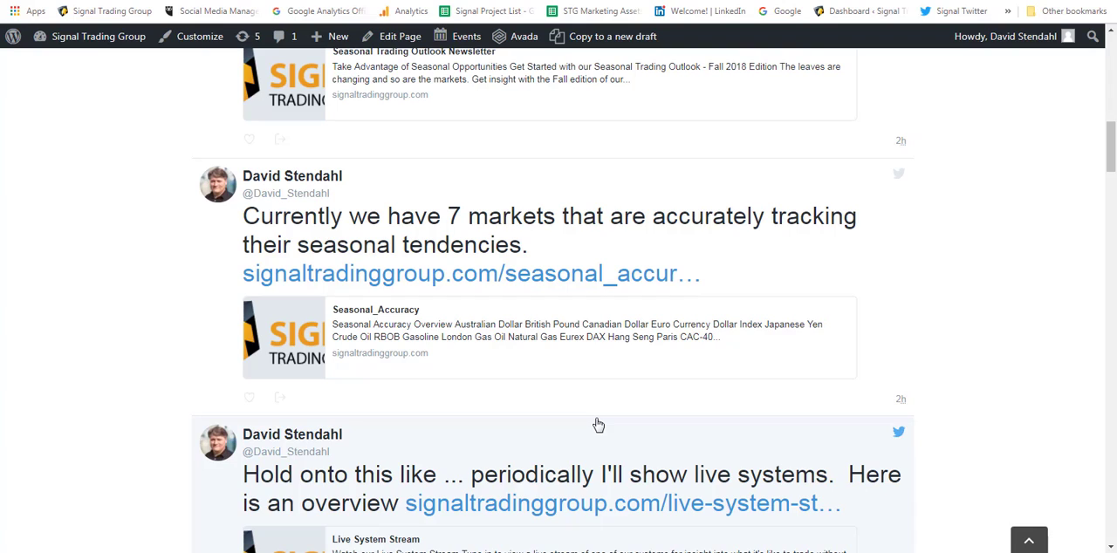
mouse_move(473, 488)
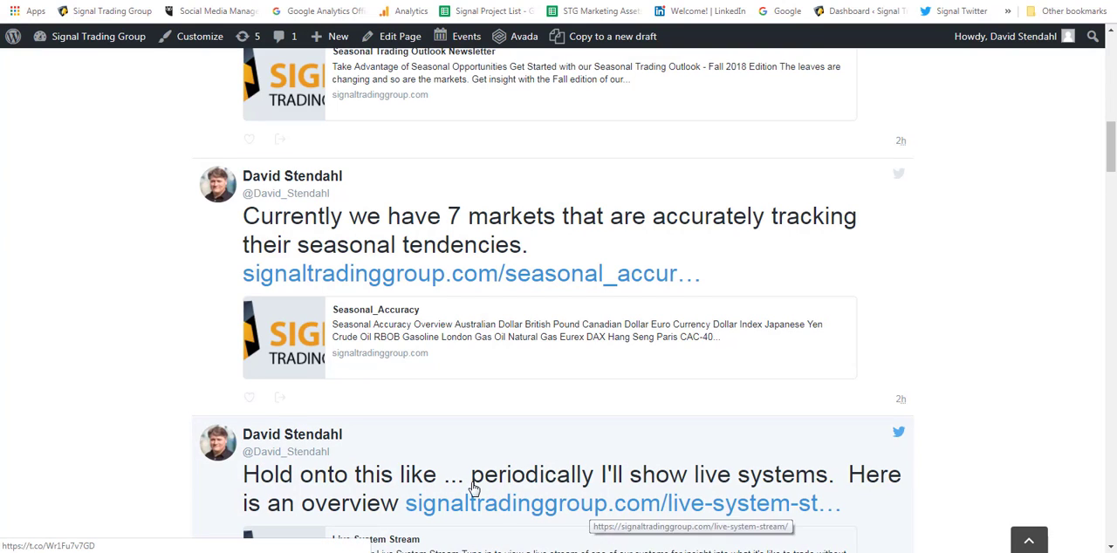
mouse_move(624, 513)
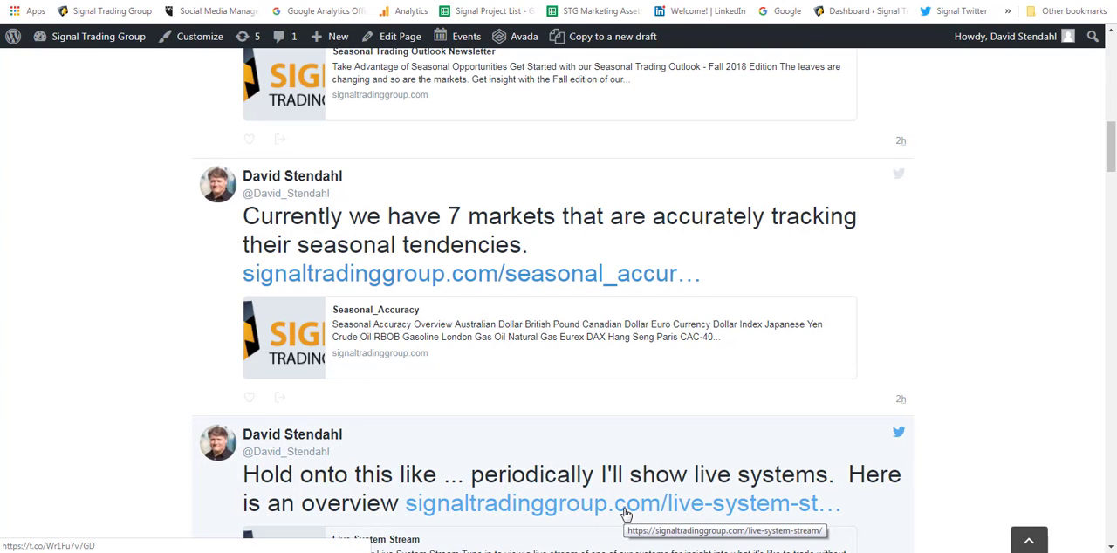
mouse_move(375, 486)
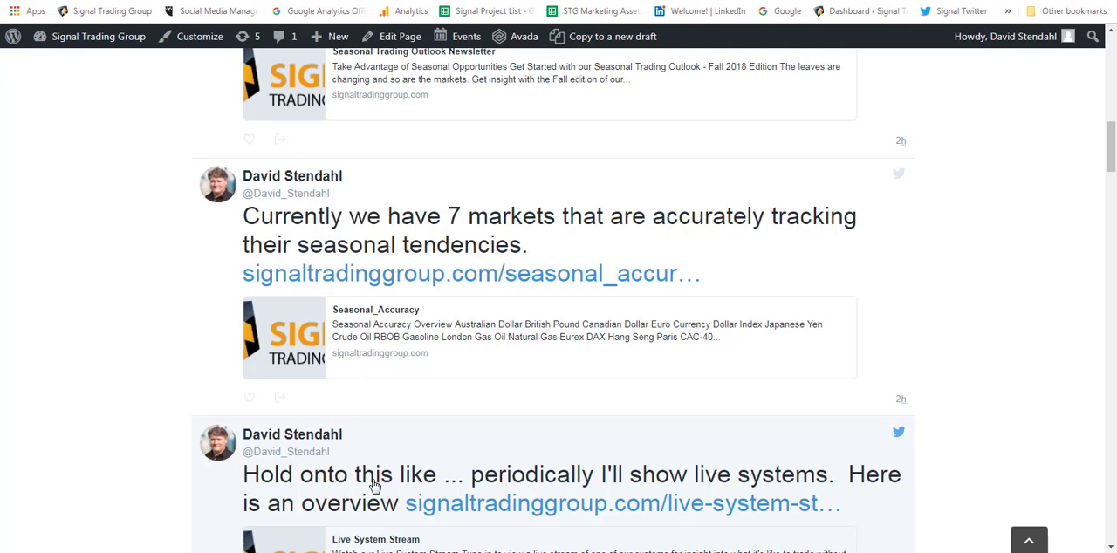
mouse_move(445, 459)
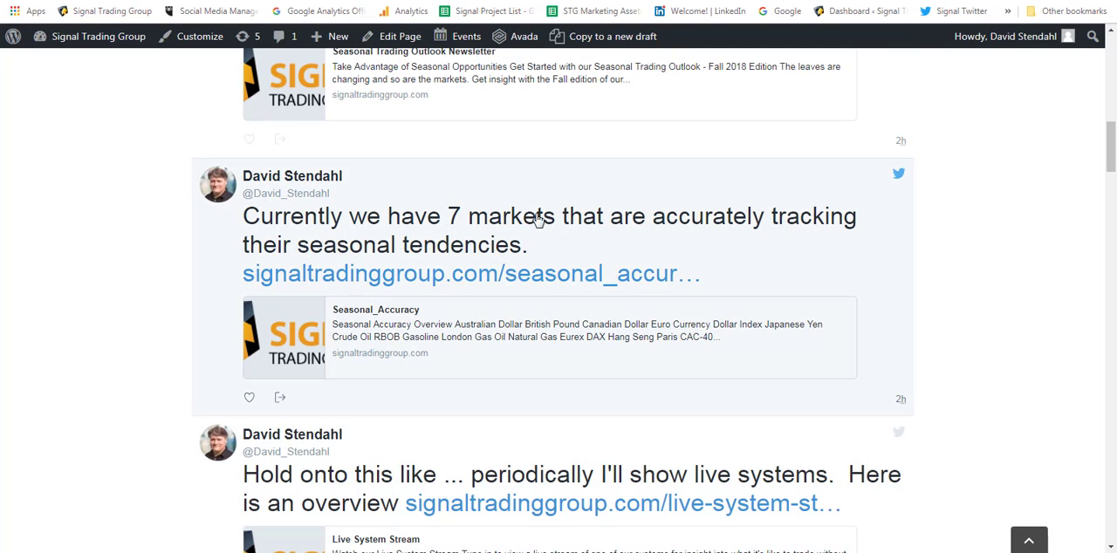
mouse_move(698, 460)
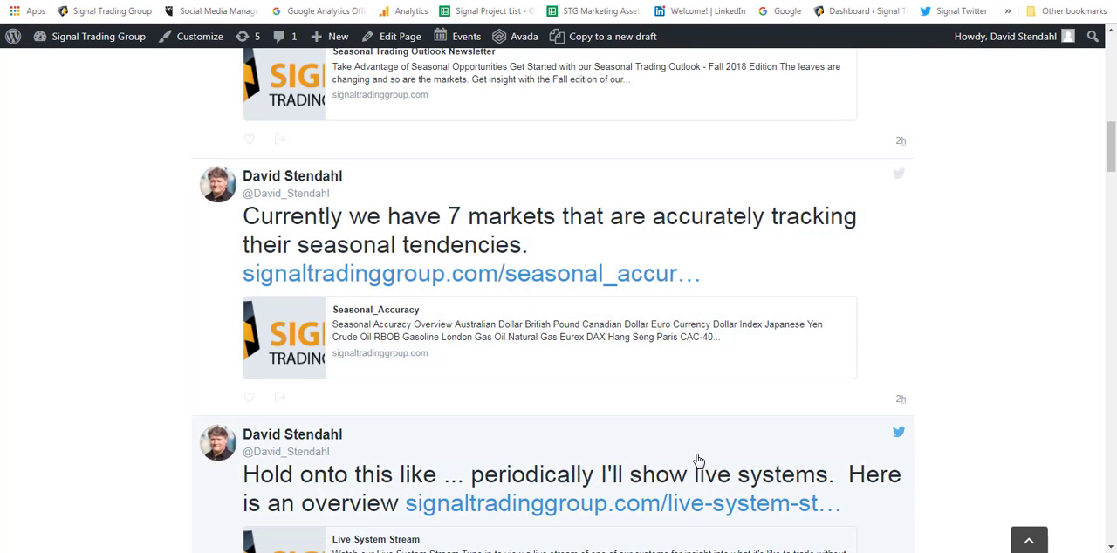
mouse_move(695, 450)
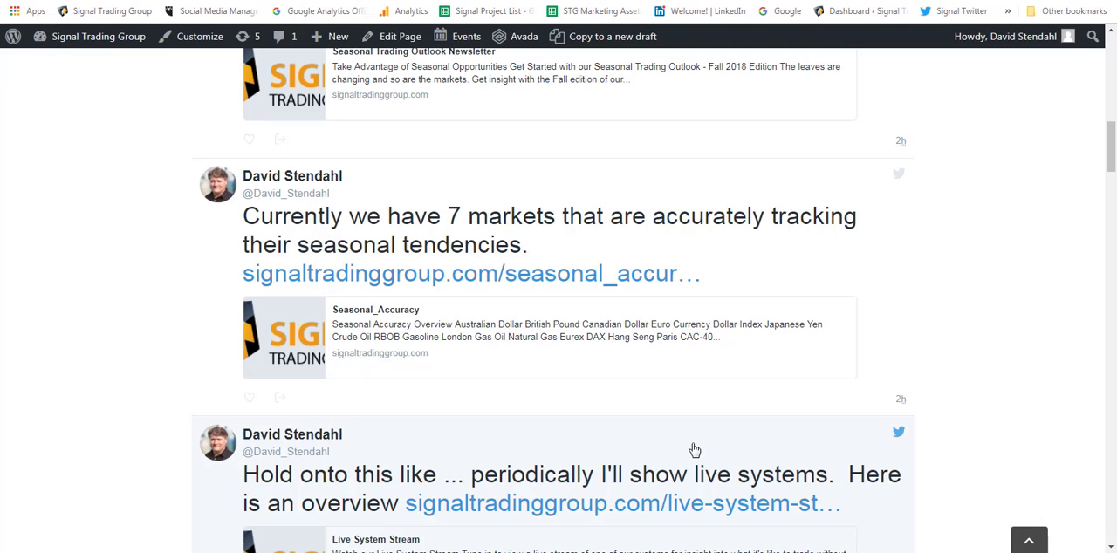
mouse_move(698, 448)
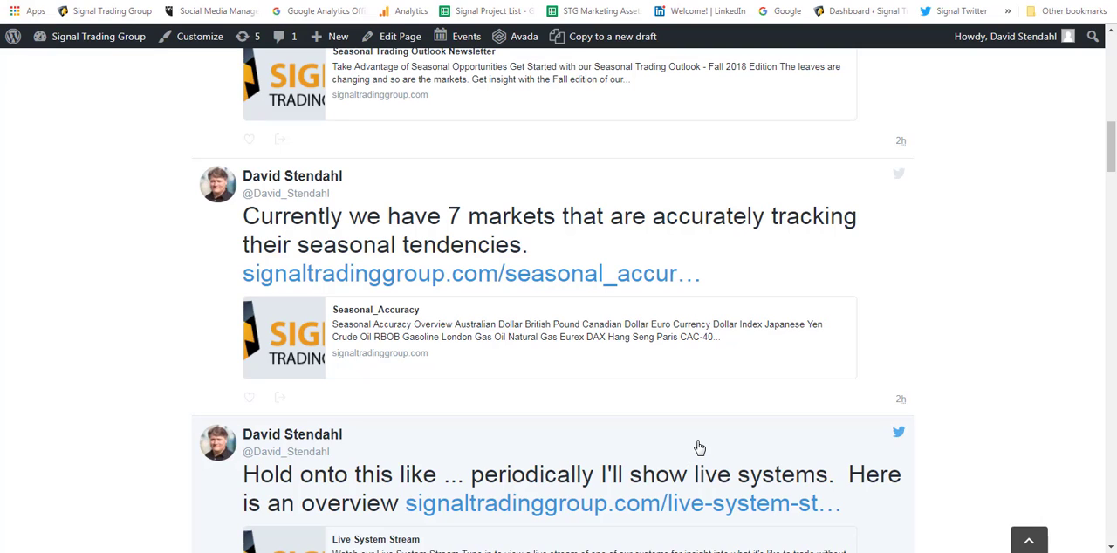